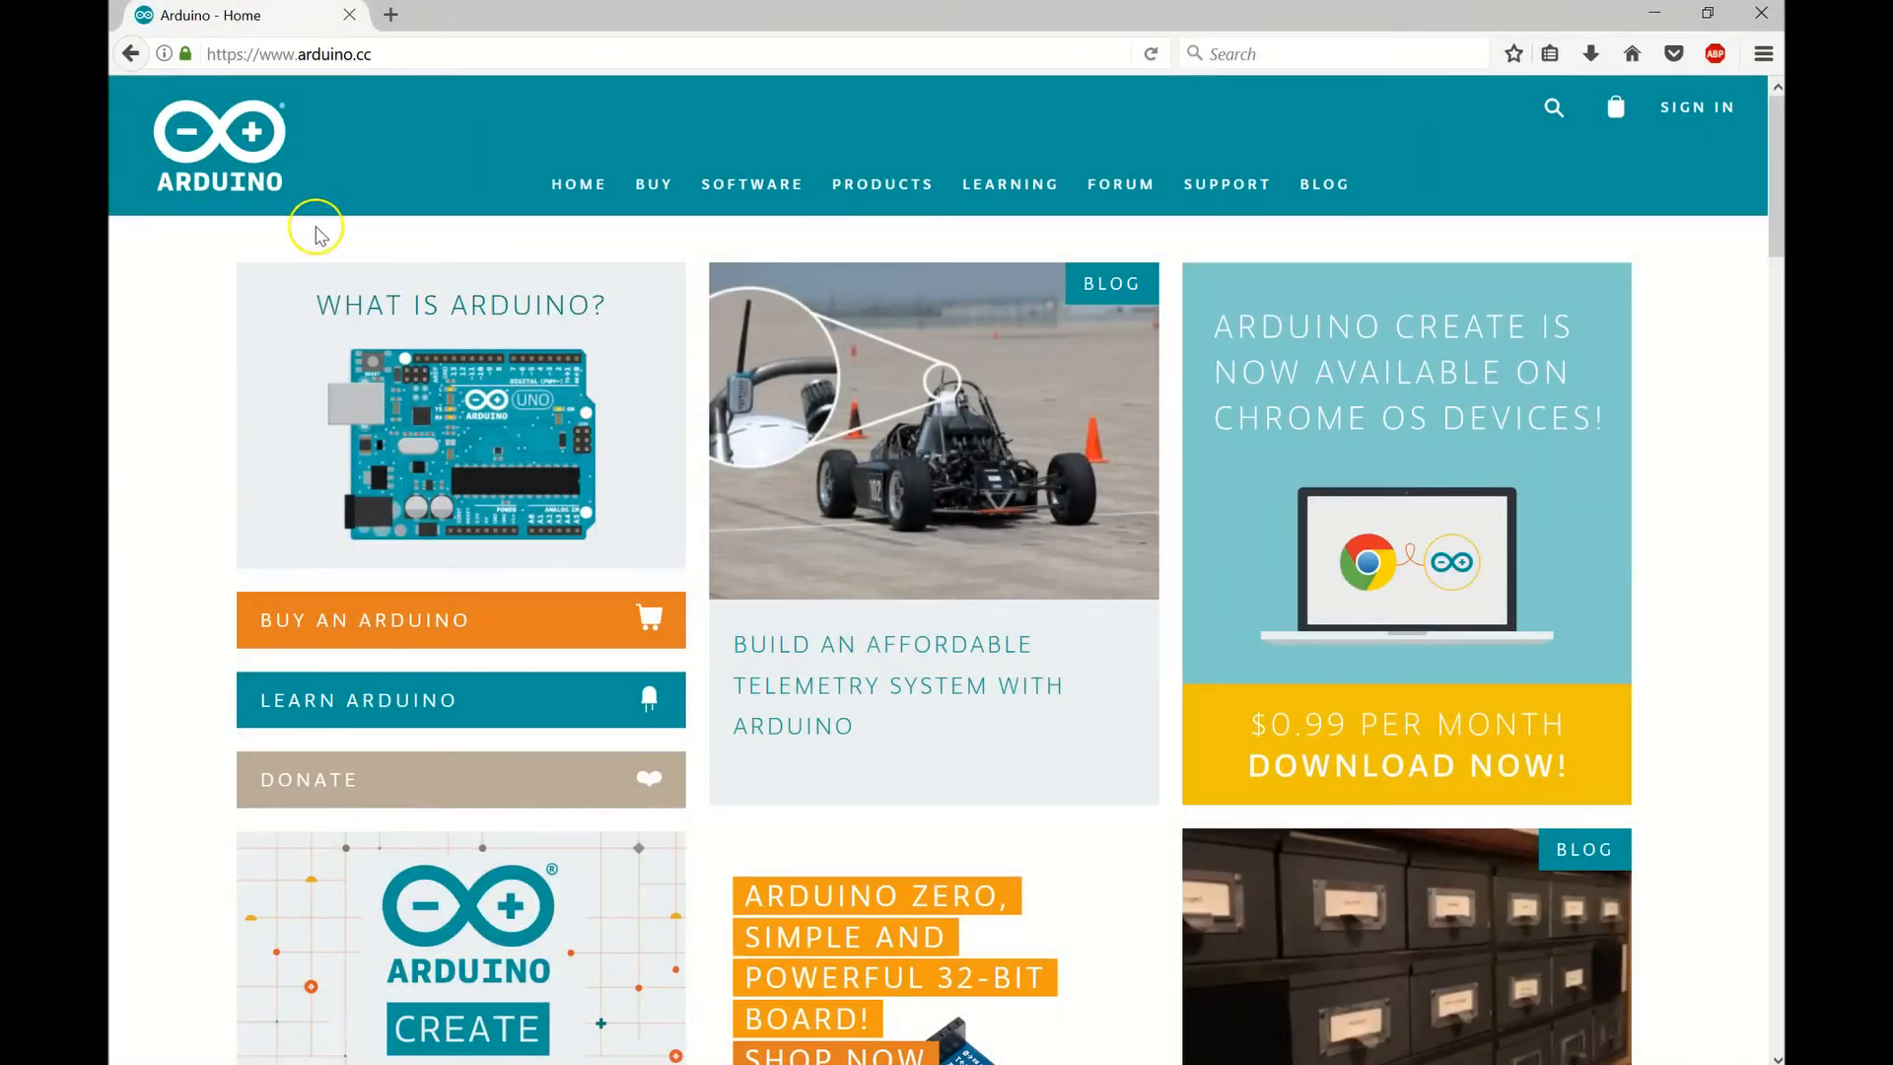
# Go to the Arduino SOFTWARE page and scroll to the IDE 1.8.4 download section.
pyautogui.click(284, 54)
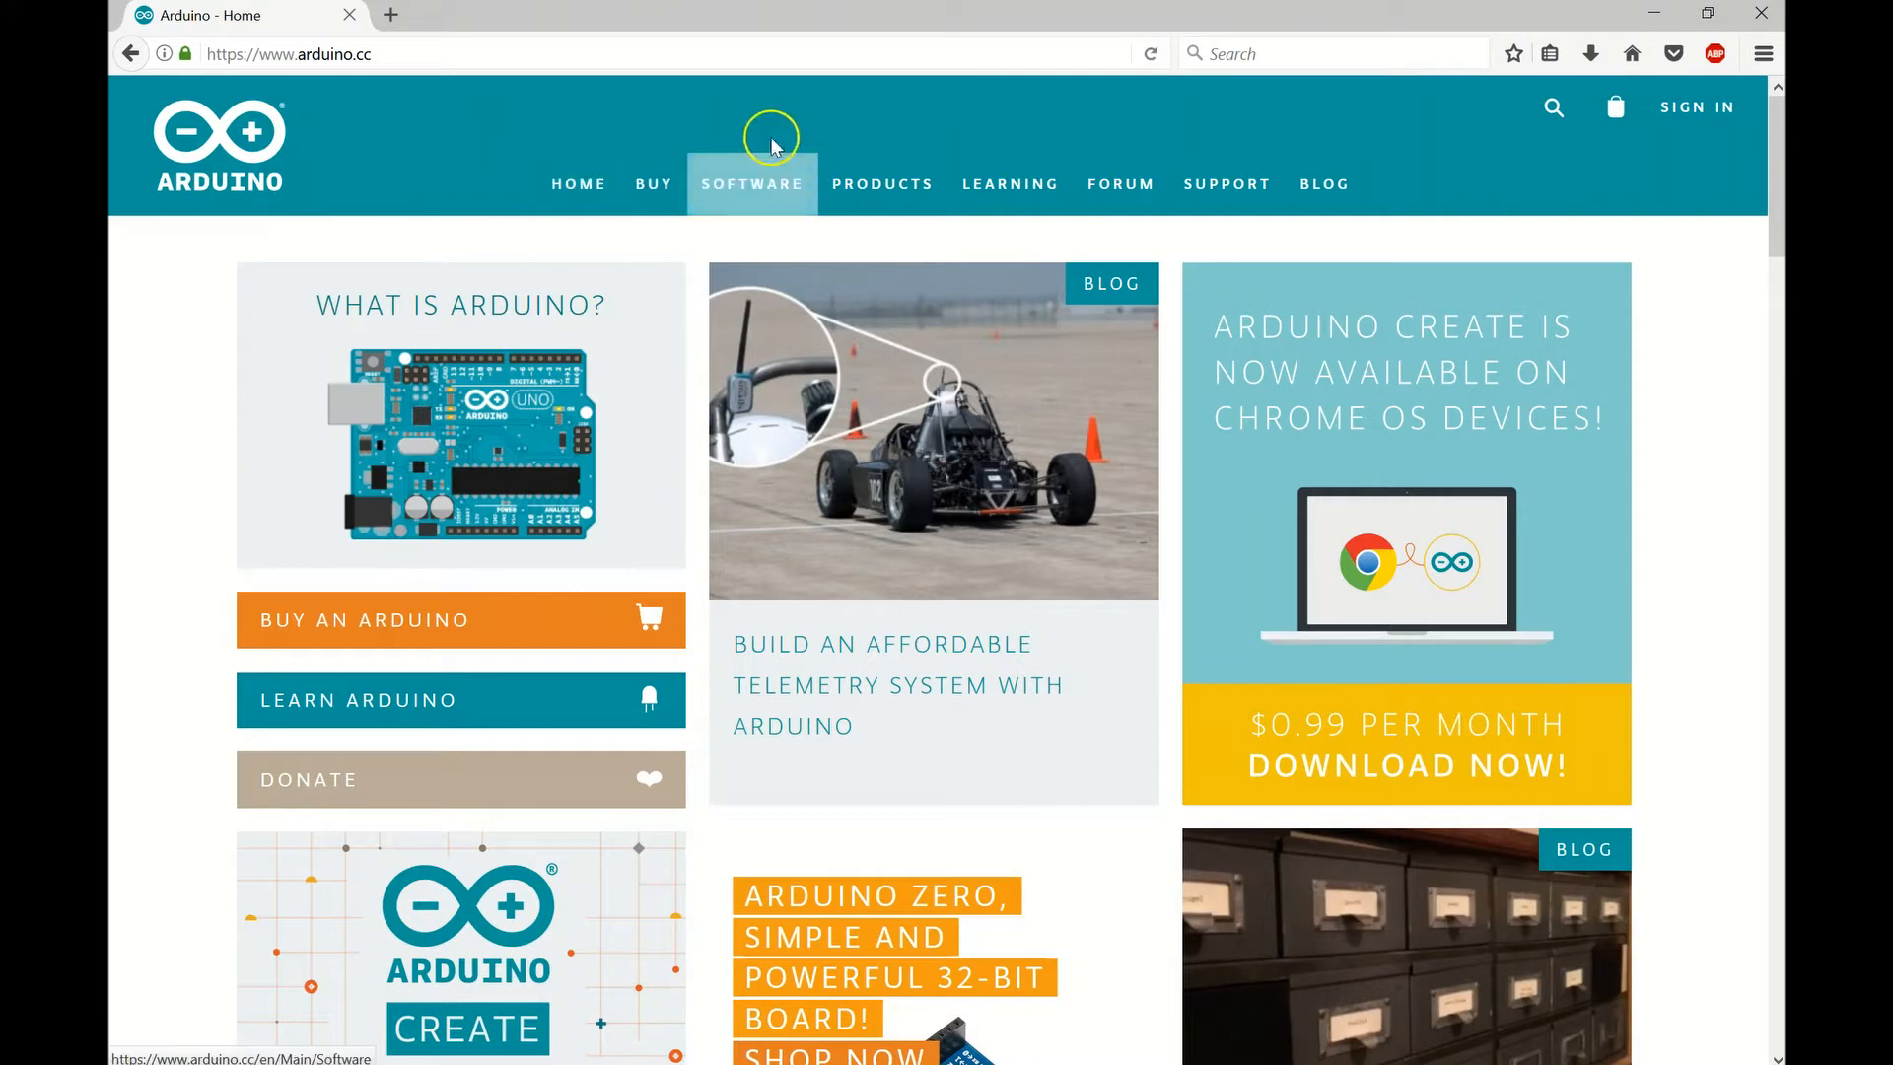
pyautogui.moveTo(752, 190)
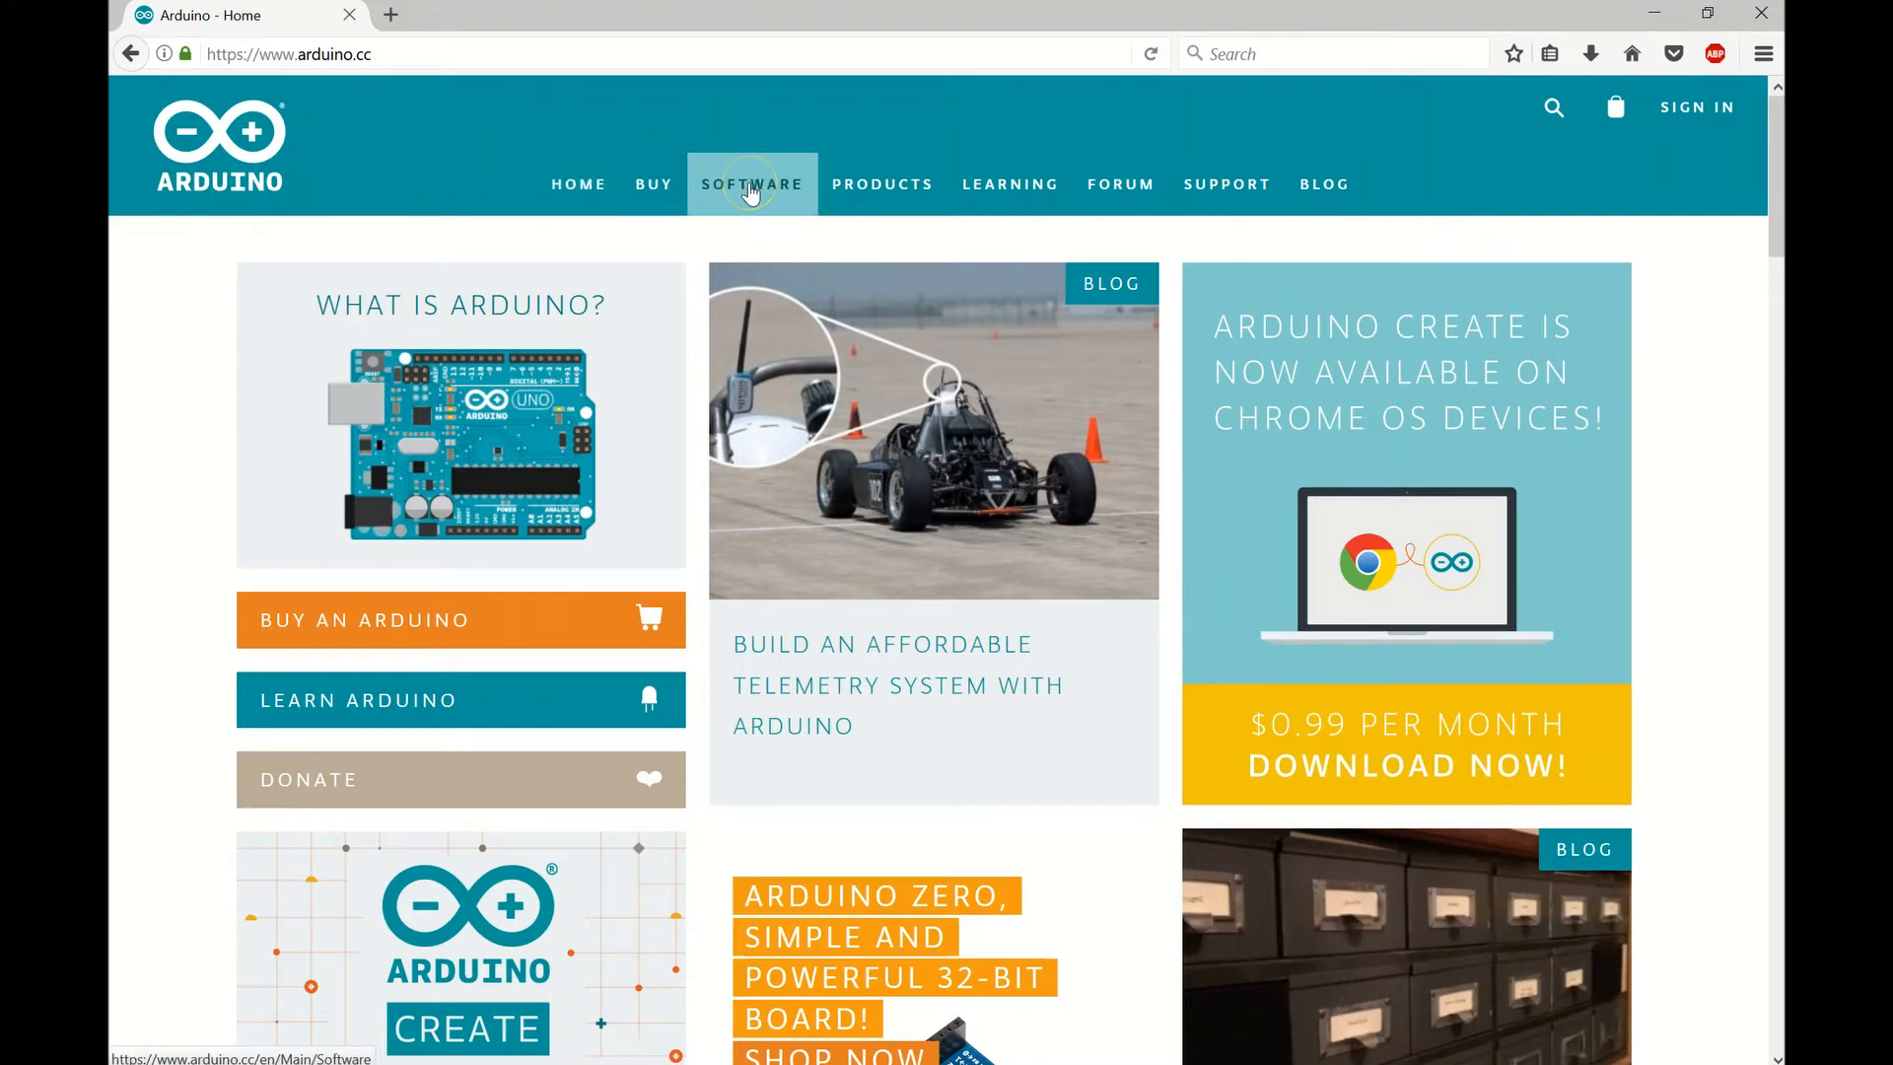
pyautogui.click(752, 185)
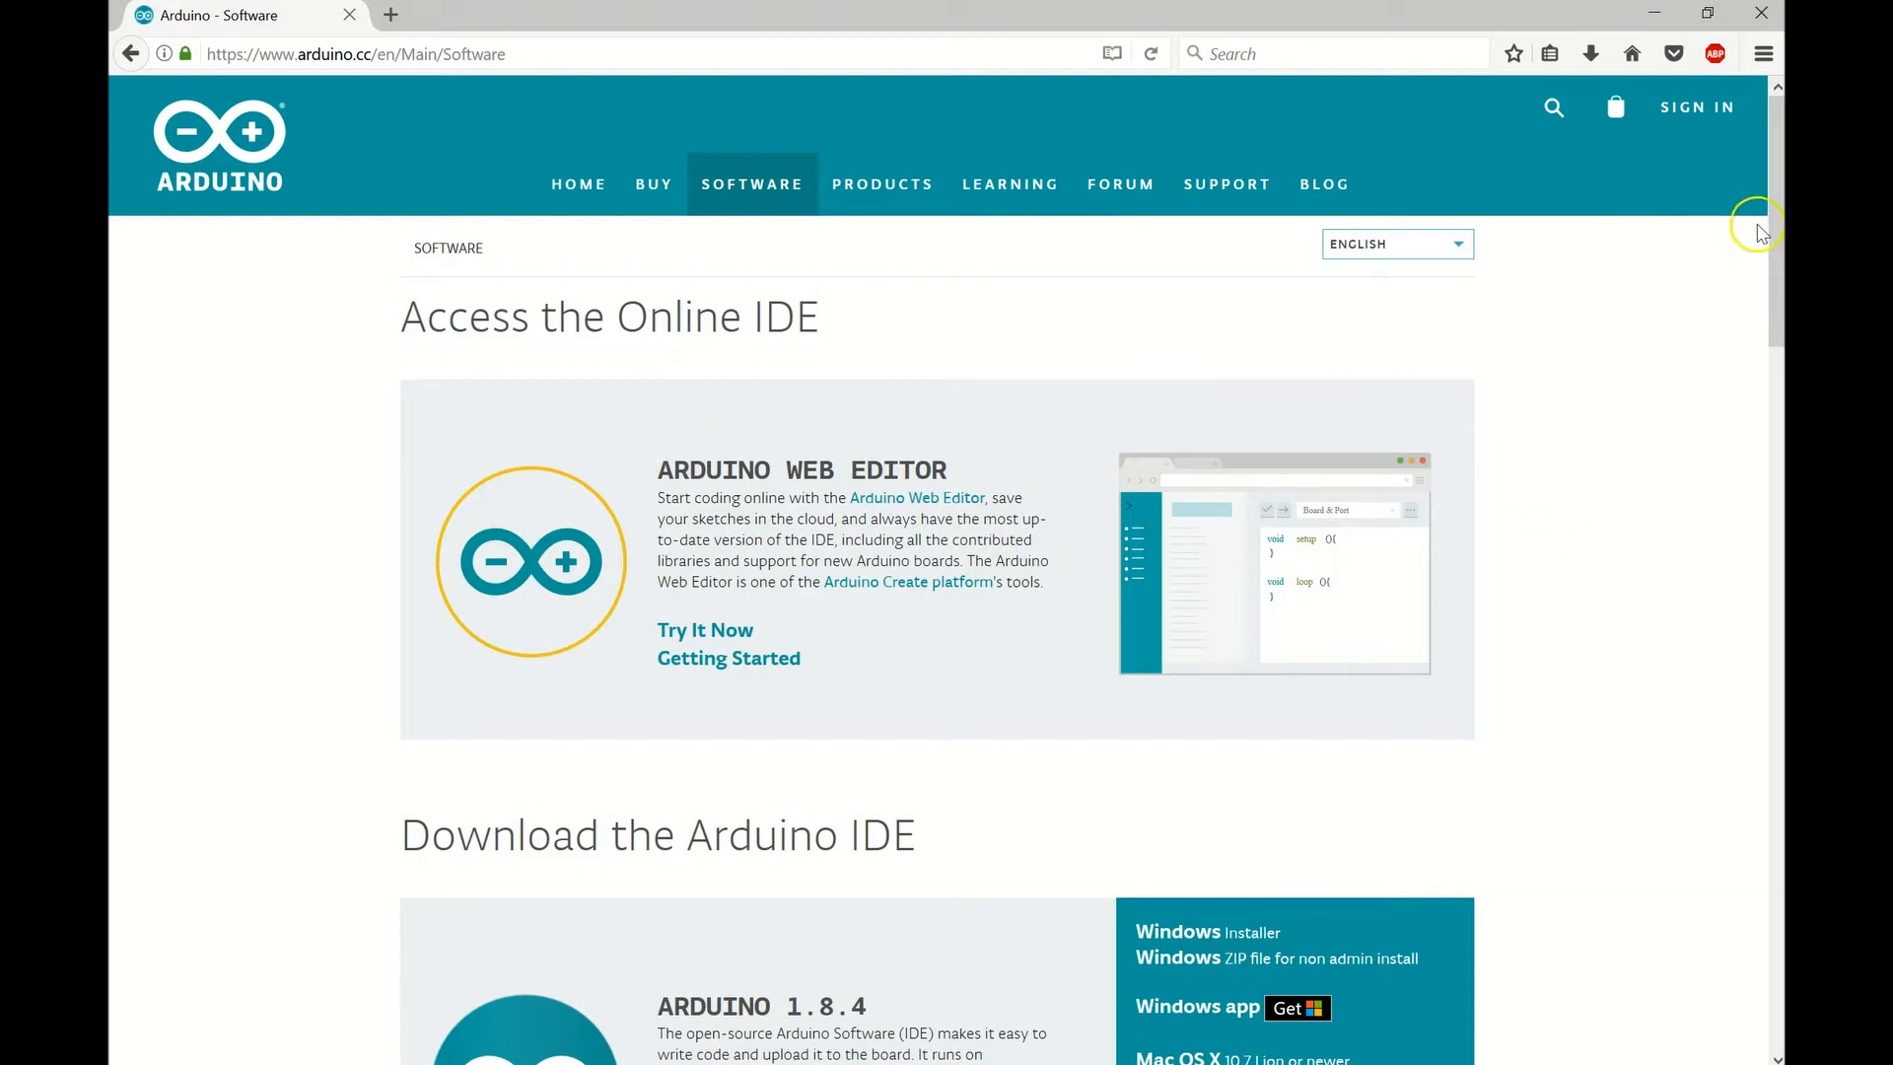
pyautogui.scroll(-3)
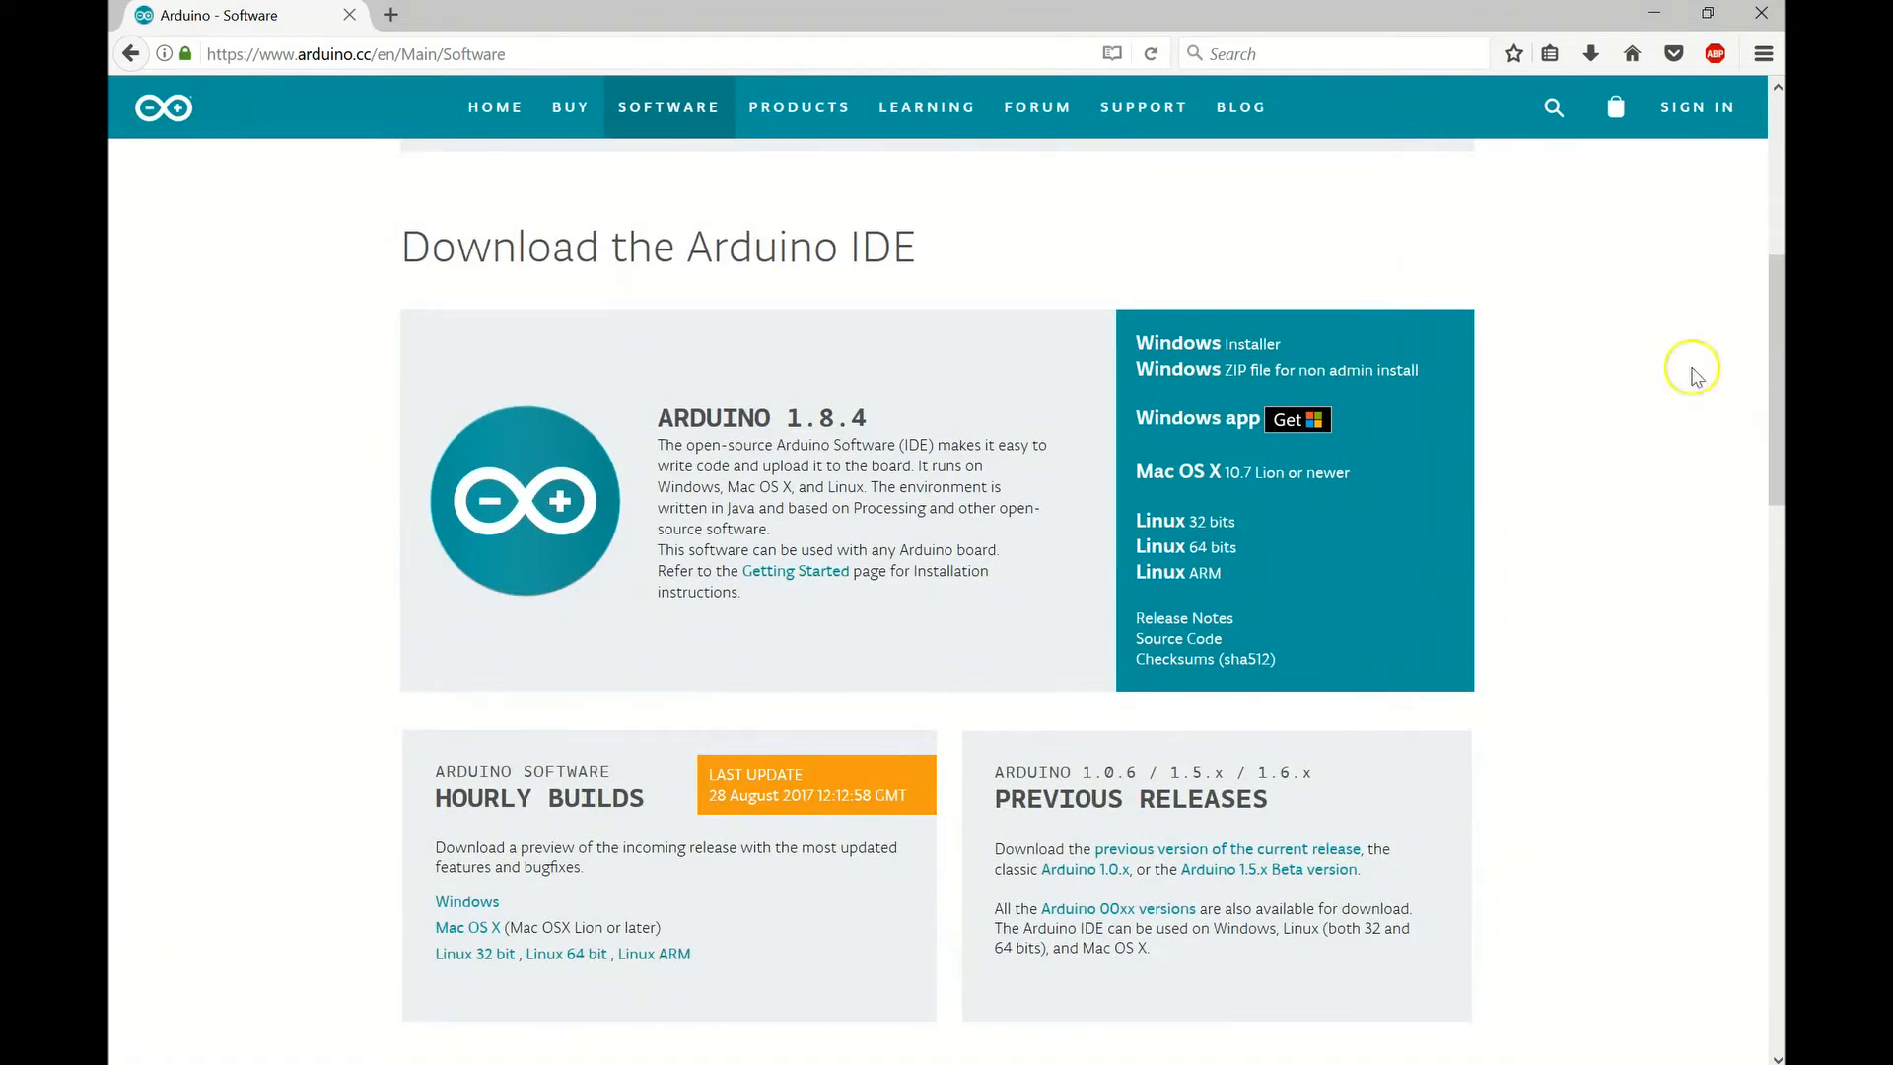
pyautogui.moveTo(1173, 350)
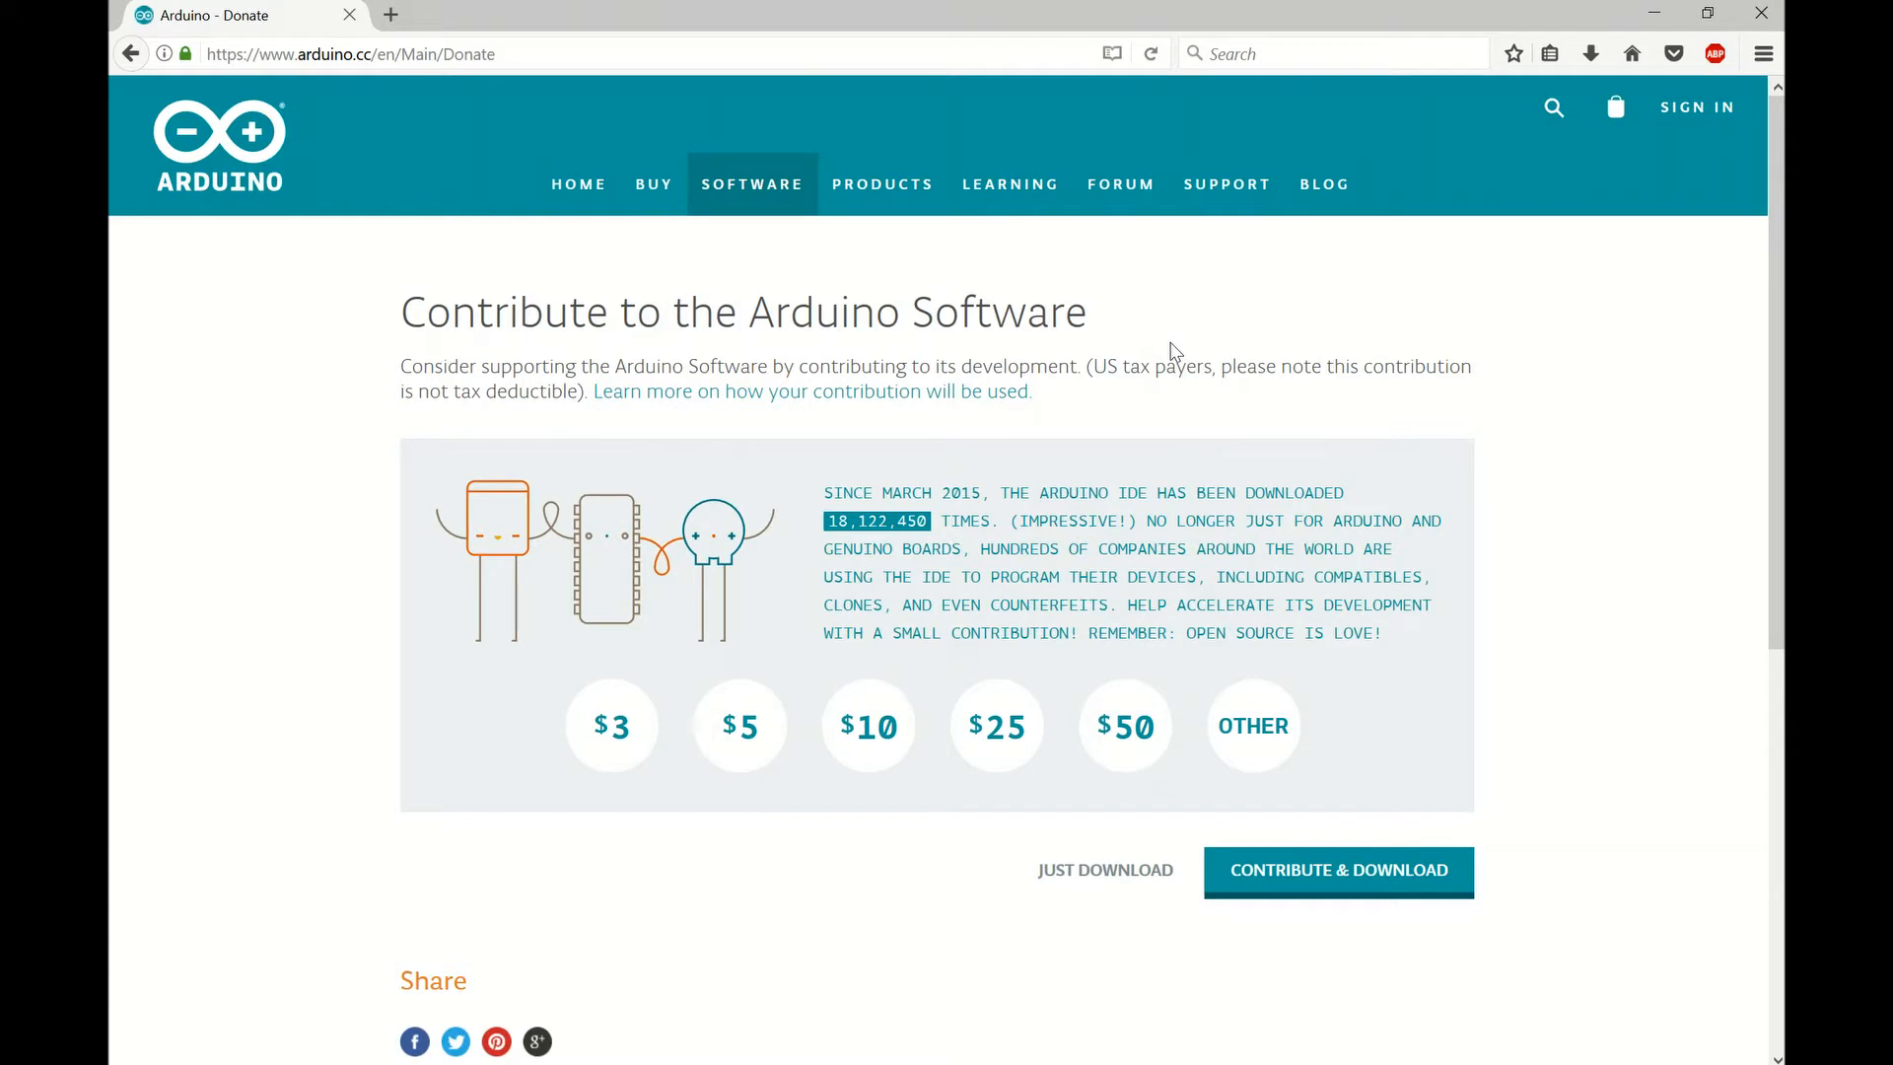
pyautogui.moveTo(1025, 833)
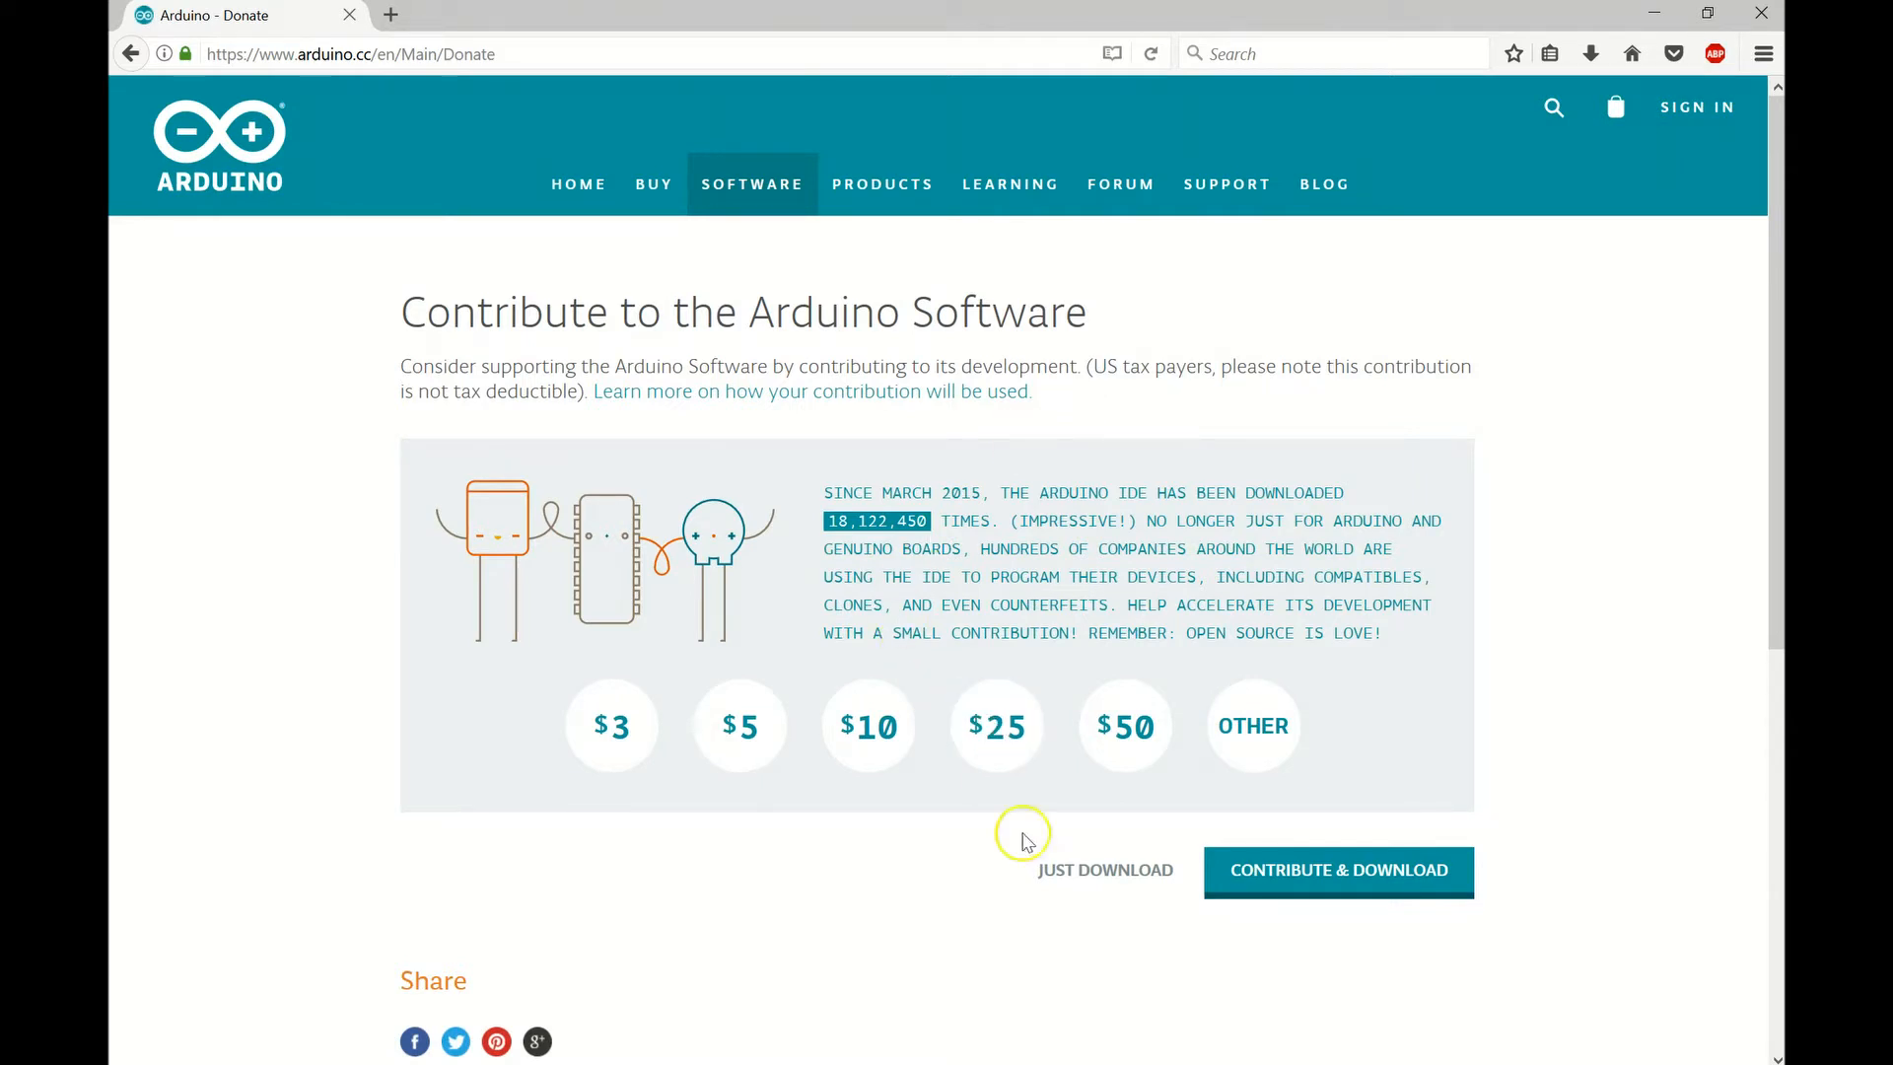
# Download the 1.8.4 Windows installer without contributing, save it, and launch it.
pyautogui.click(1104, 869)
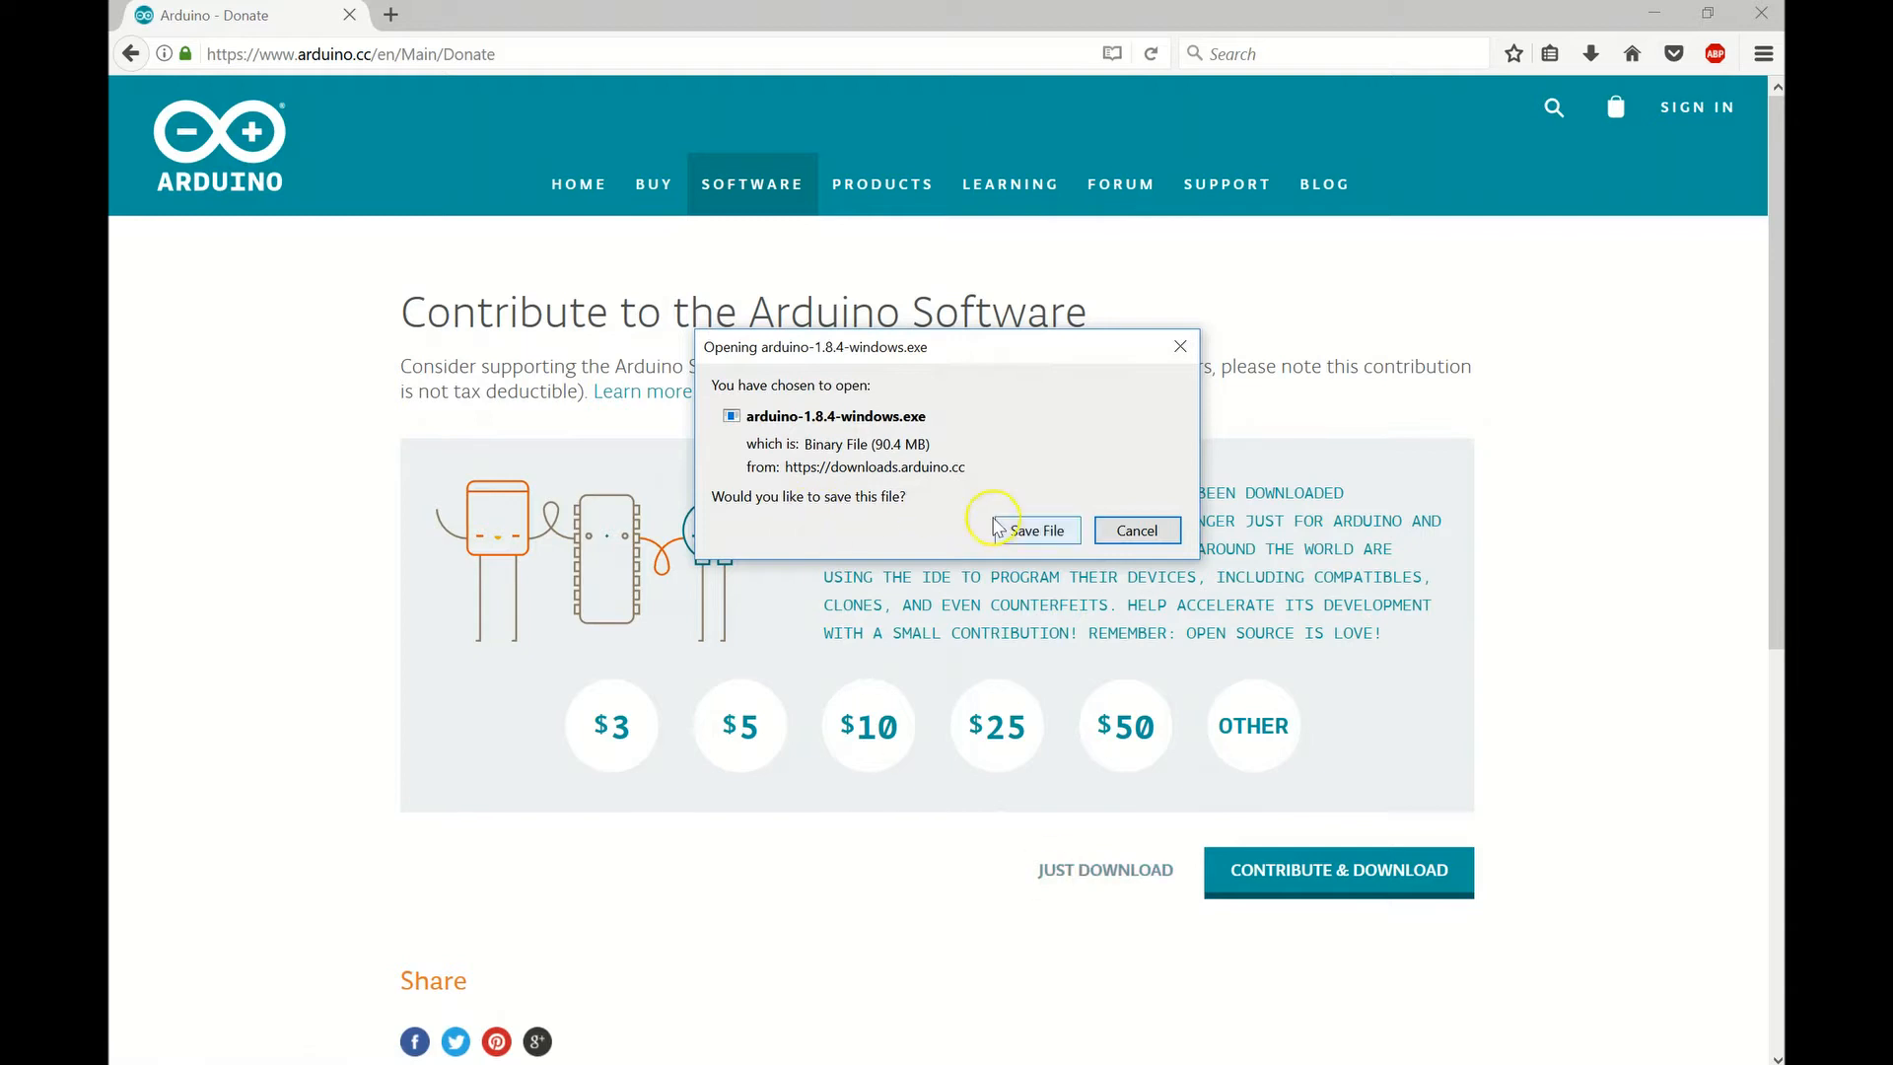
pyautogui.click(1036, 530)
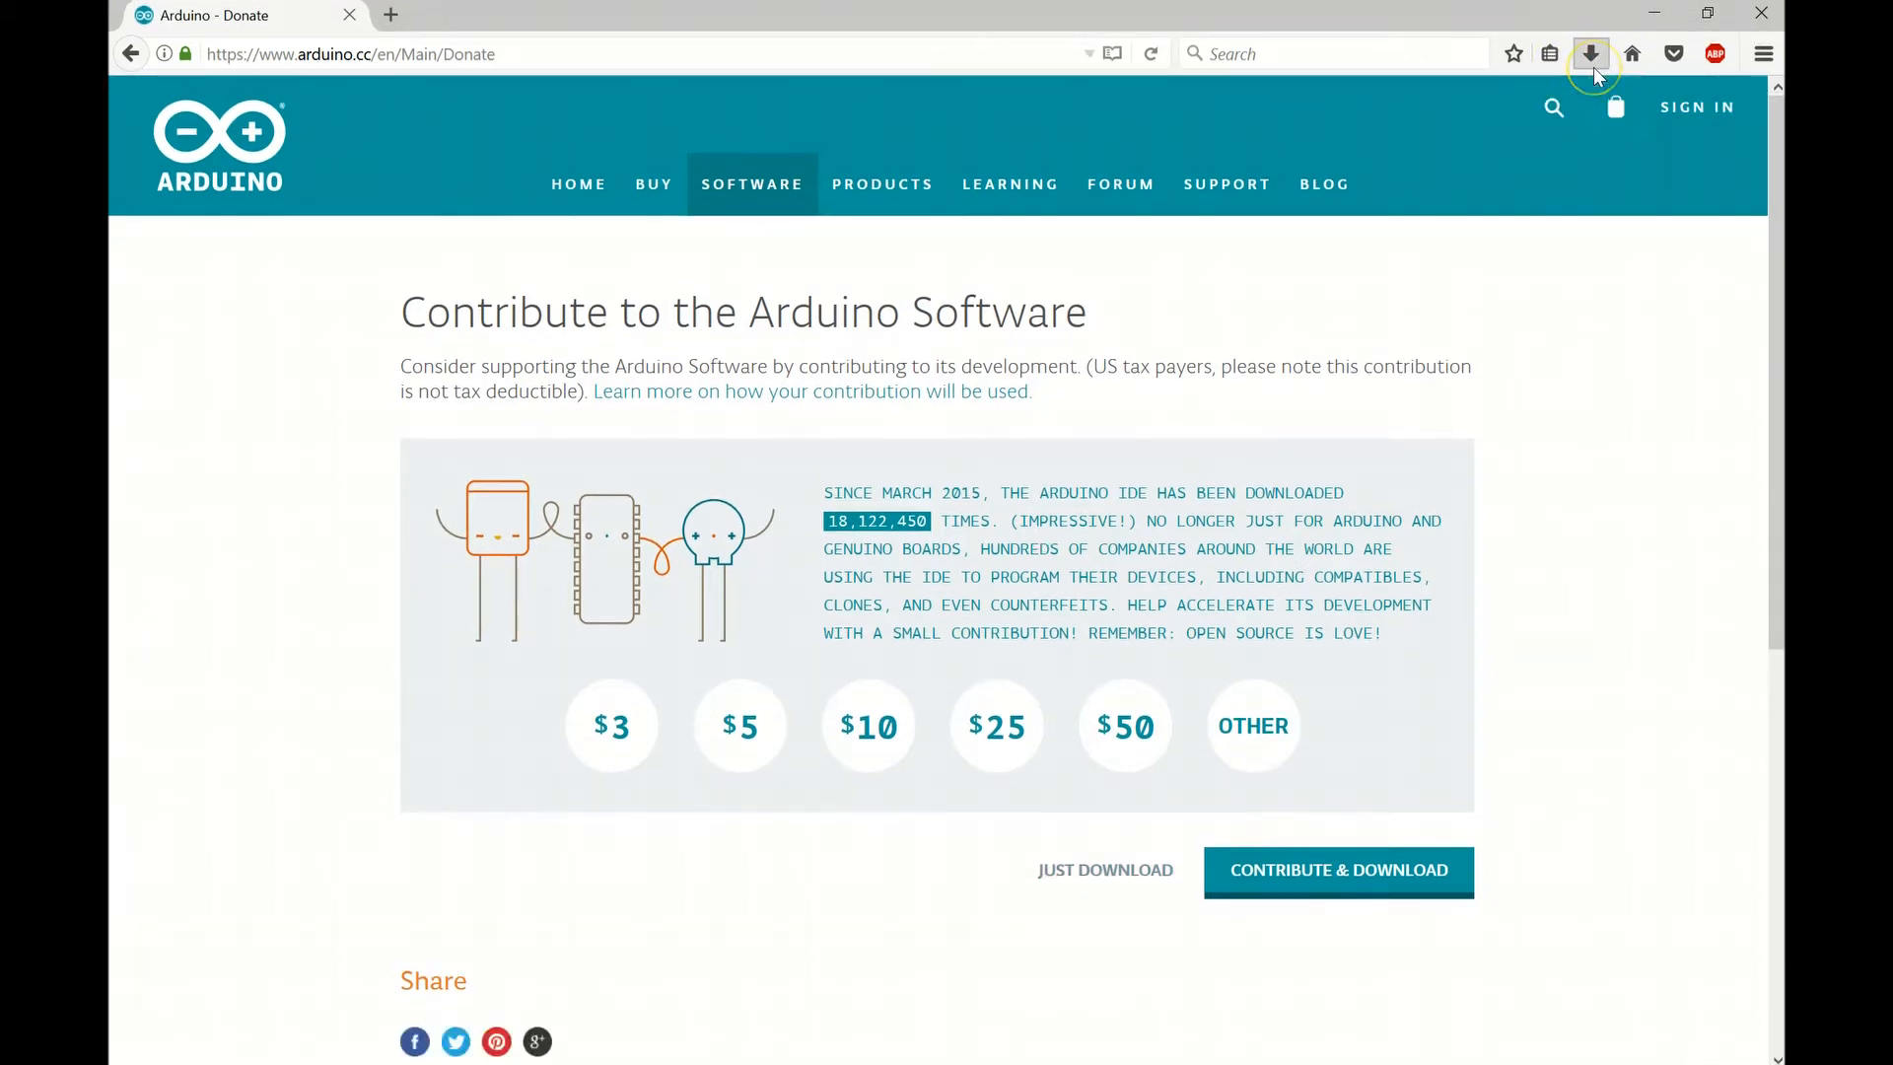
pyautogui.click(1590, 53)
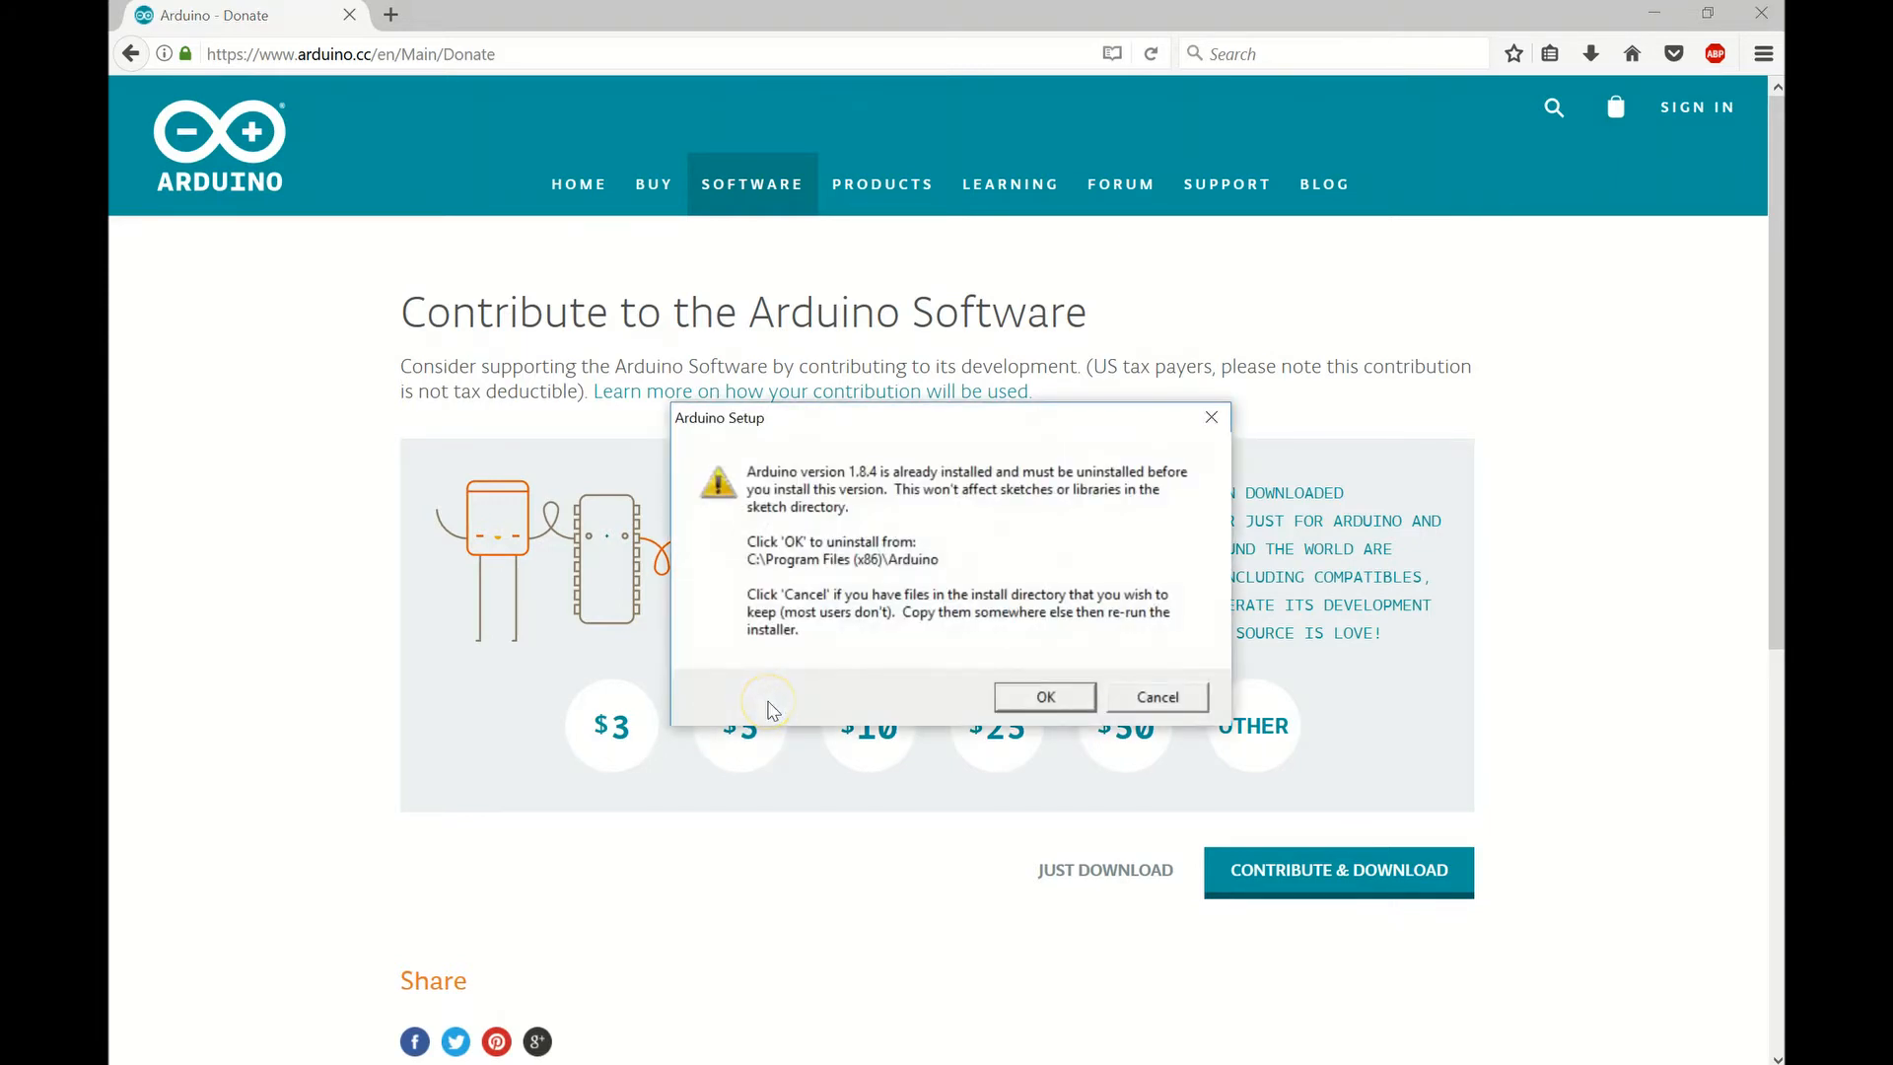
pyautogui.moveTo(770, 490)
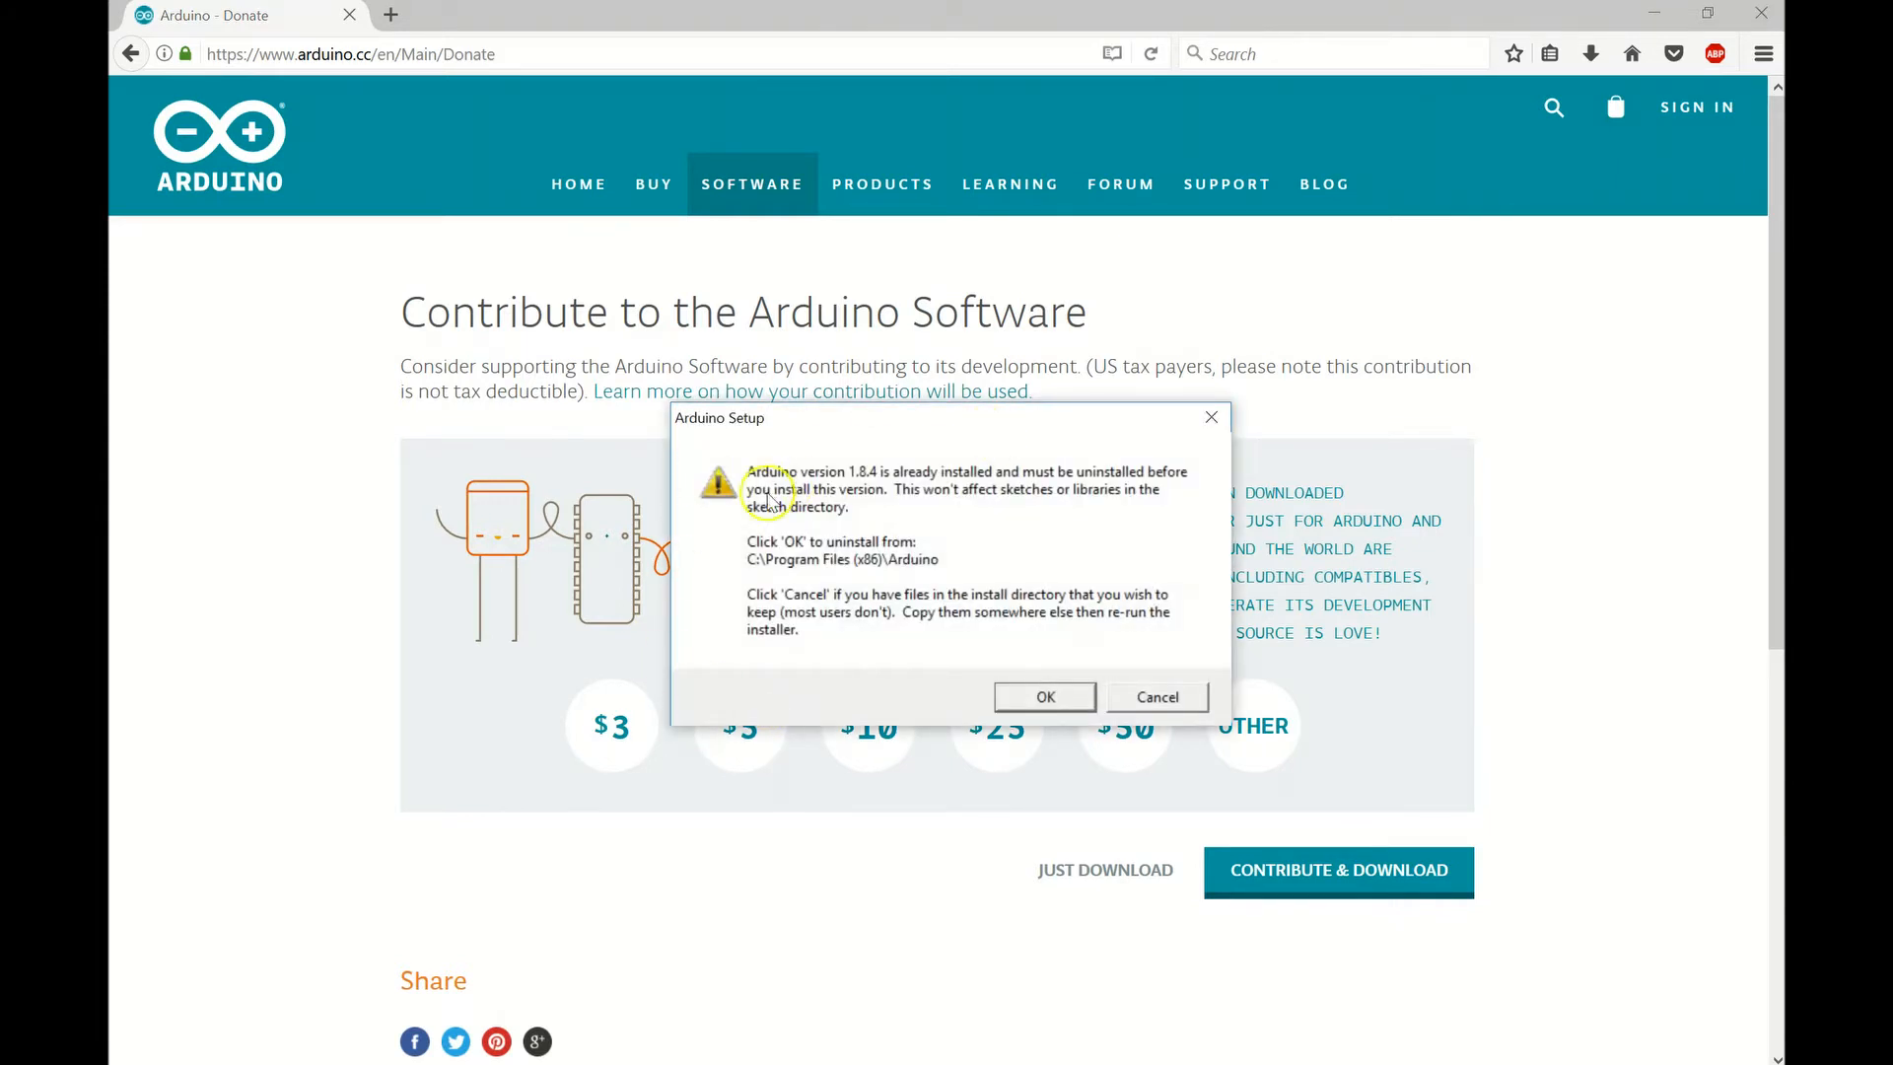
pyautogui.moveTo(943, 531)
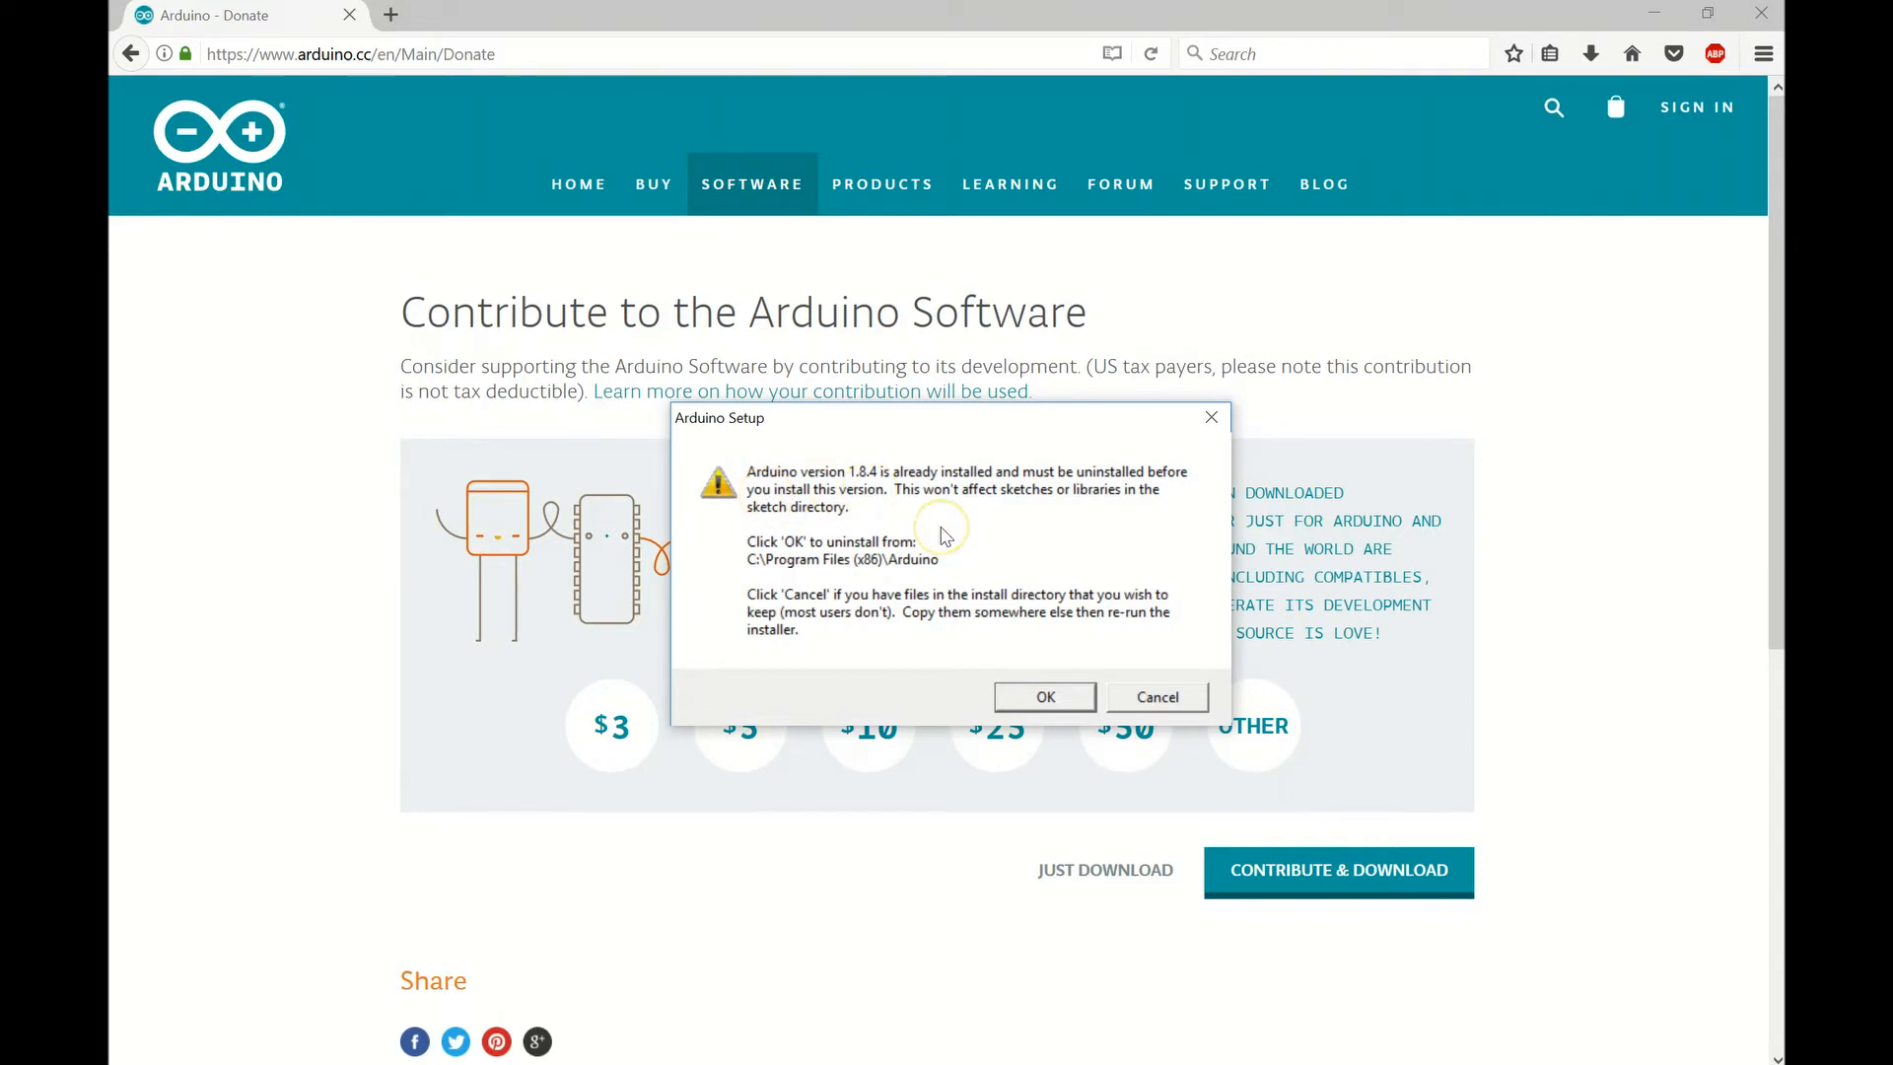
pyautogui.moveTo(832, 490)
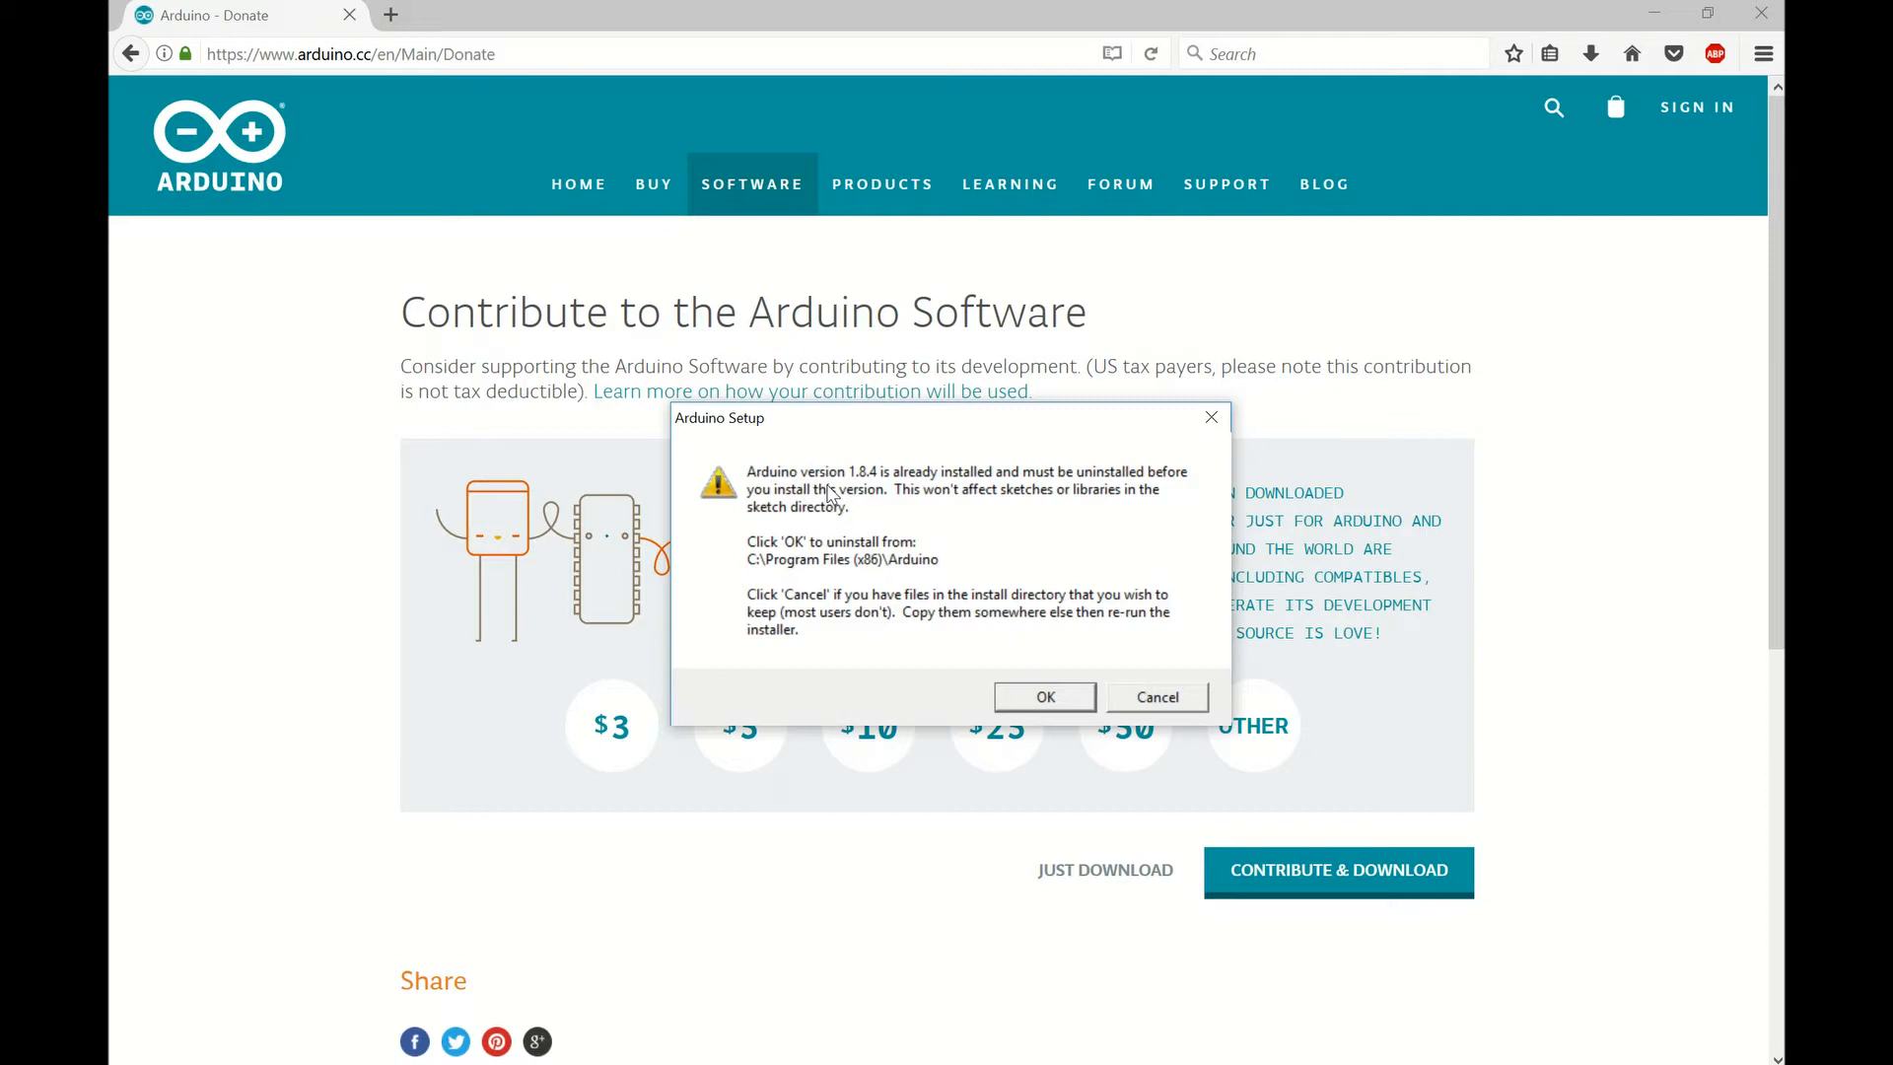
pyautogui.moveTo(1087, 556)
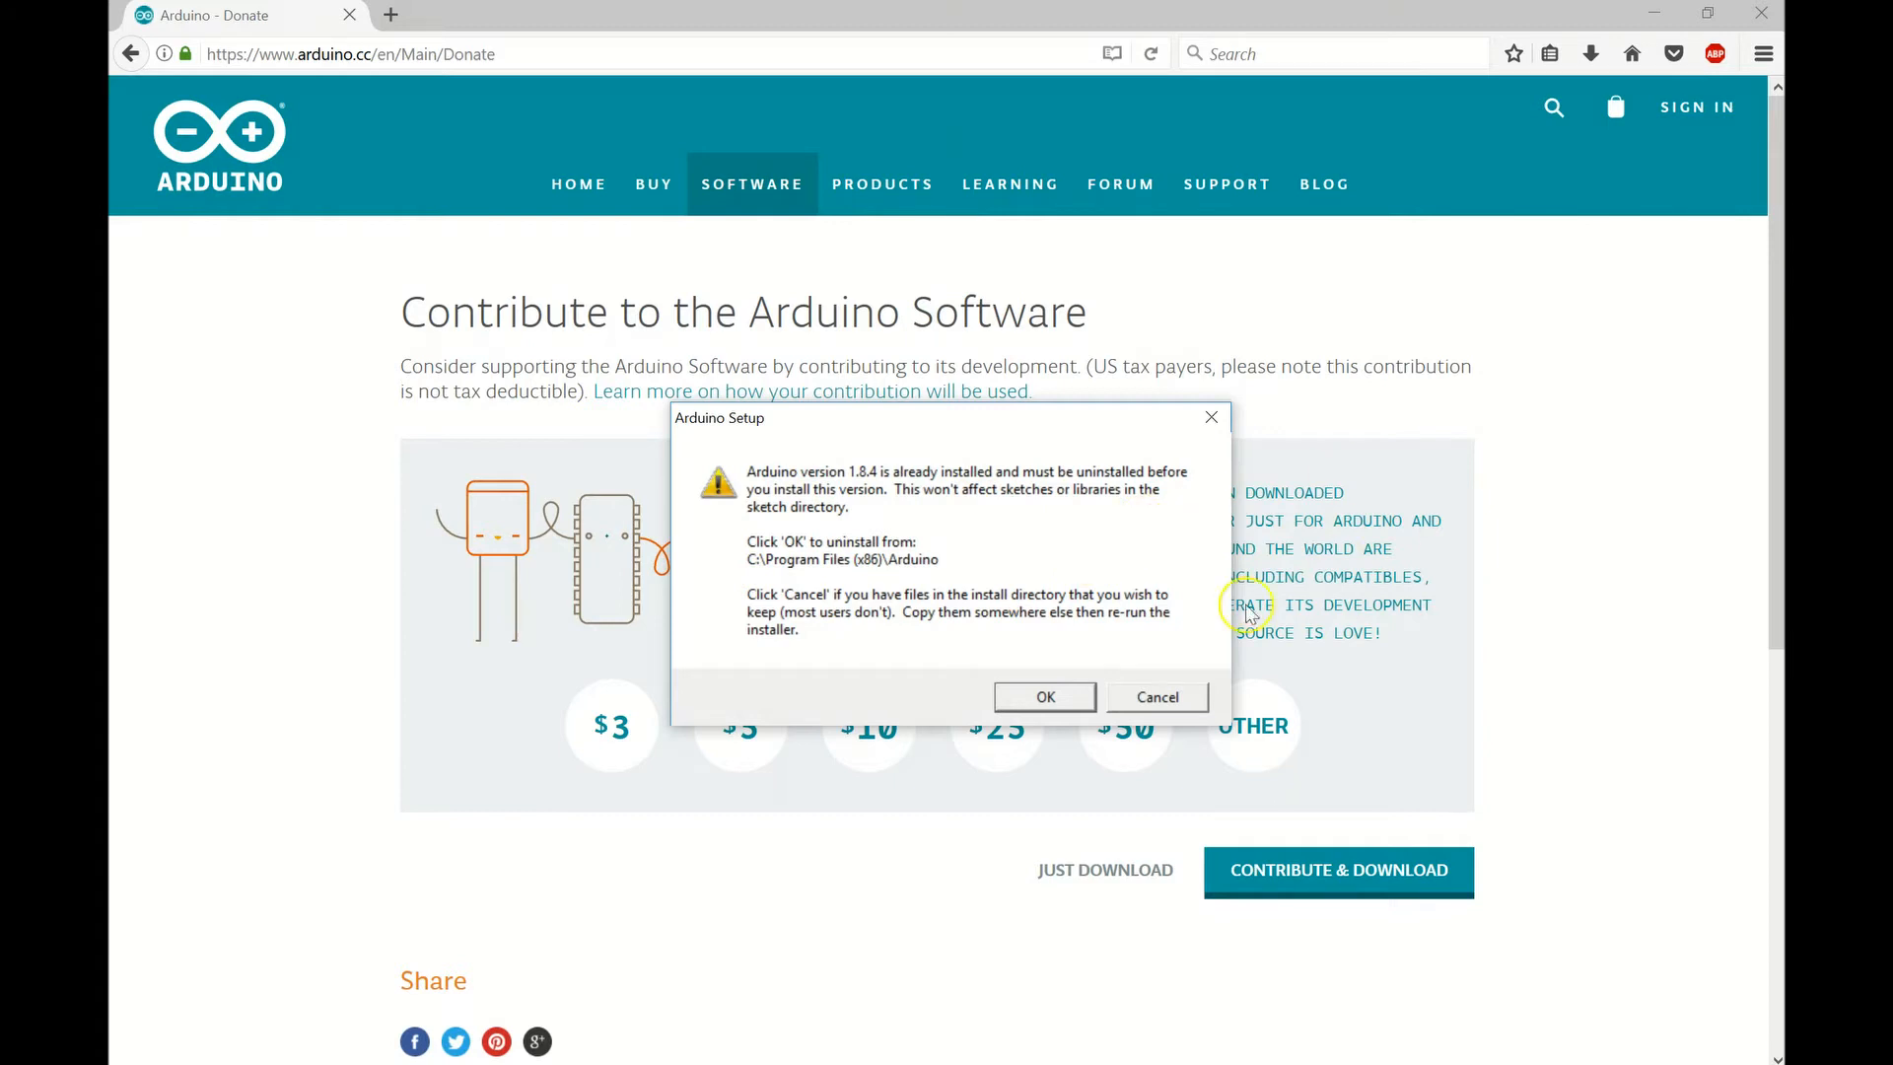
# Uninstall the existing Arduino 1.8.4 and confirm deleting its files.
pyautogui.click(1045, 696)
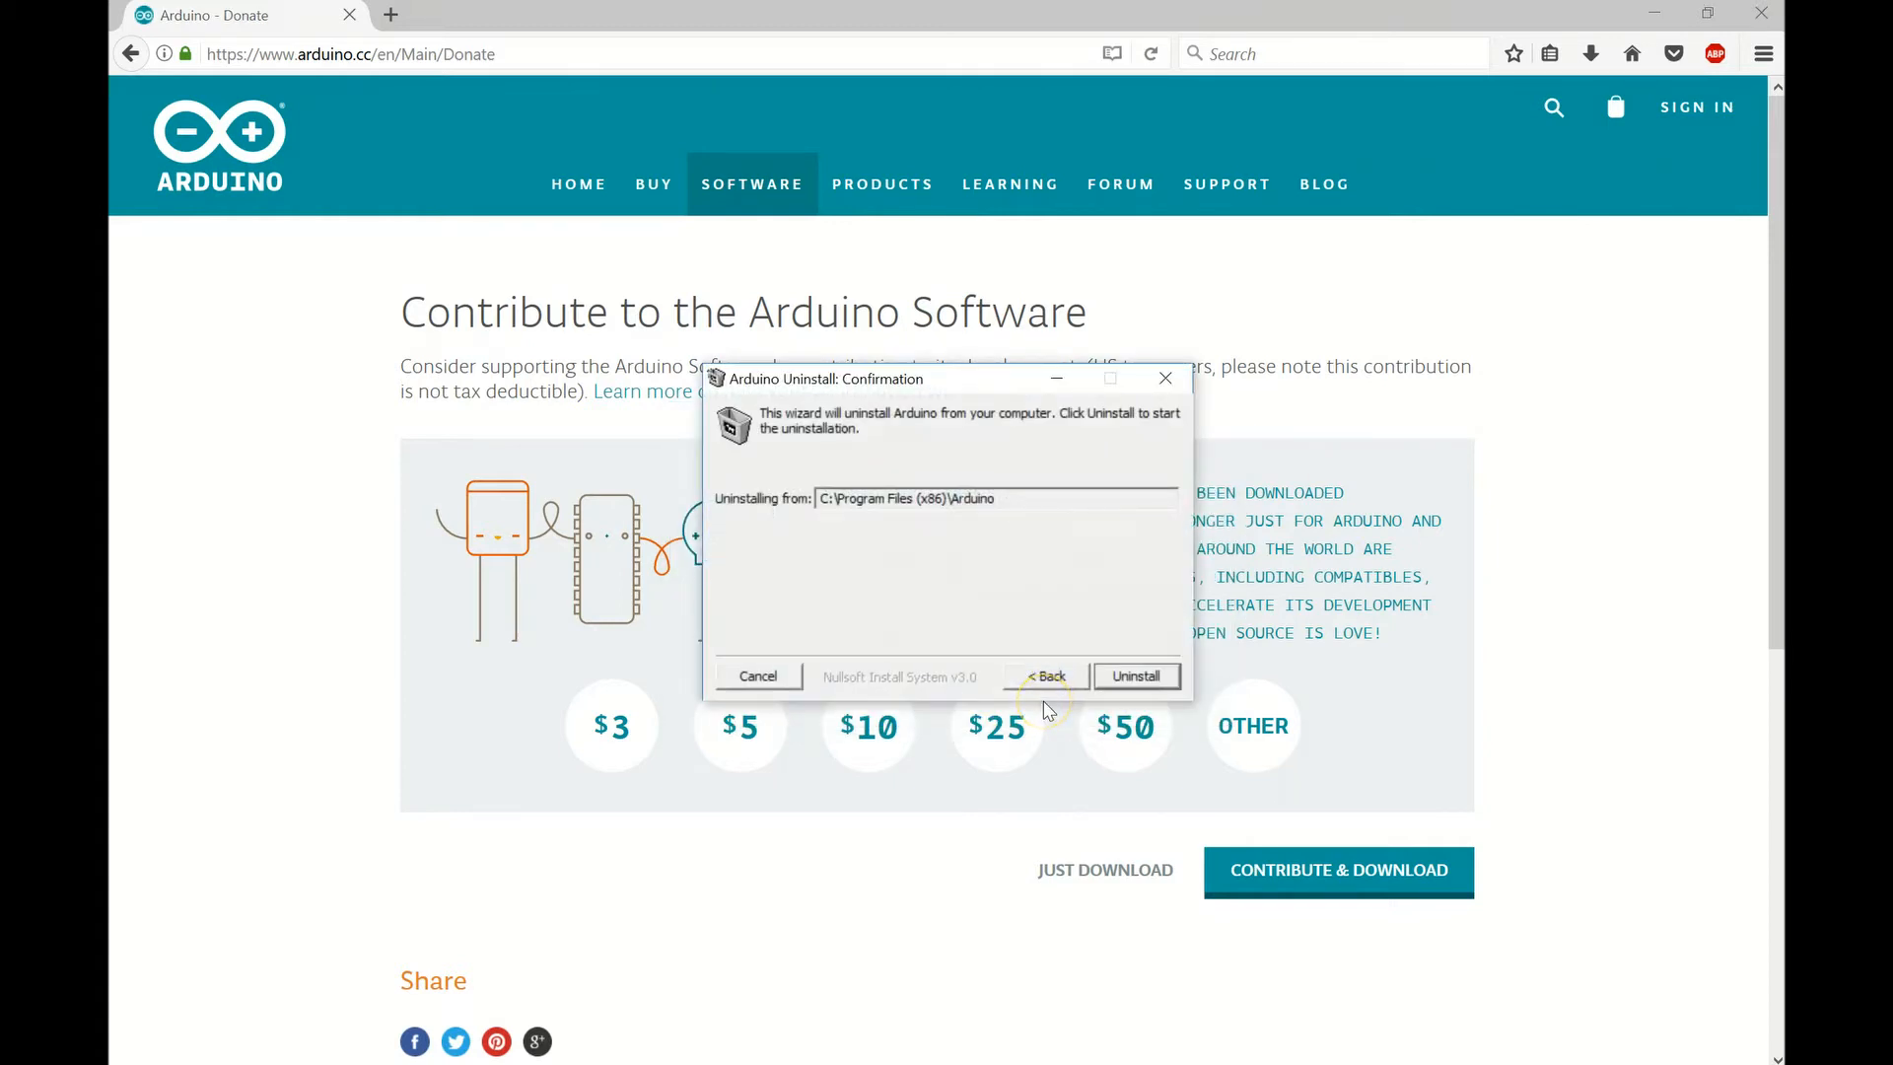
pyautogui.click(1137, 675)
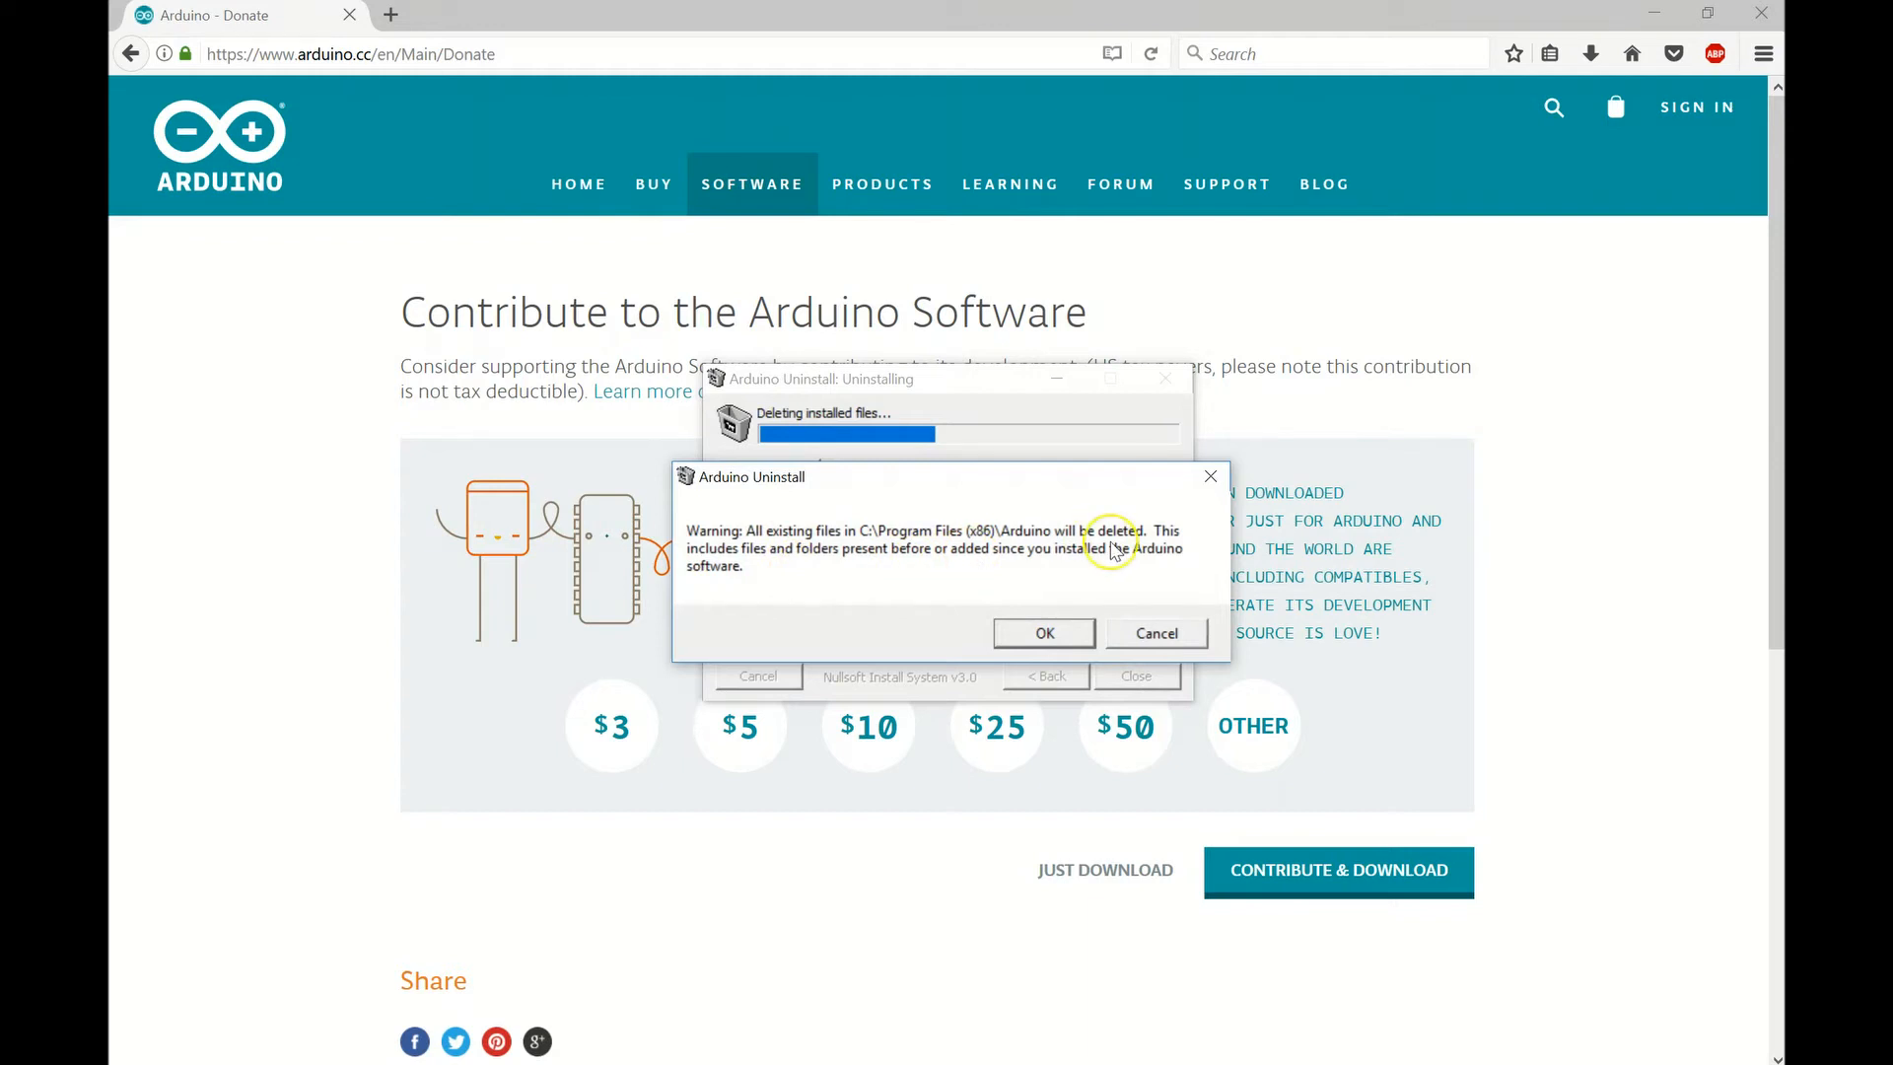
pyautogui.moveTo(1115, 550)
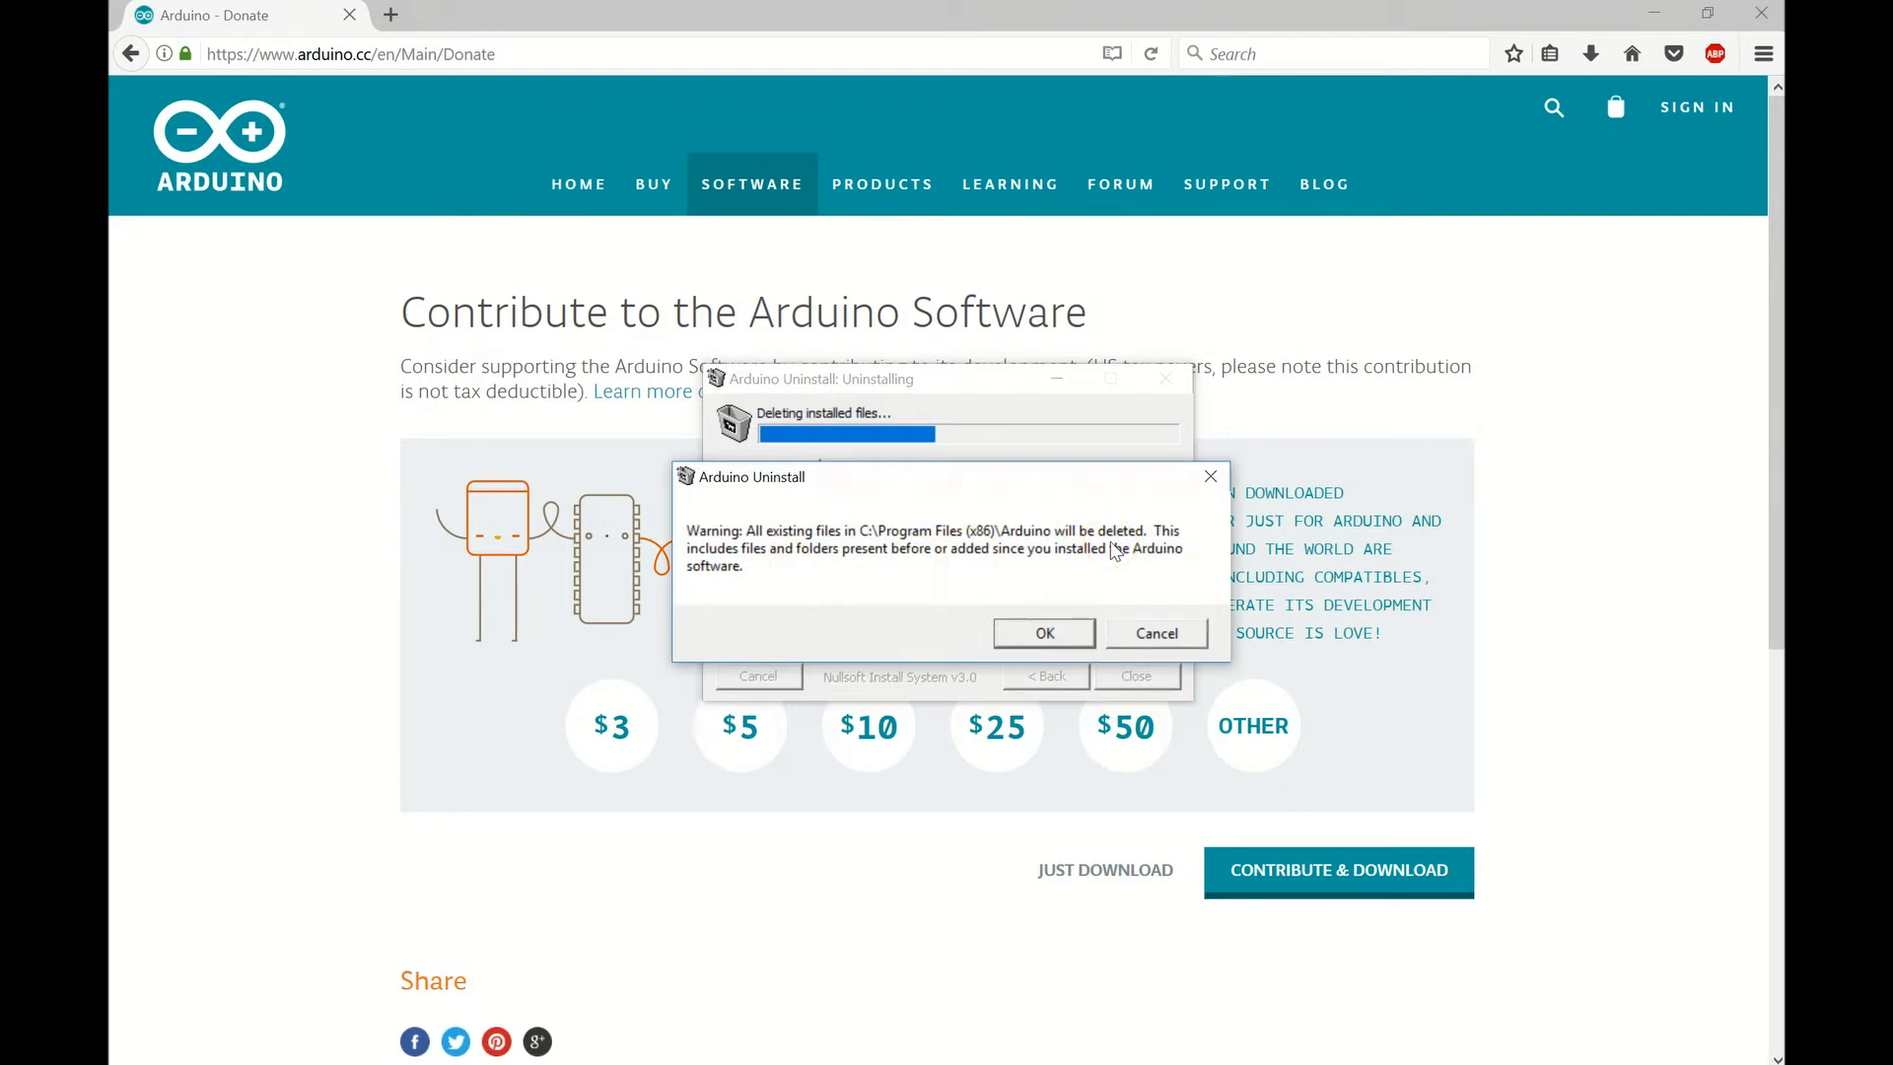
pyautogui.moveTo(1029, 587)
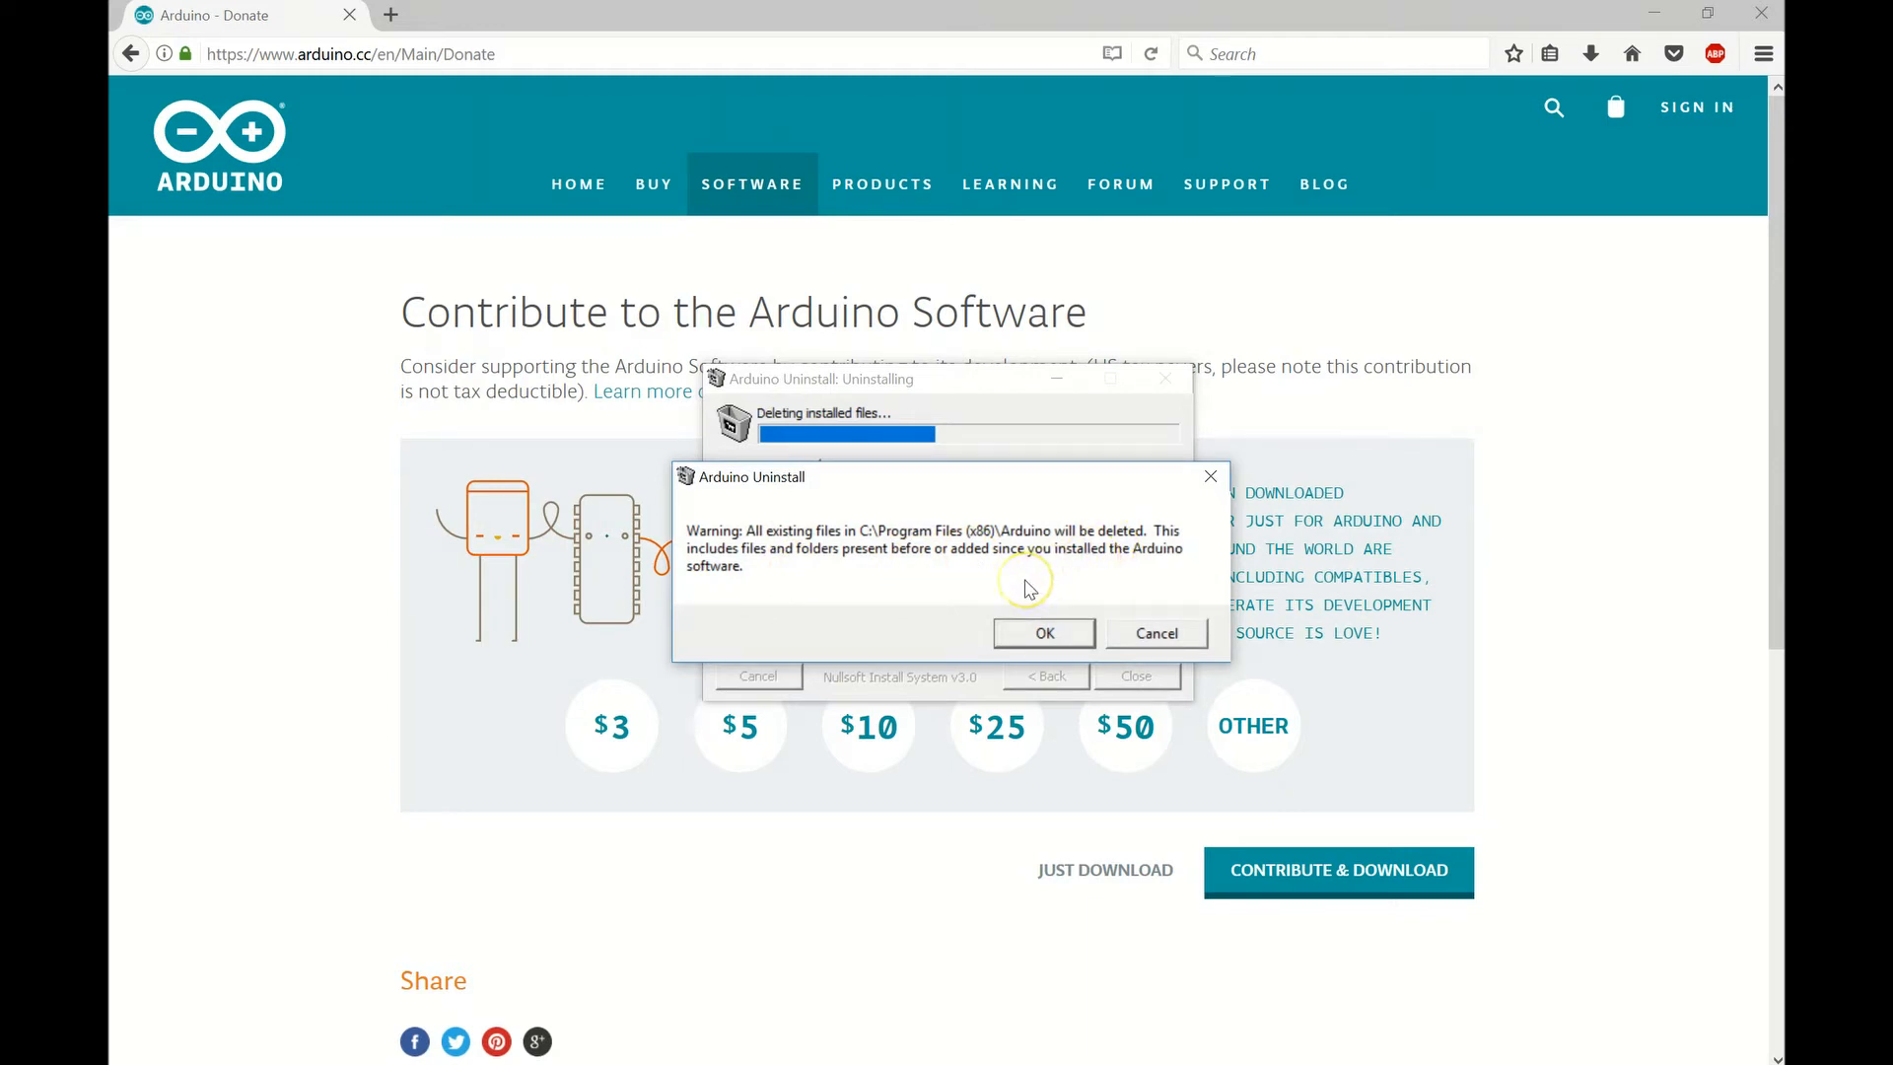
pyautogui.moveTo(1046, 634)
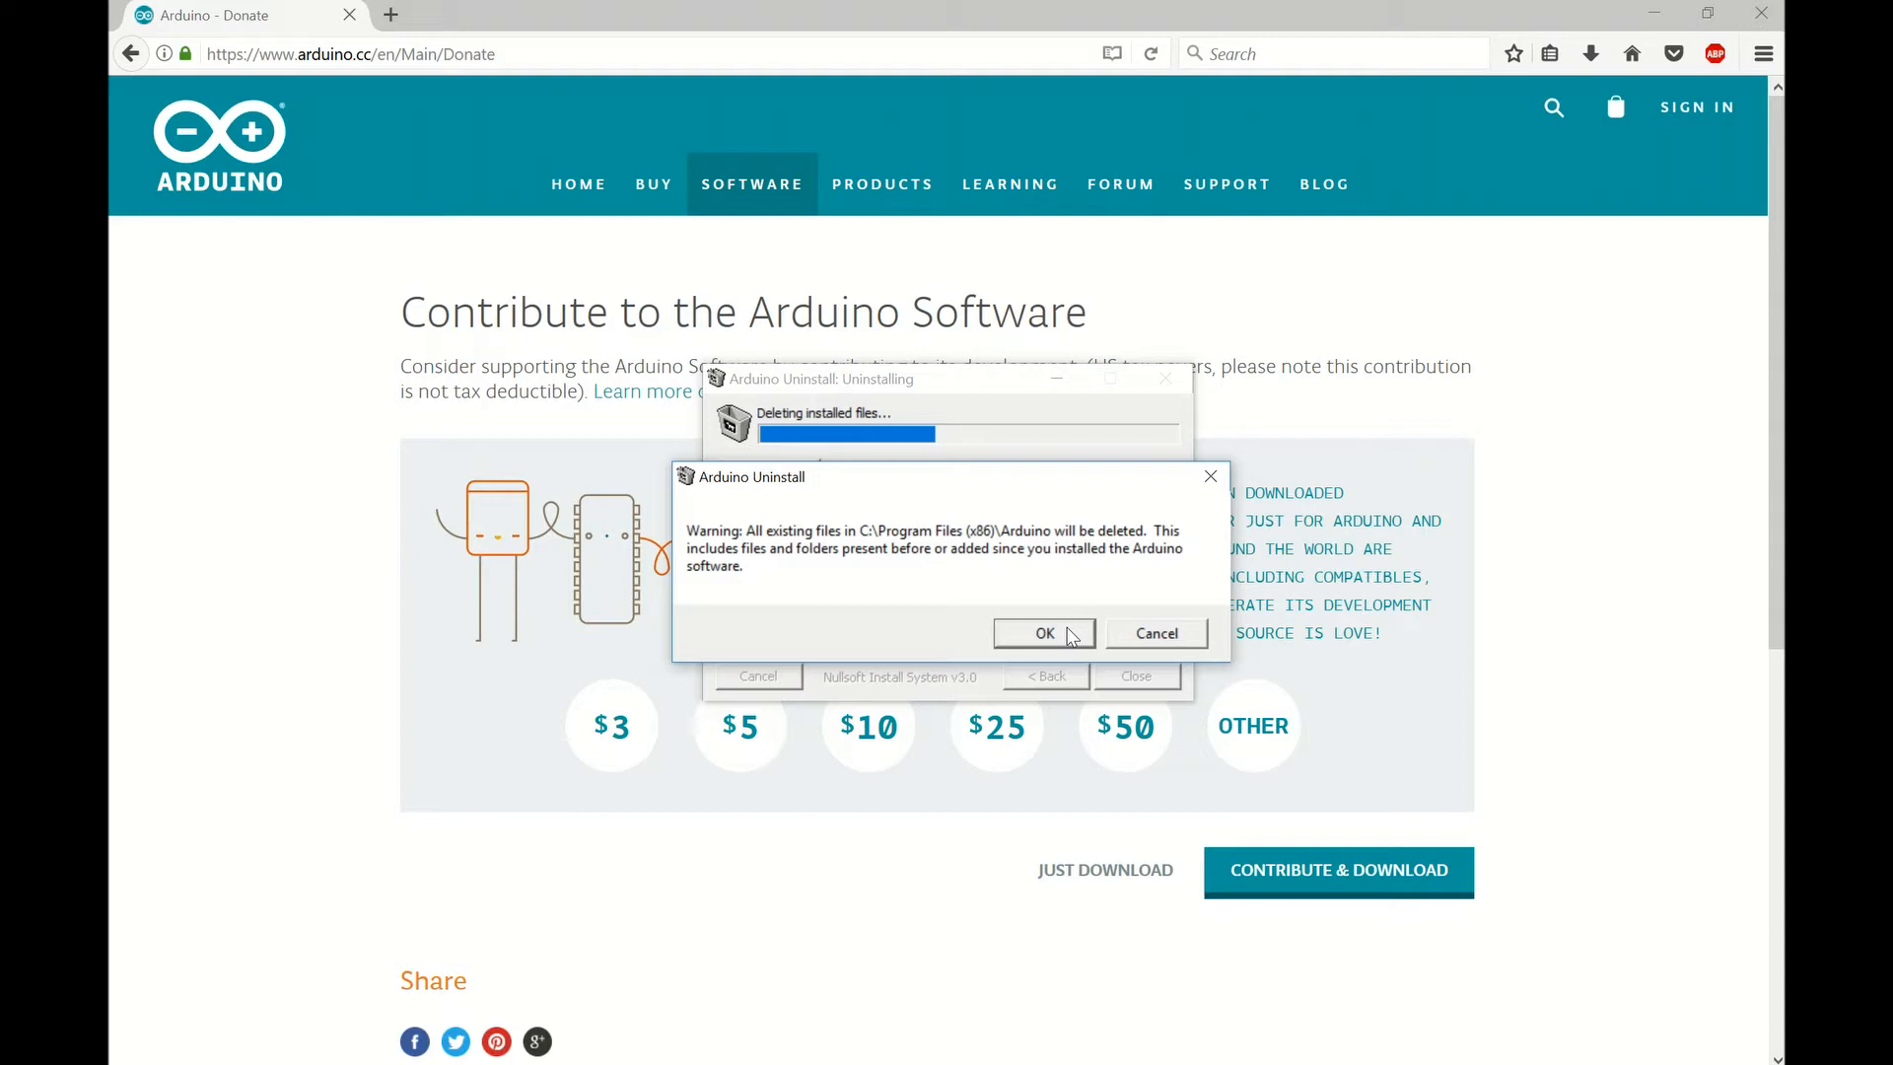
pyautogui.click(1044, 633)
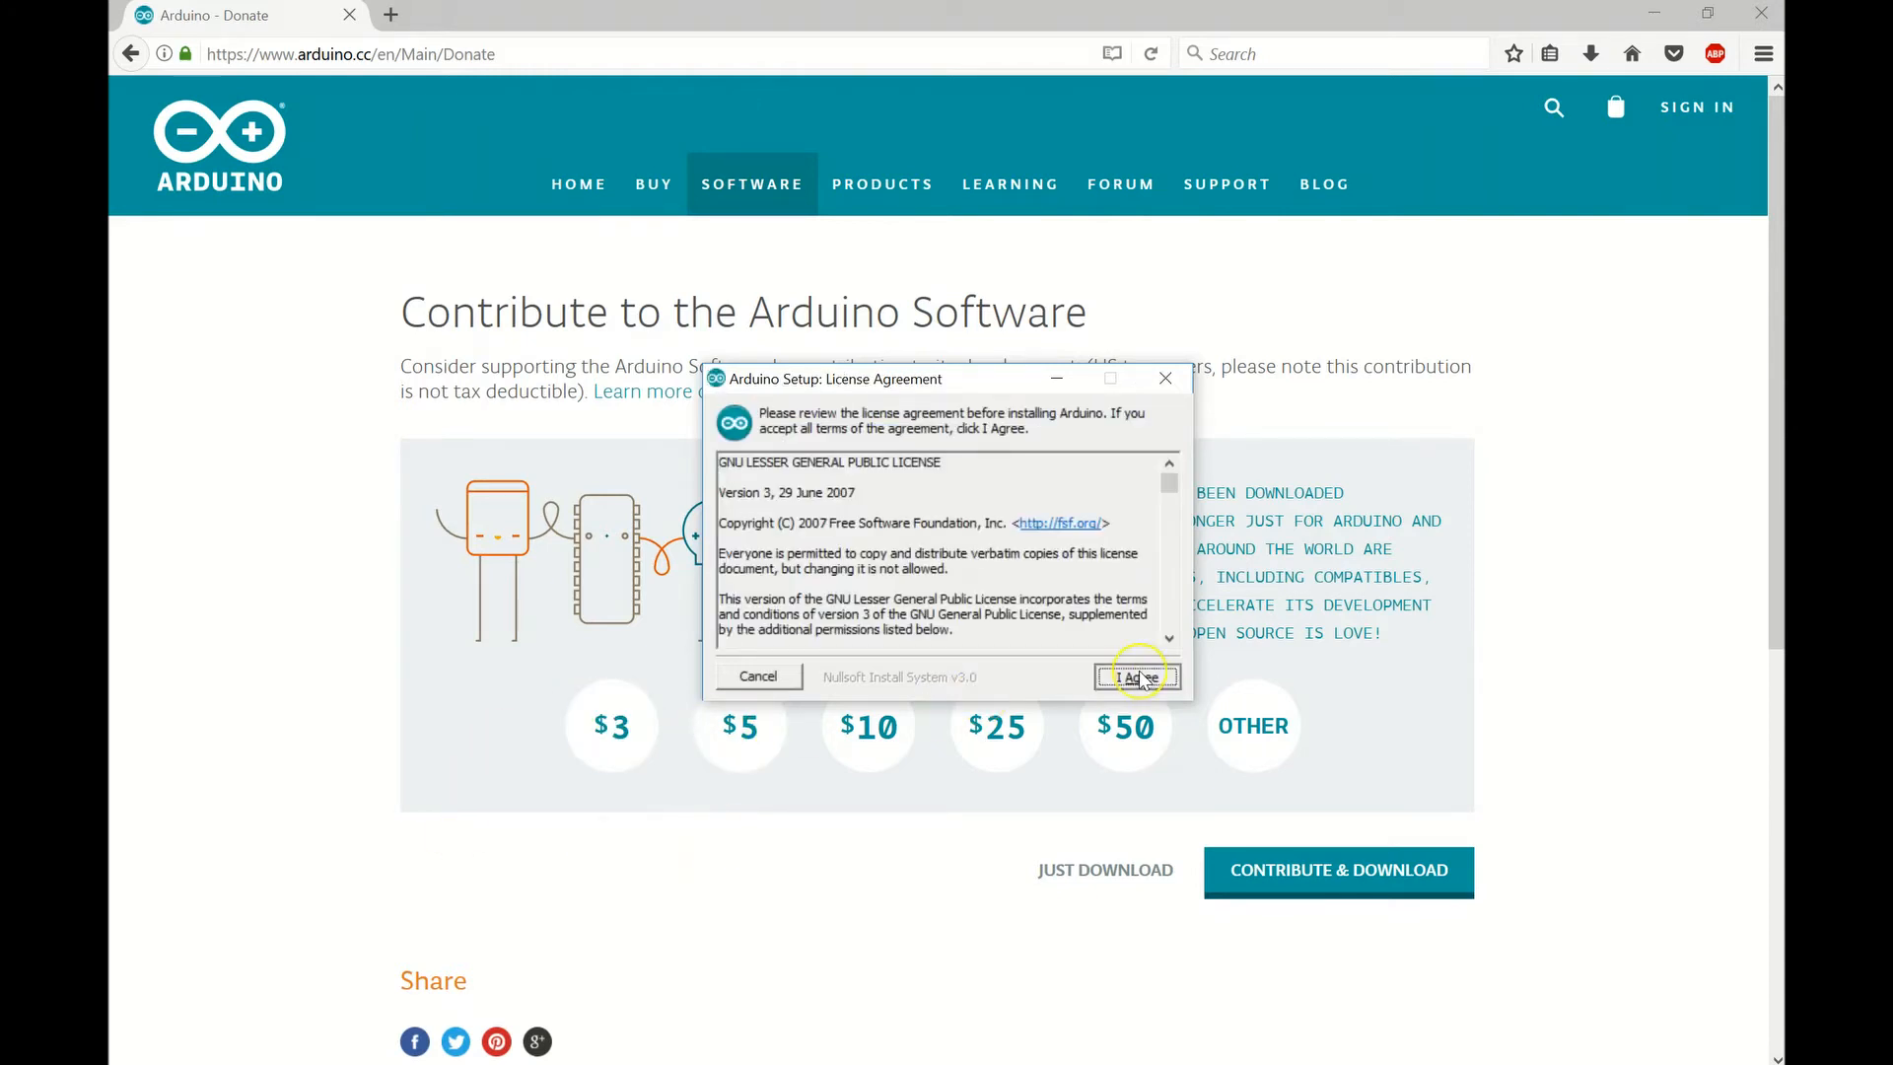
# Accept the license, skip the desktop shortcut, and install to the default folder.
pyautogui.click(1138, 676)
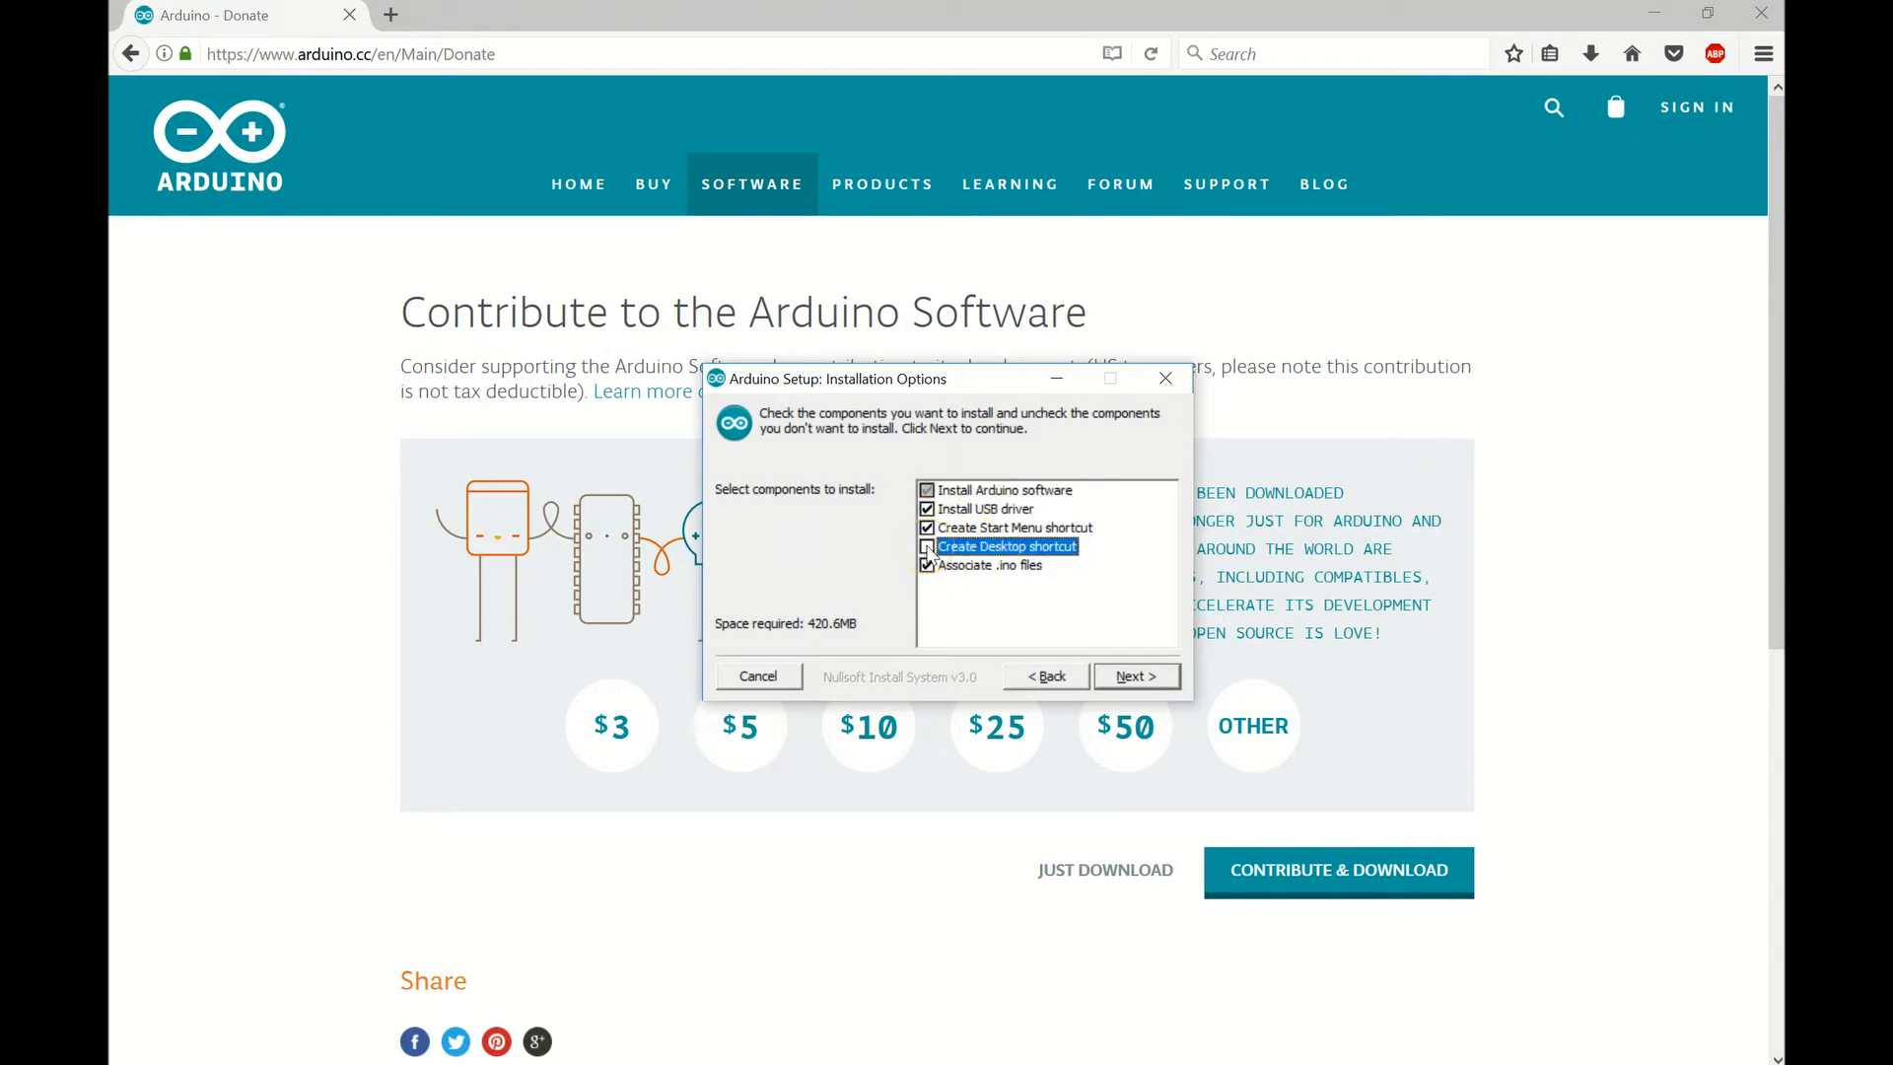
pyautogui.click(927, 547)
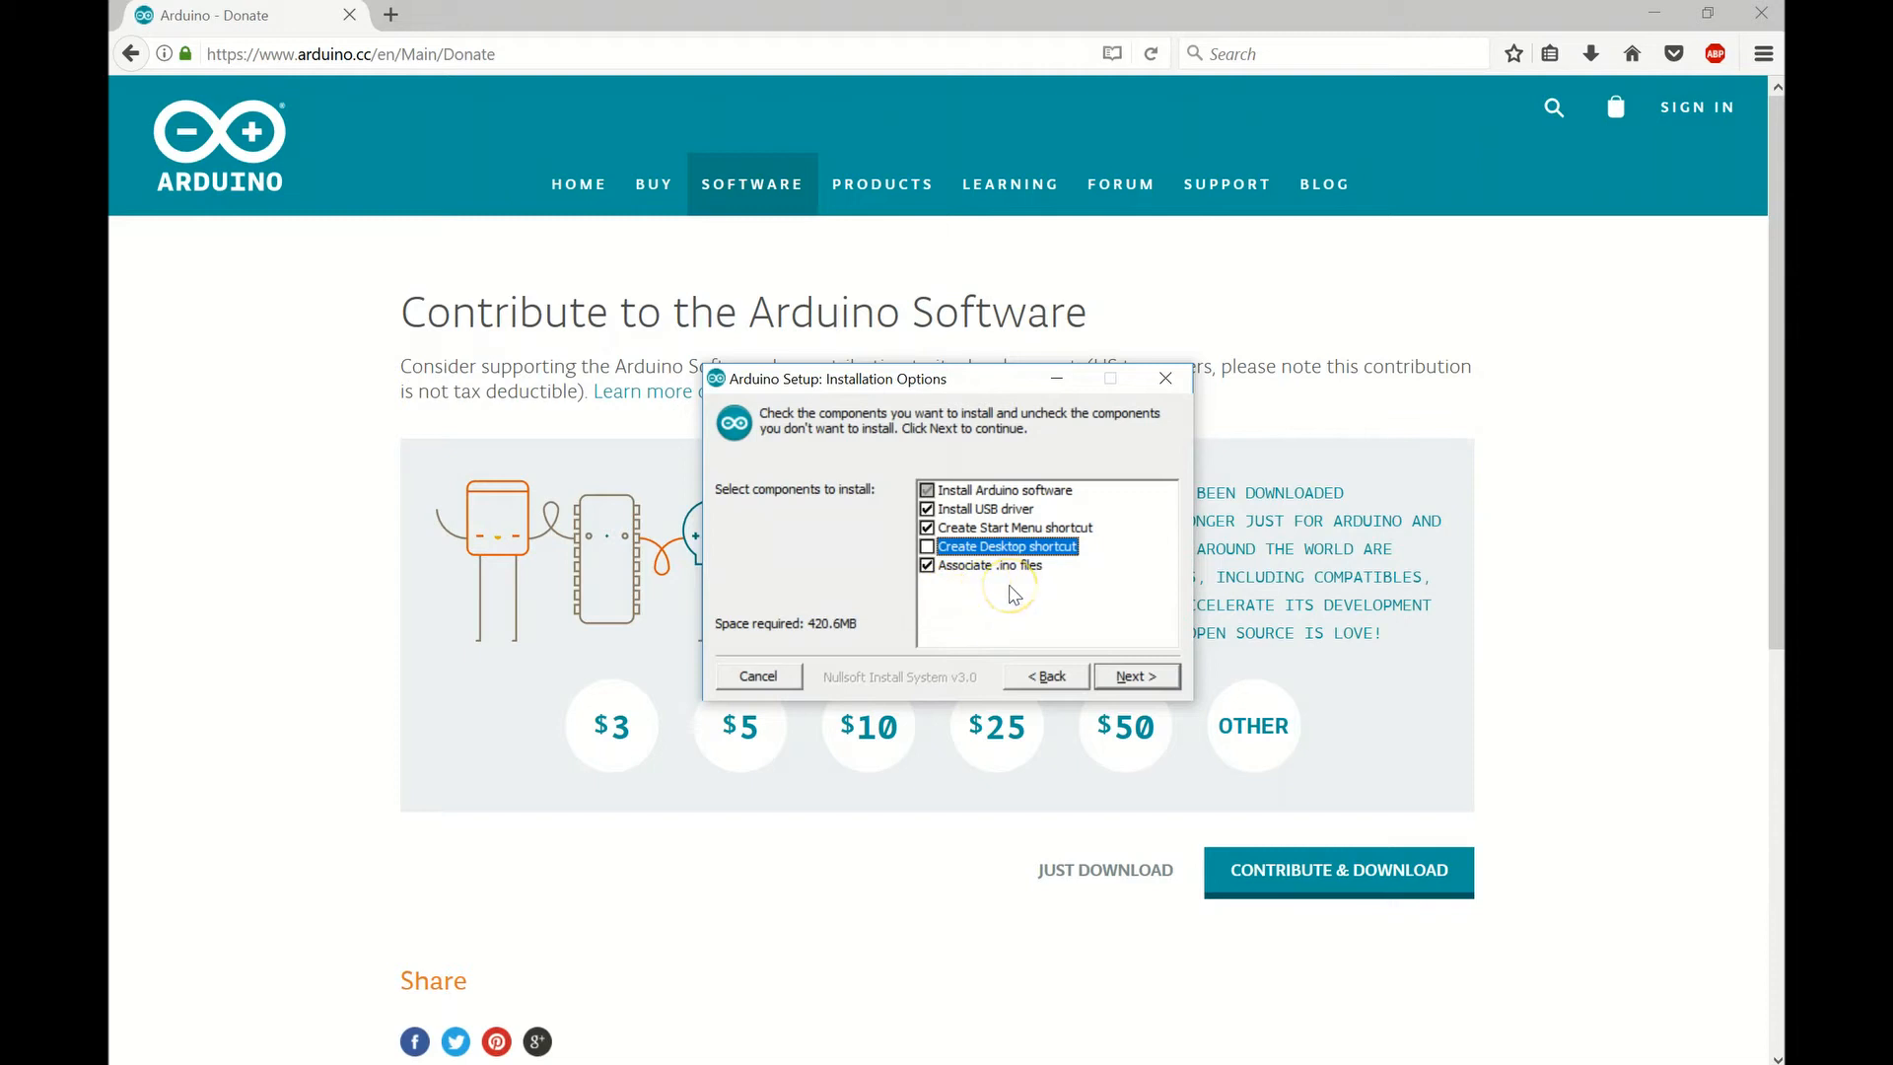
pyautogui.click(1135, 675)
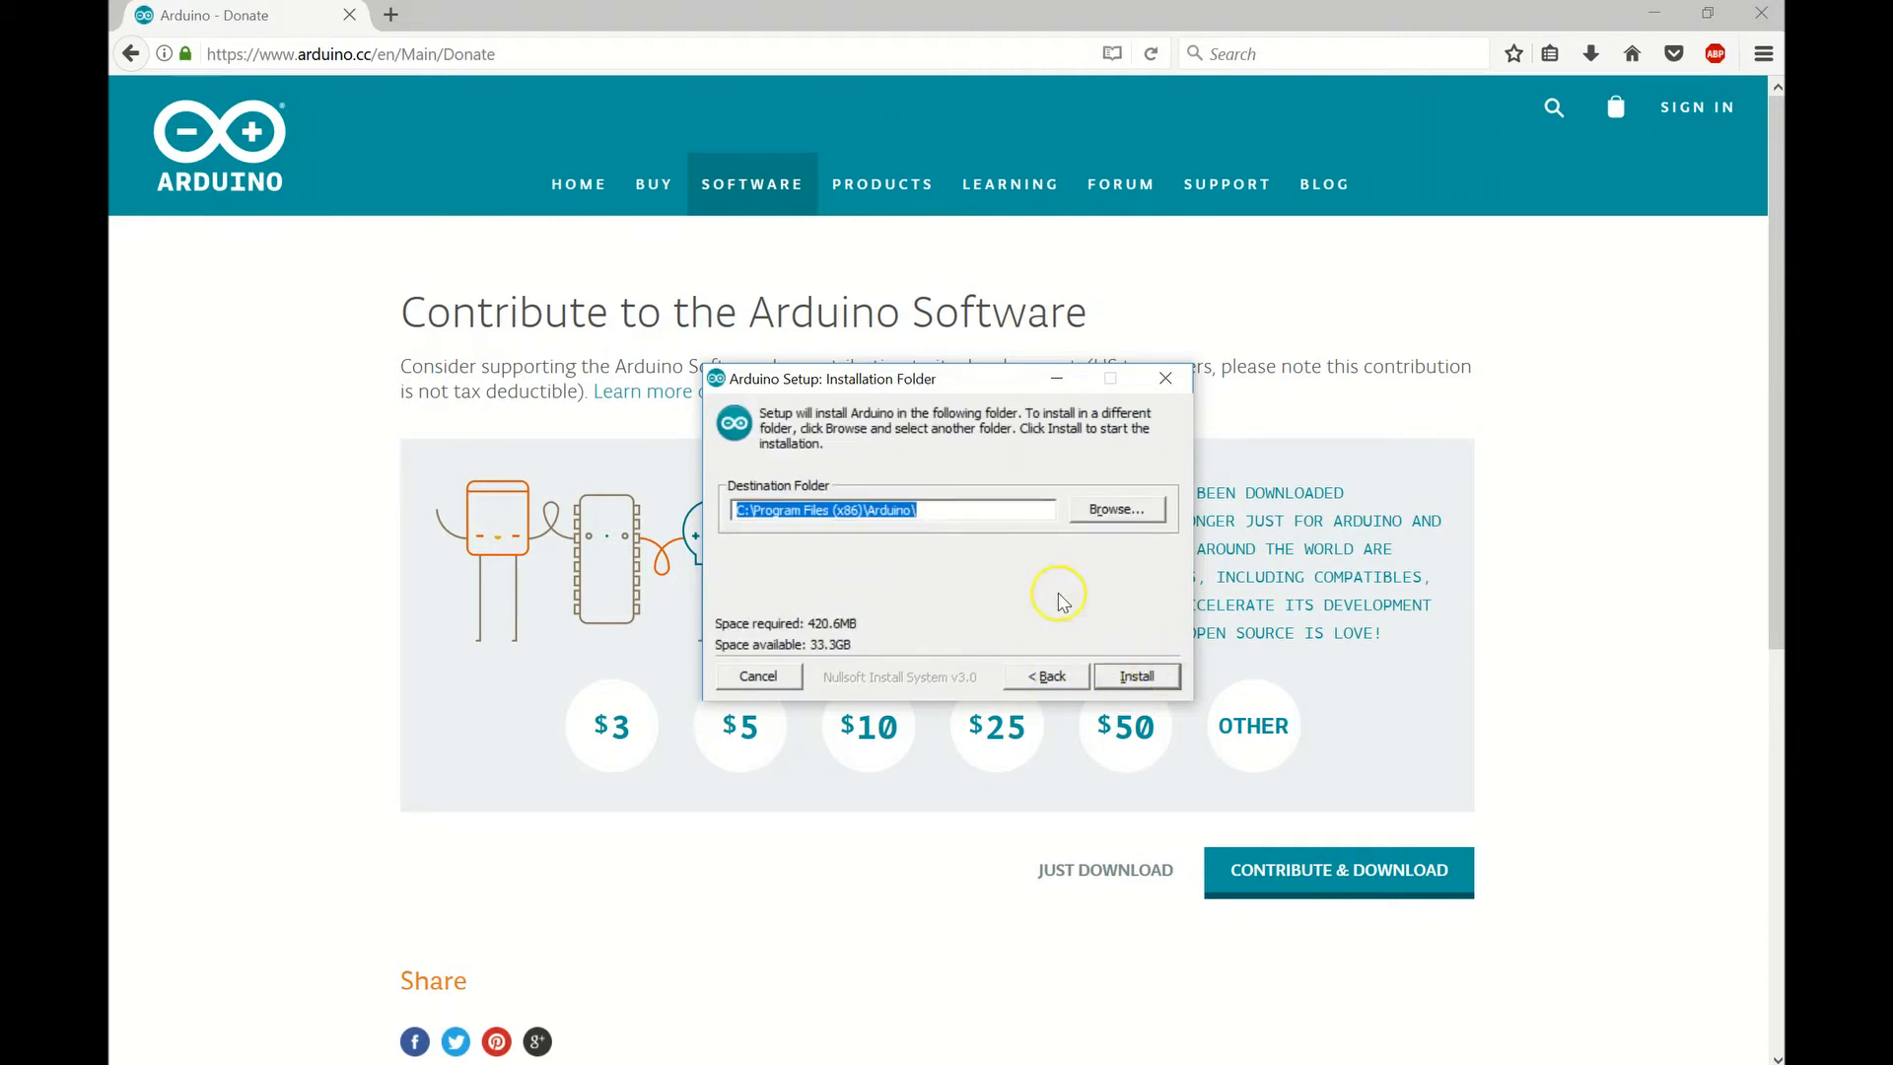
pyautogui.click(1137, 677)
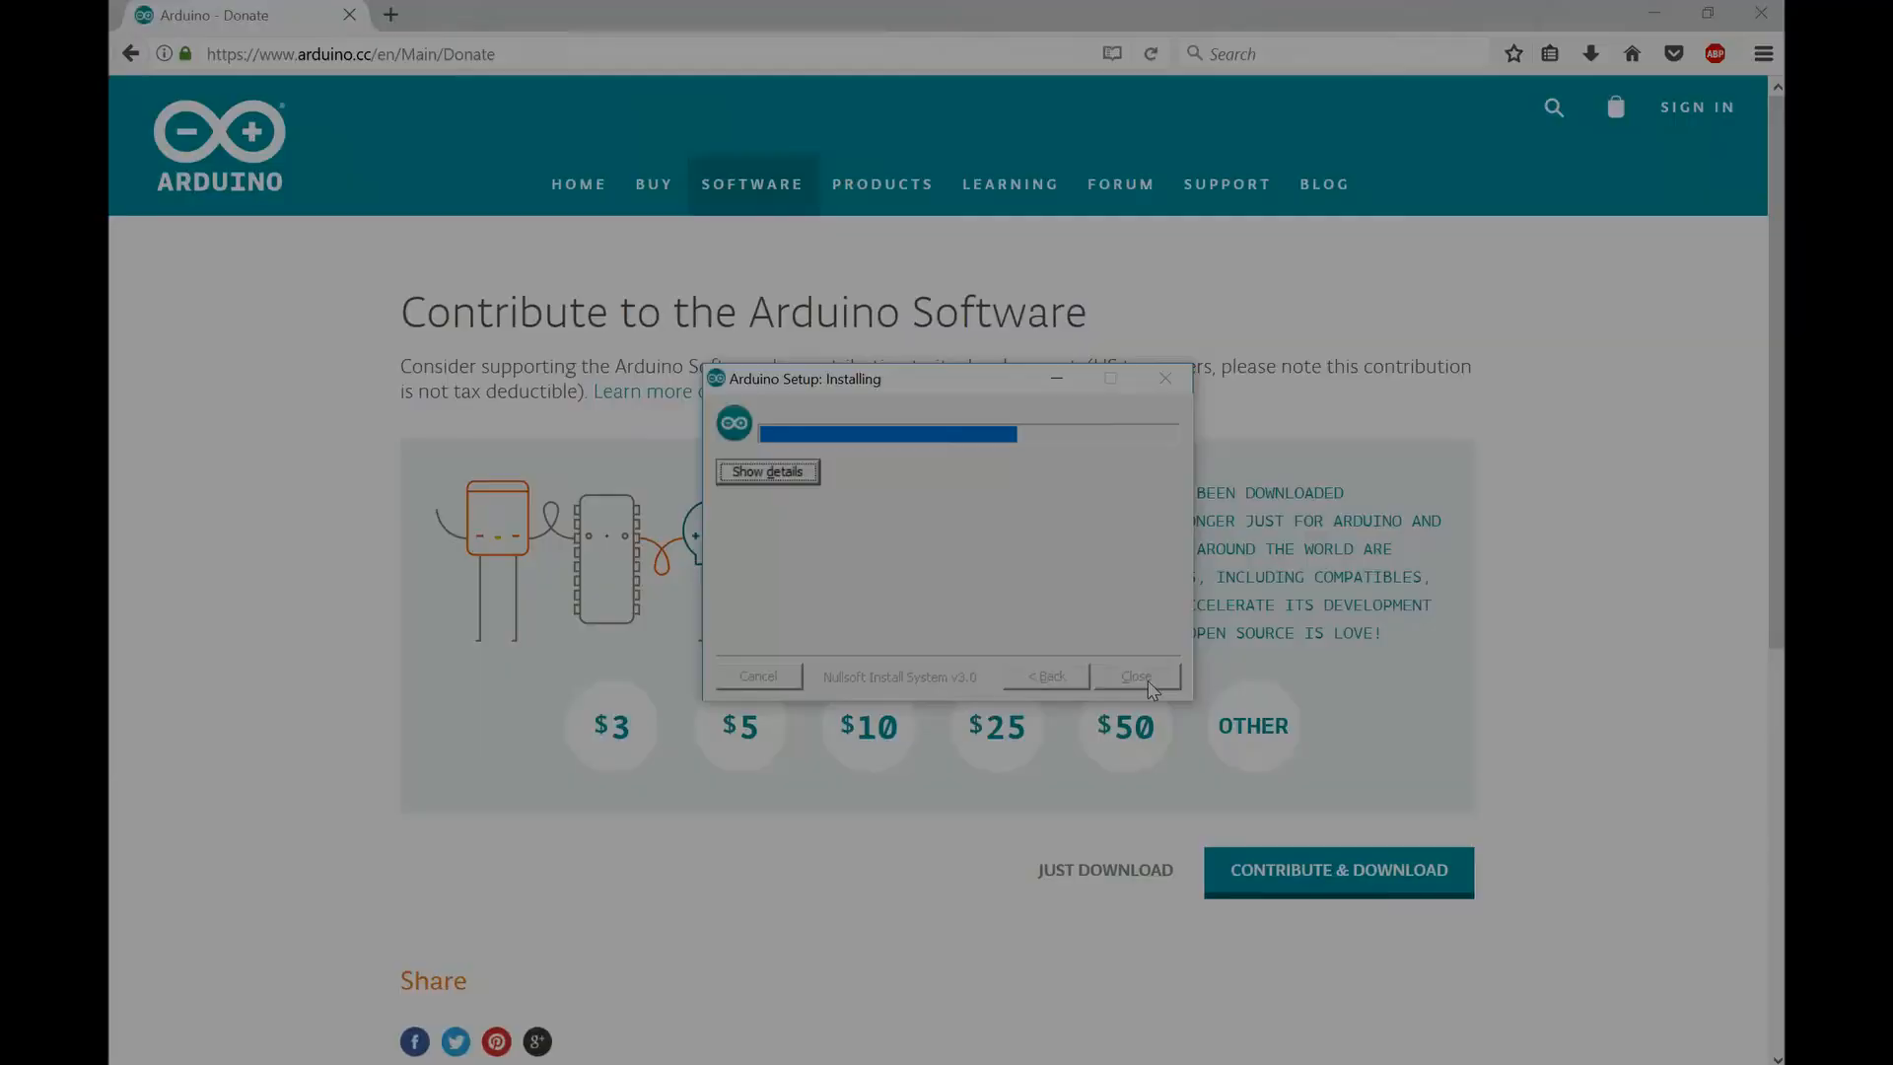
# Close the finished installer and launch Arduino from the Start menu.
pyautogui.click(1136, 677)
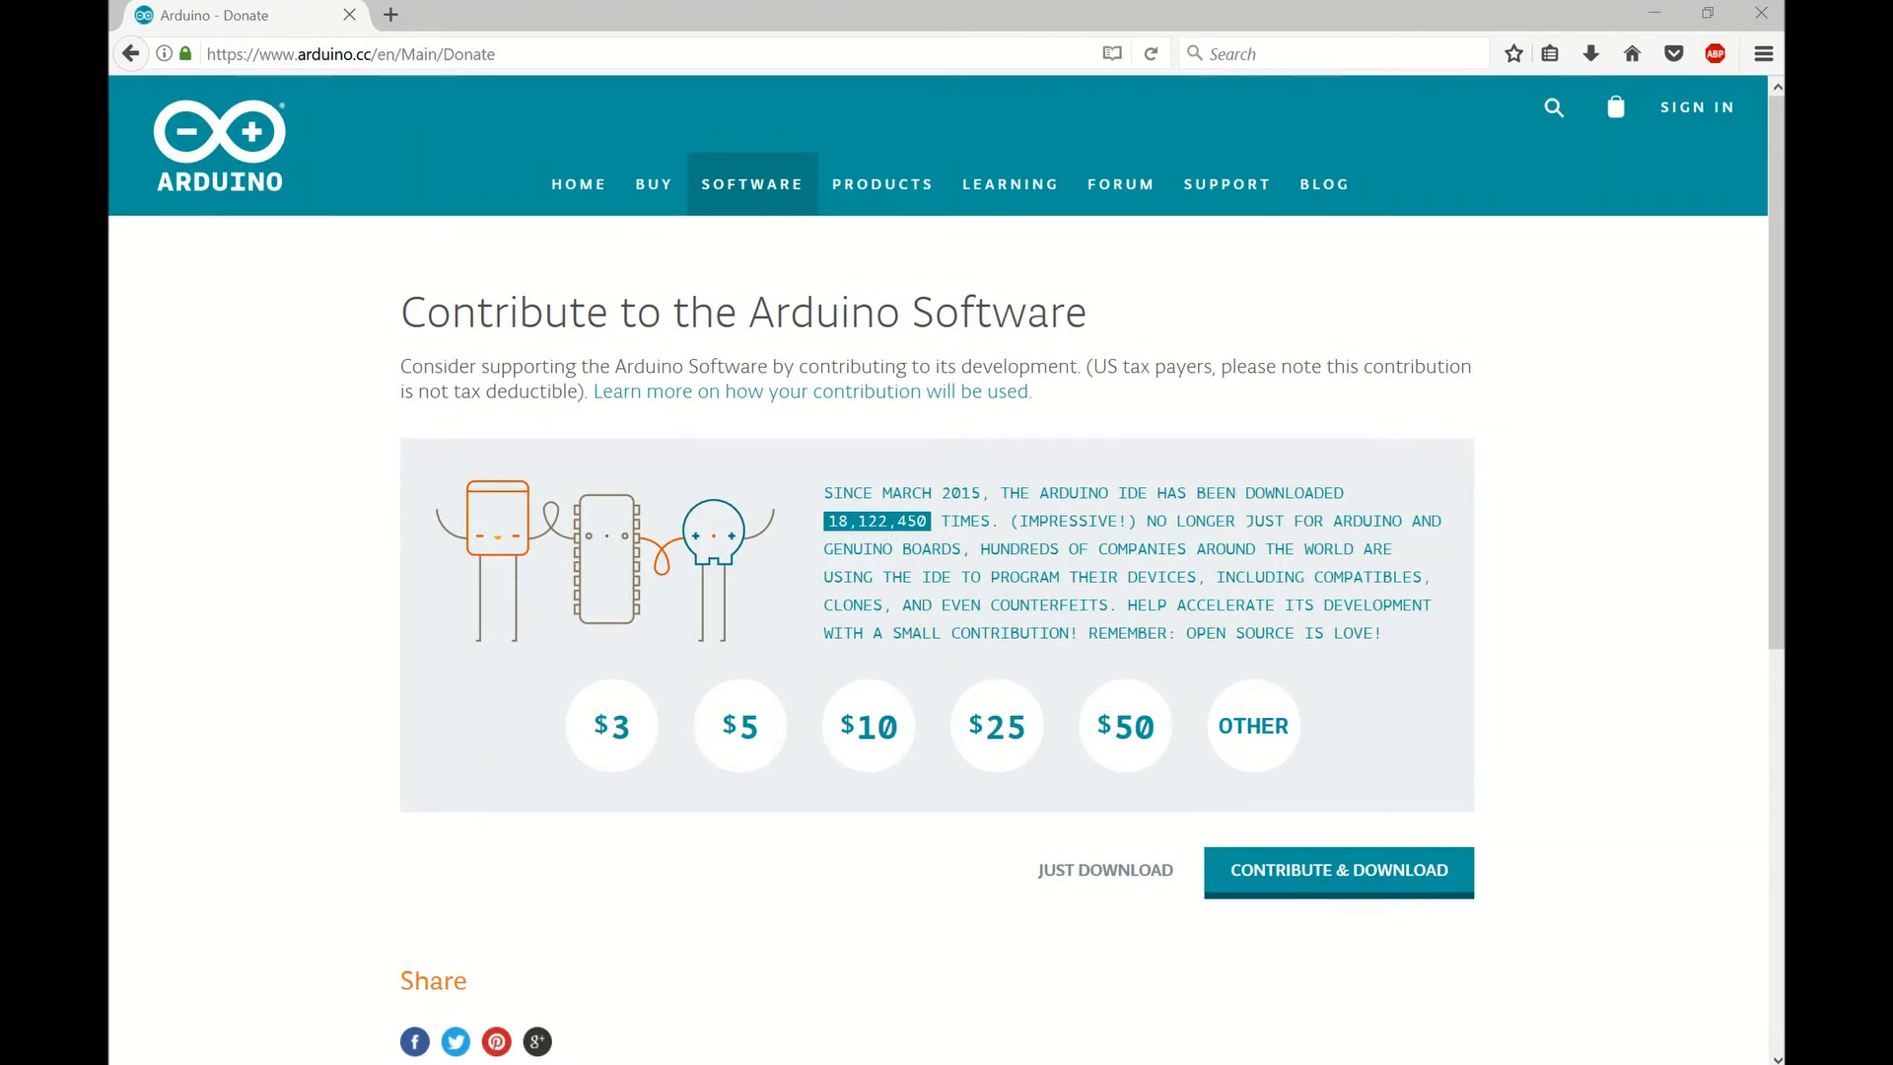
pyautogui.press('Super')
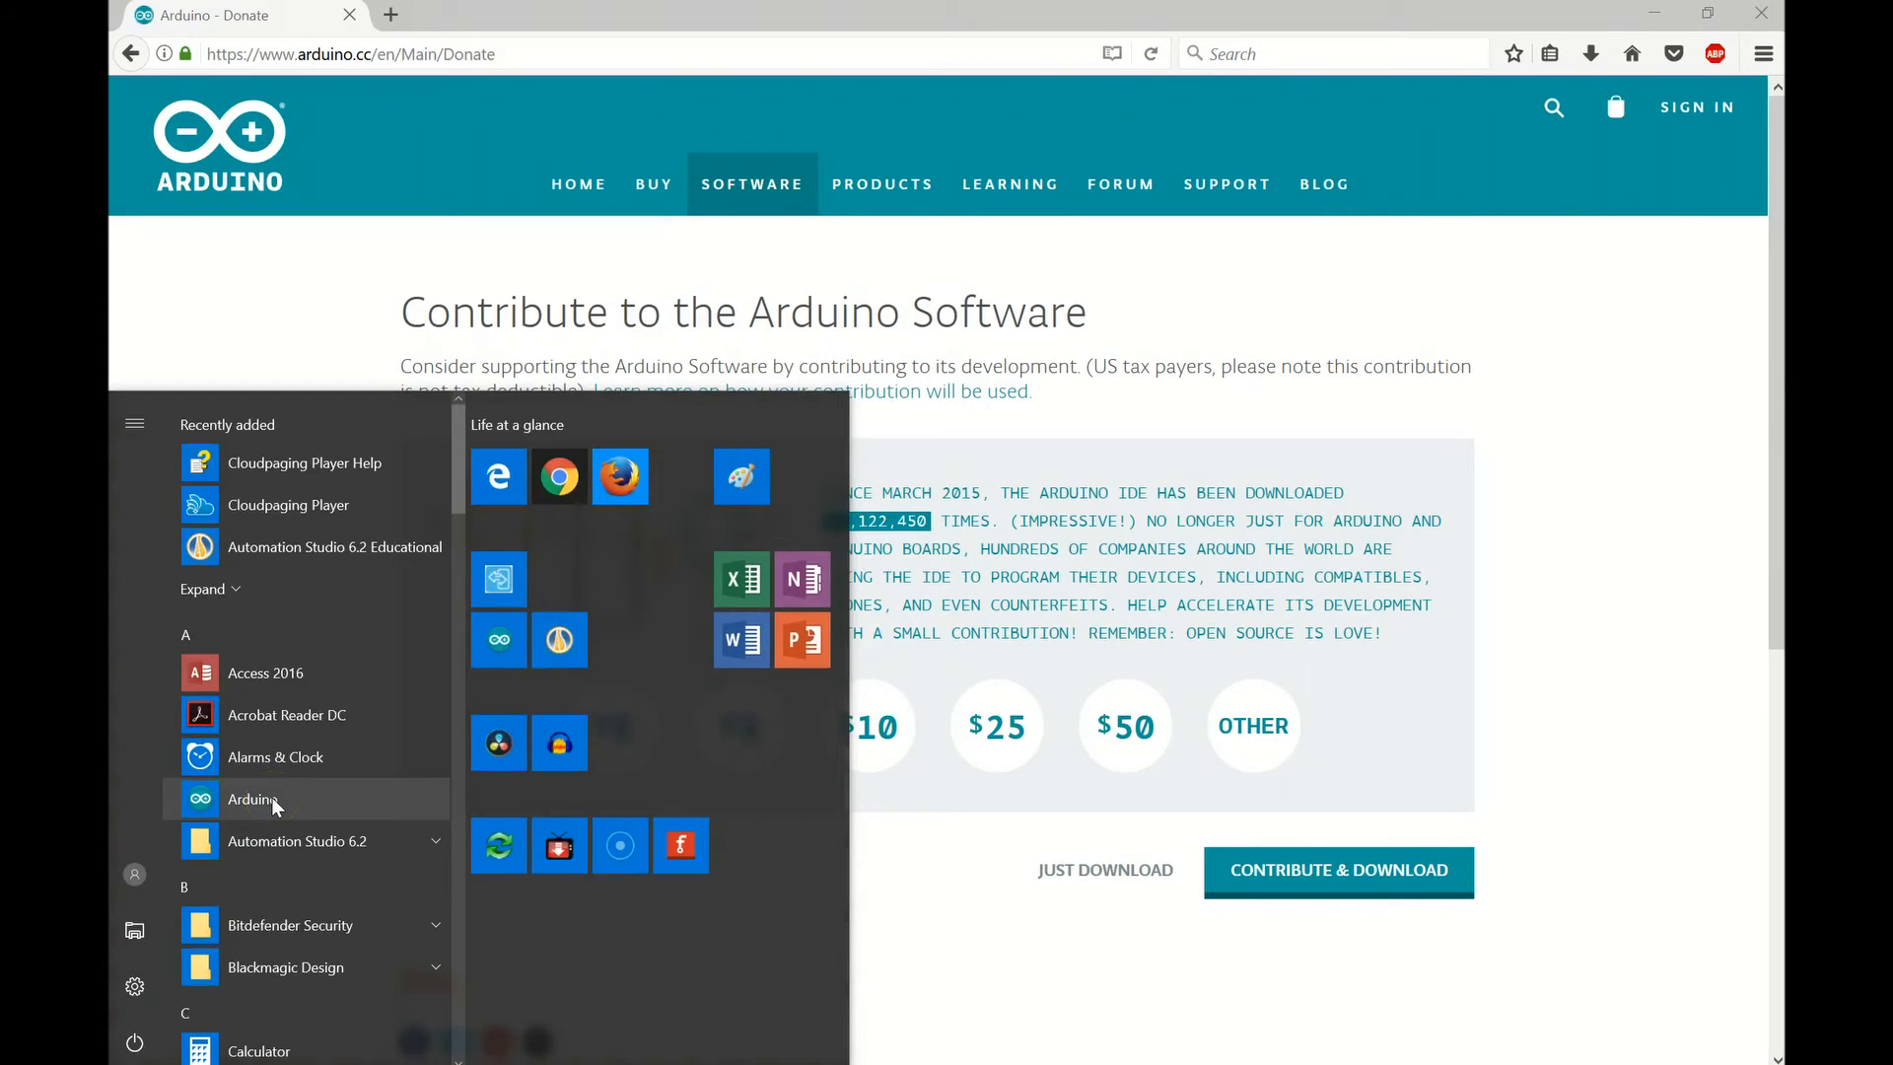
pyautogui.click(254, 798)
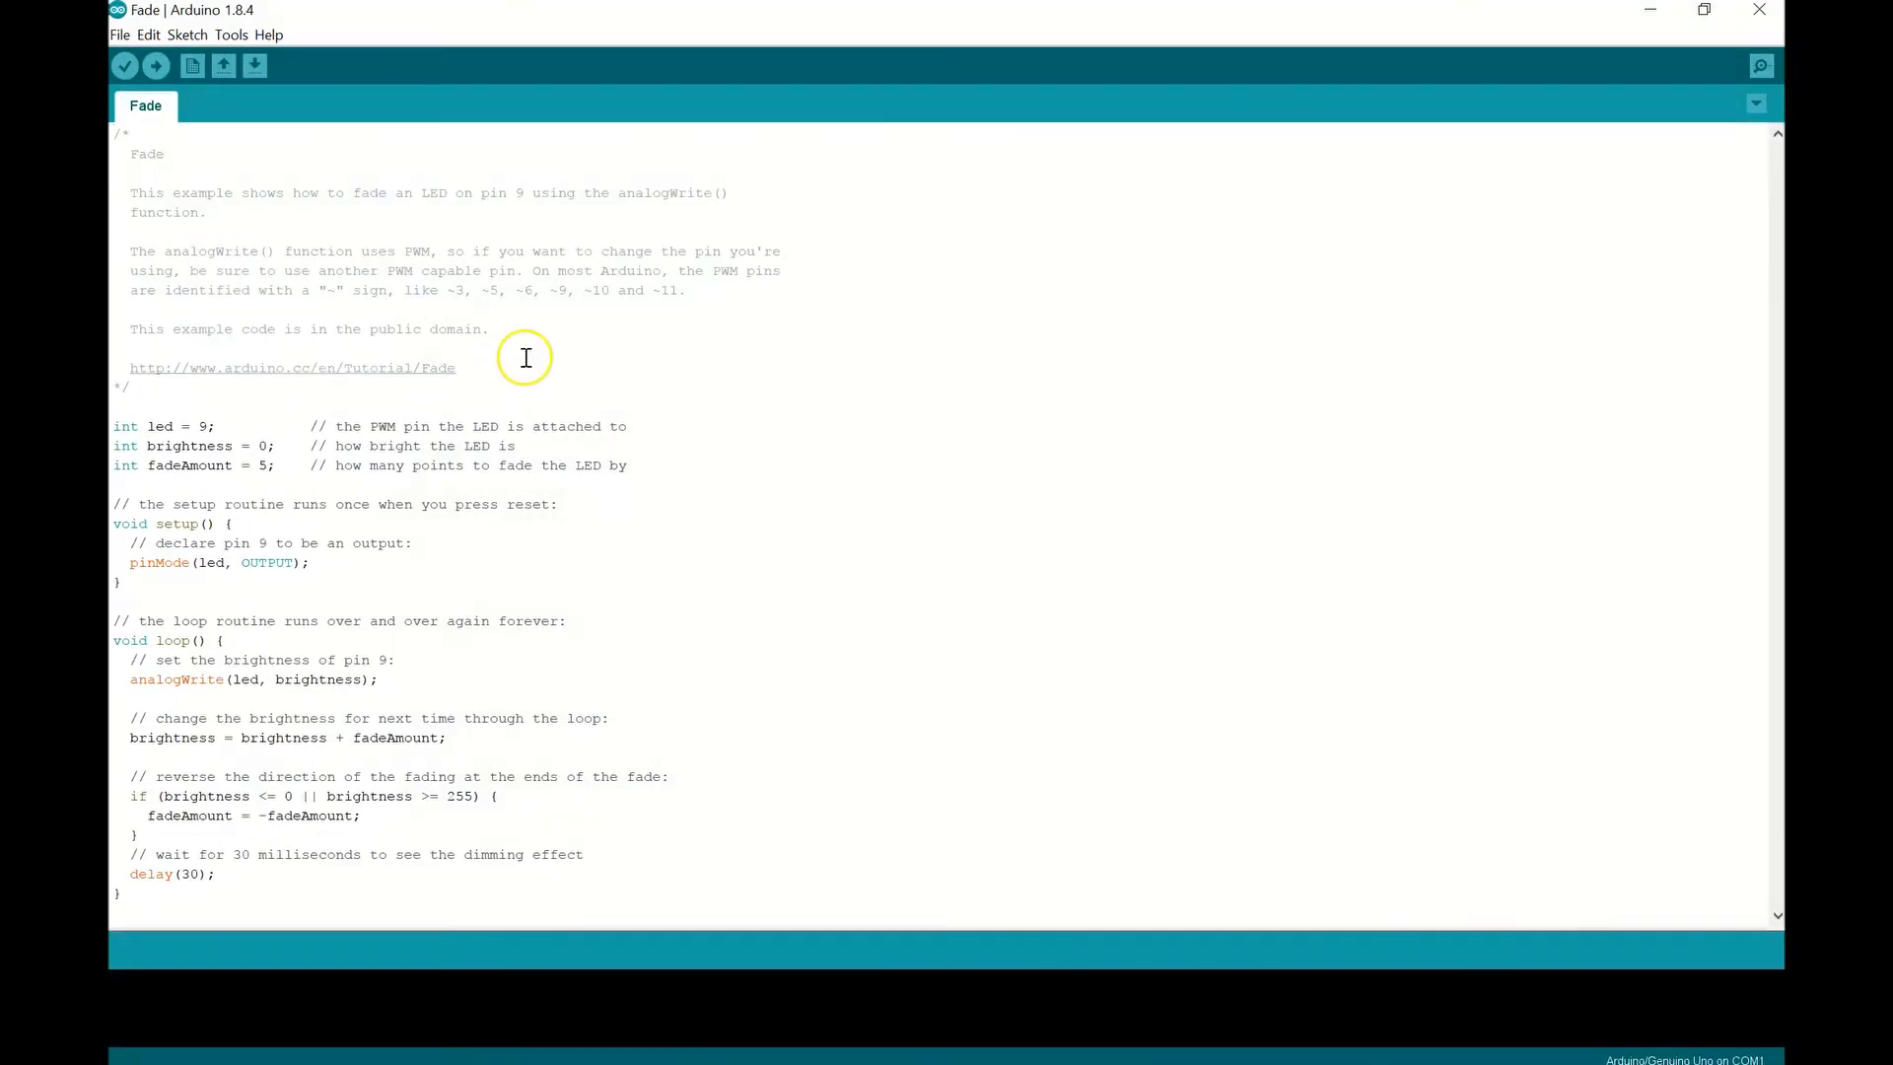
pyautogui.moveTo(394, 126)
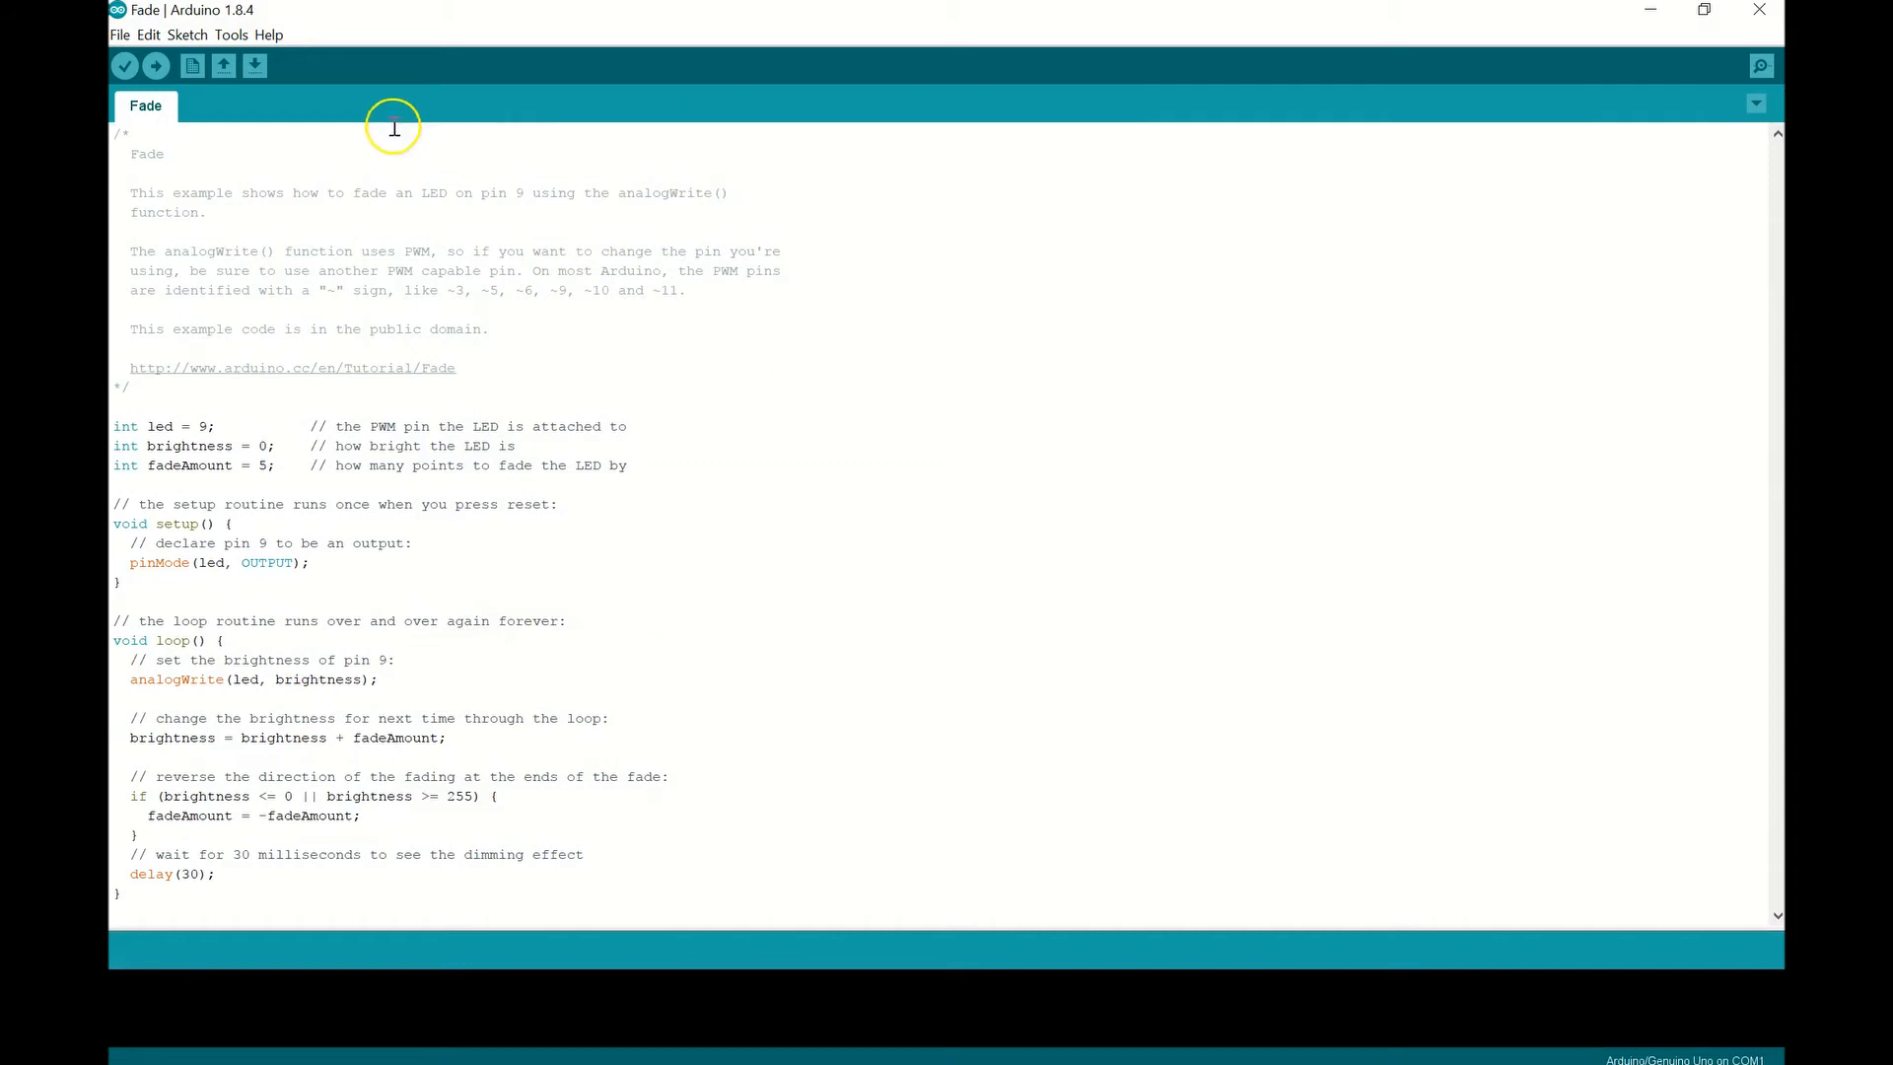
pyautogui.moveTo(215, 166)
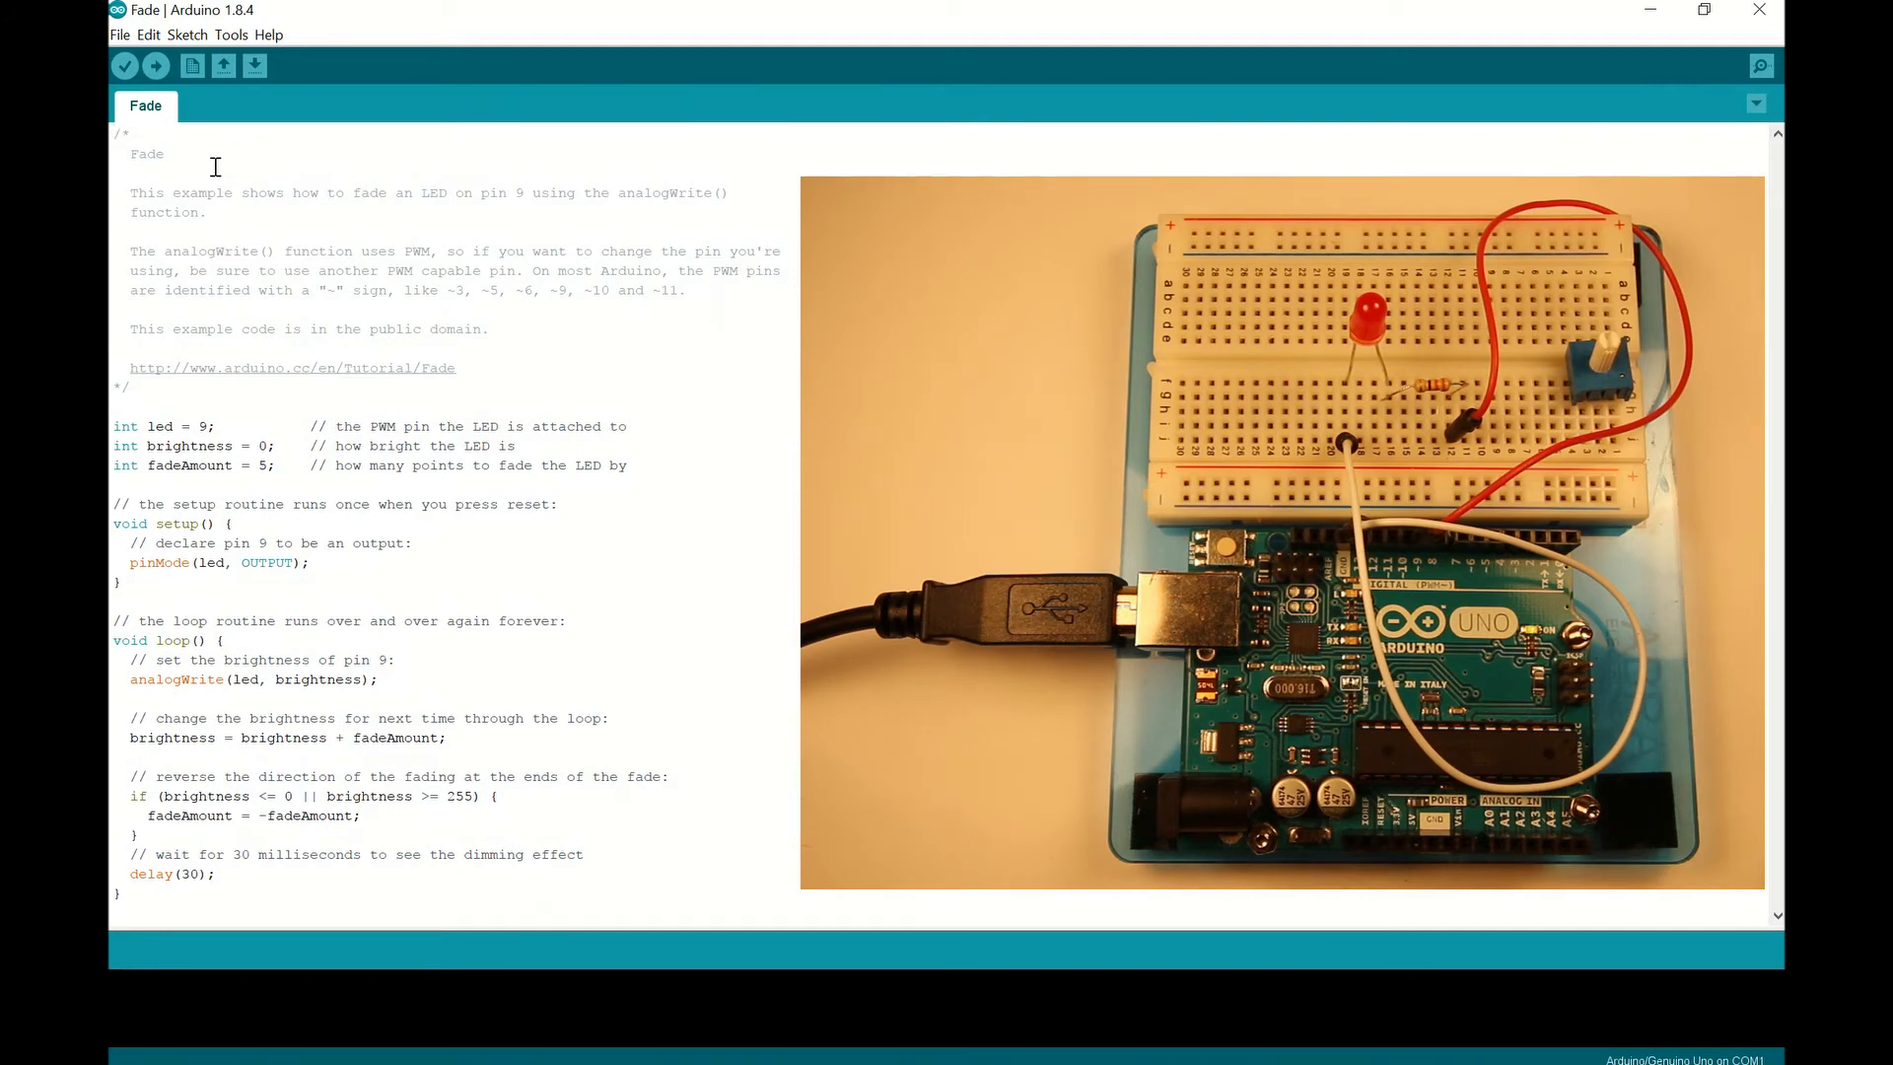
pyautogui.moveTo(263, 738)
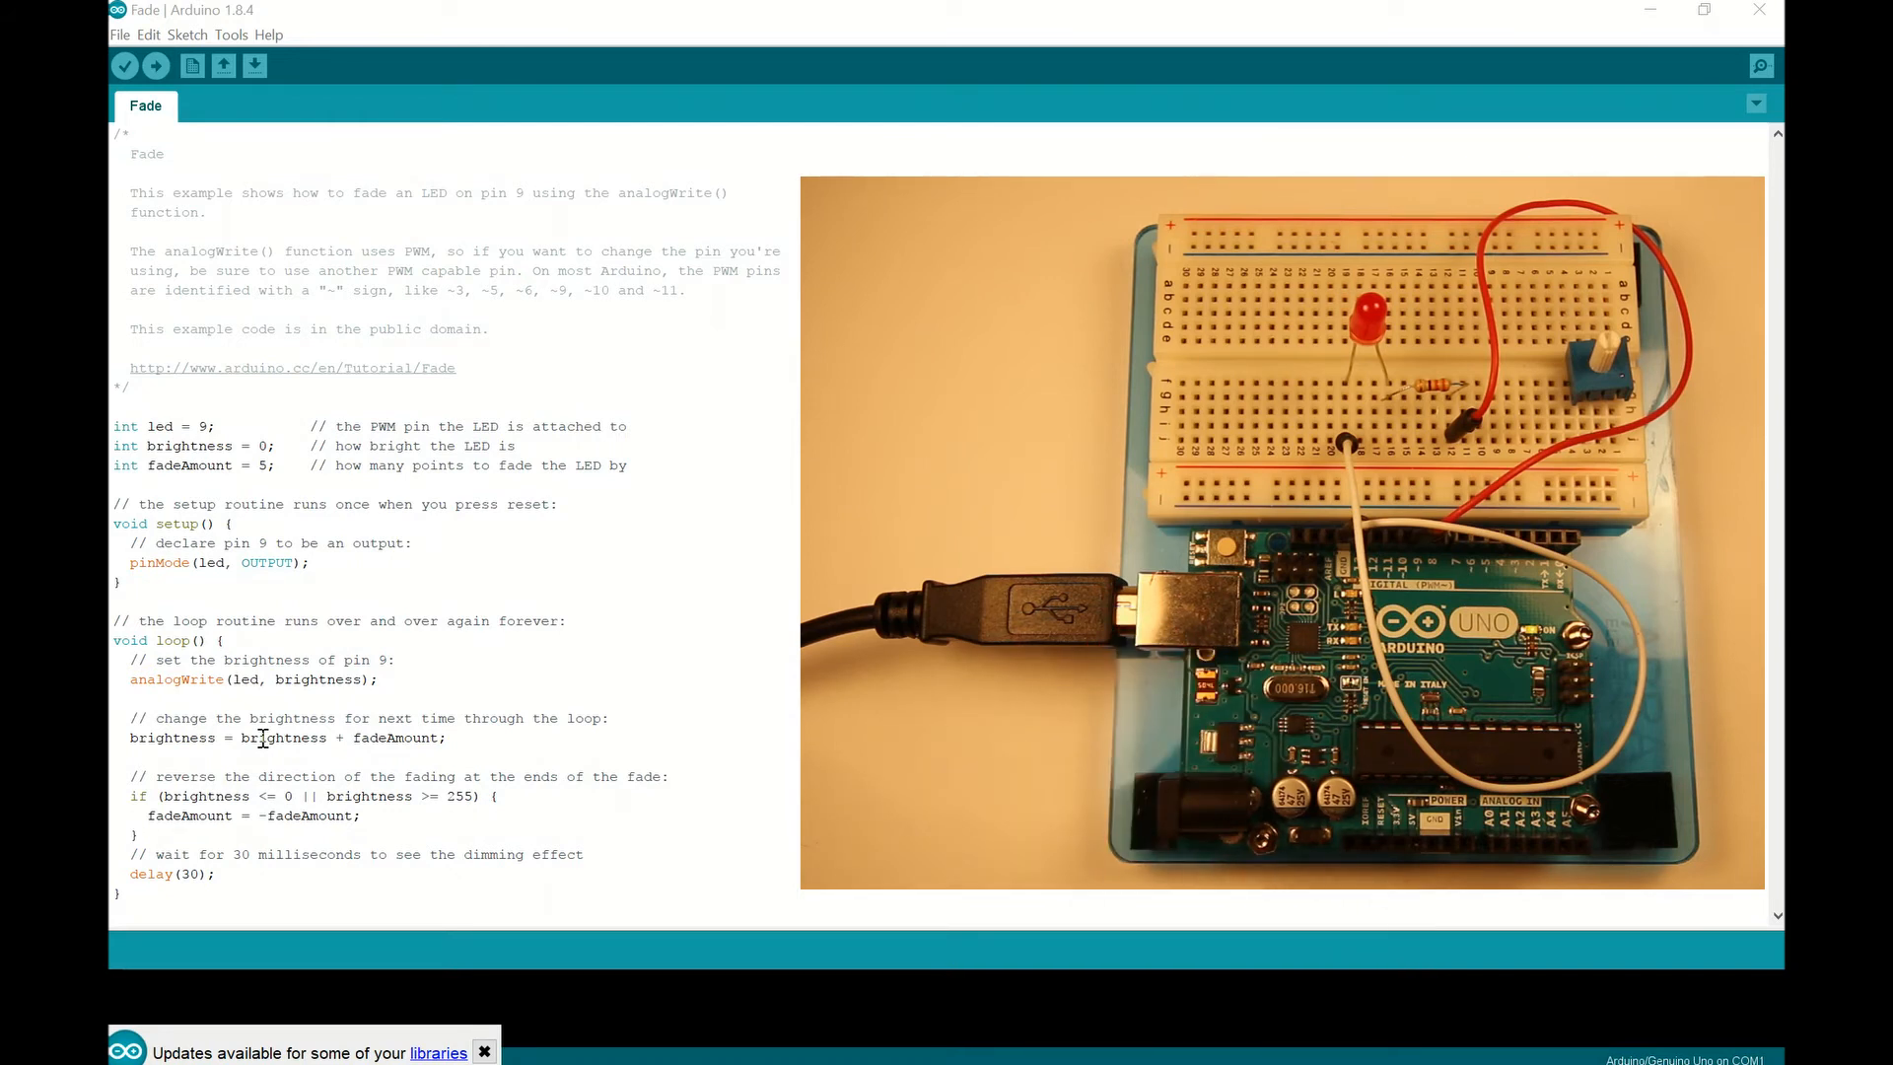
# Focus the Fade sketch editor before opening Windows search.
pyautogui.click(485, 1052)
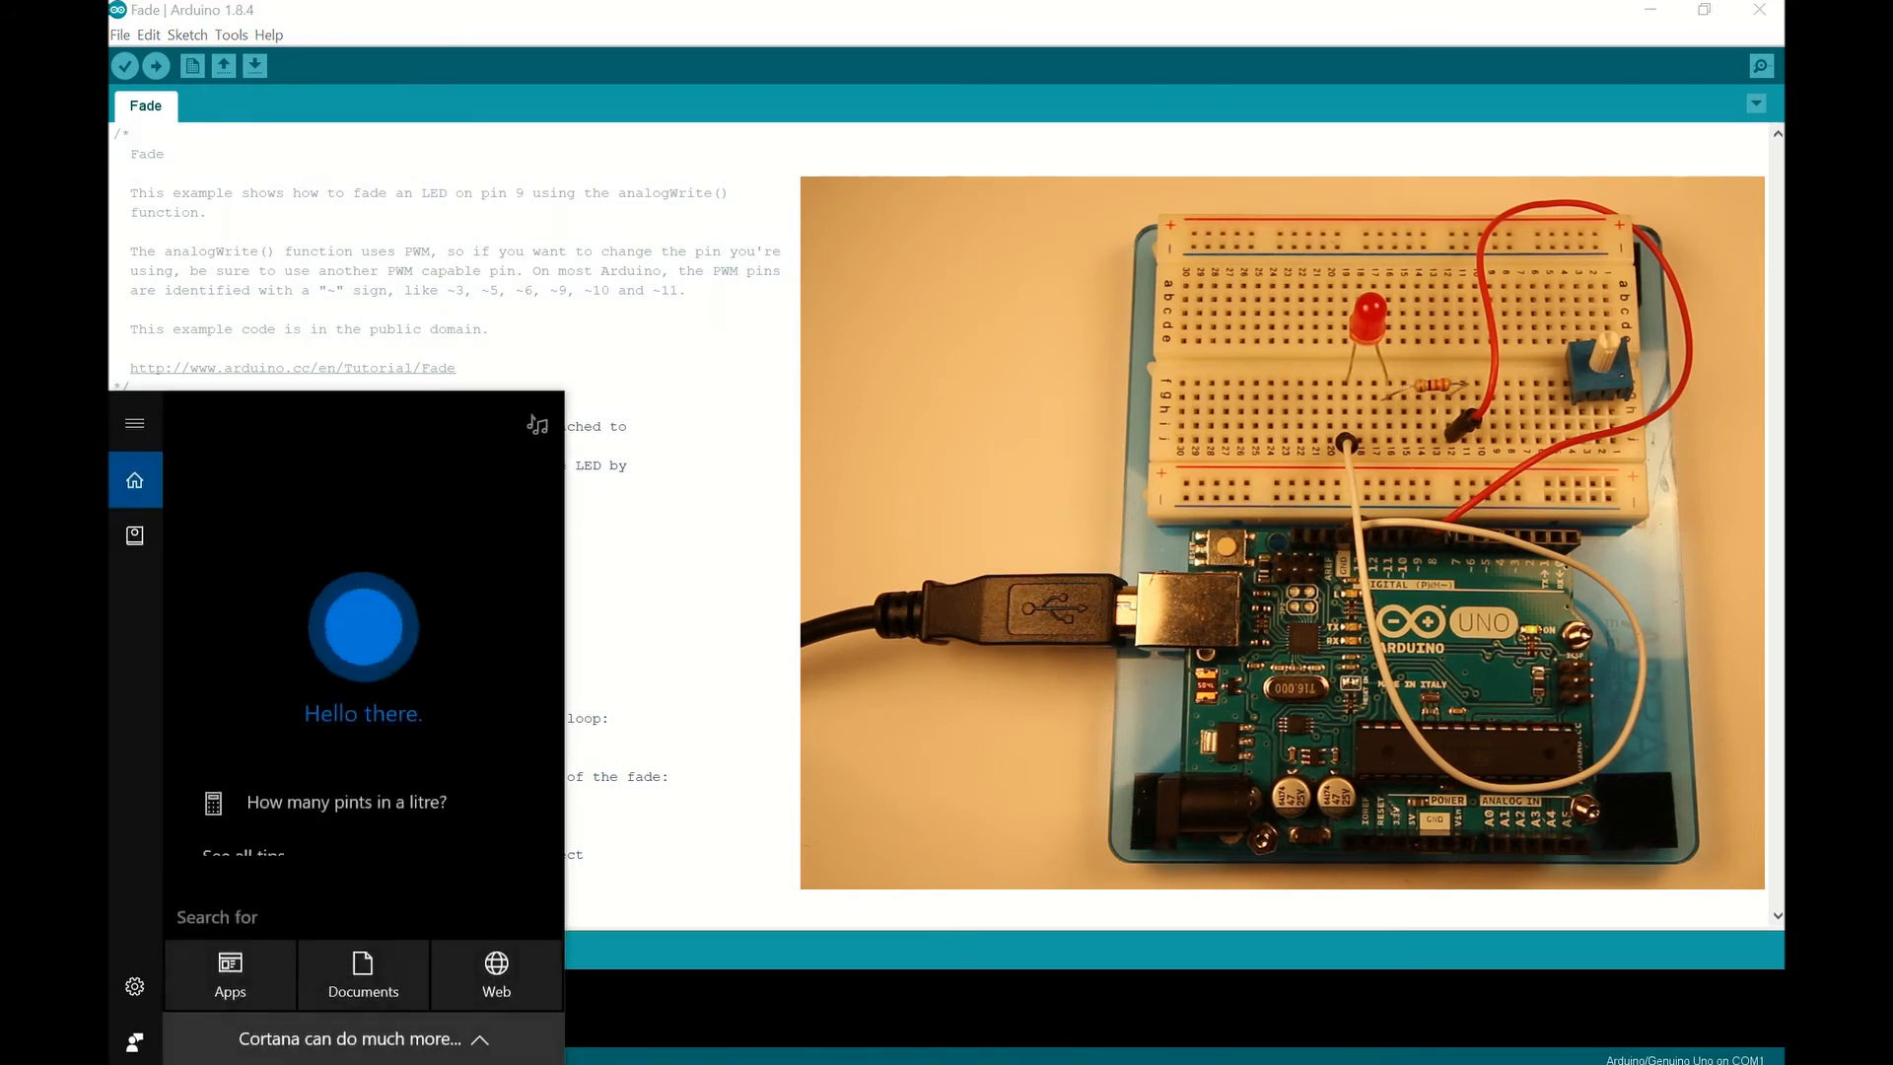
# Search 'de' to open Device Manager, verify Arduino Uno on COM3, then close it.
pyautogui.write('de')
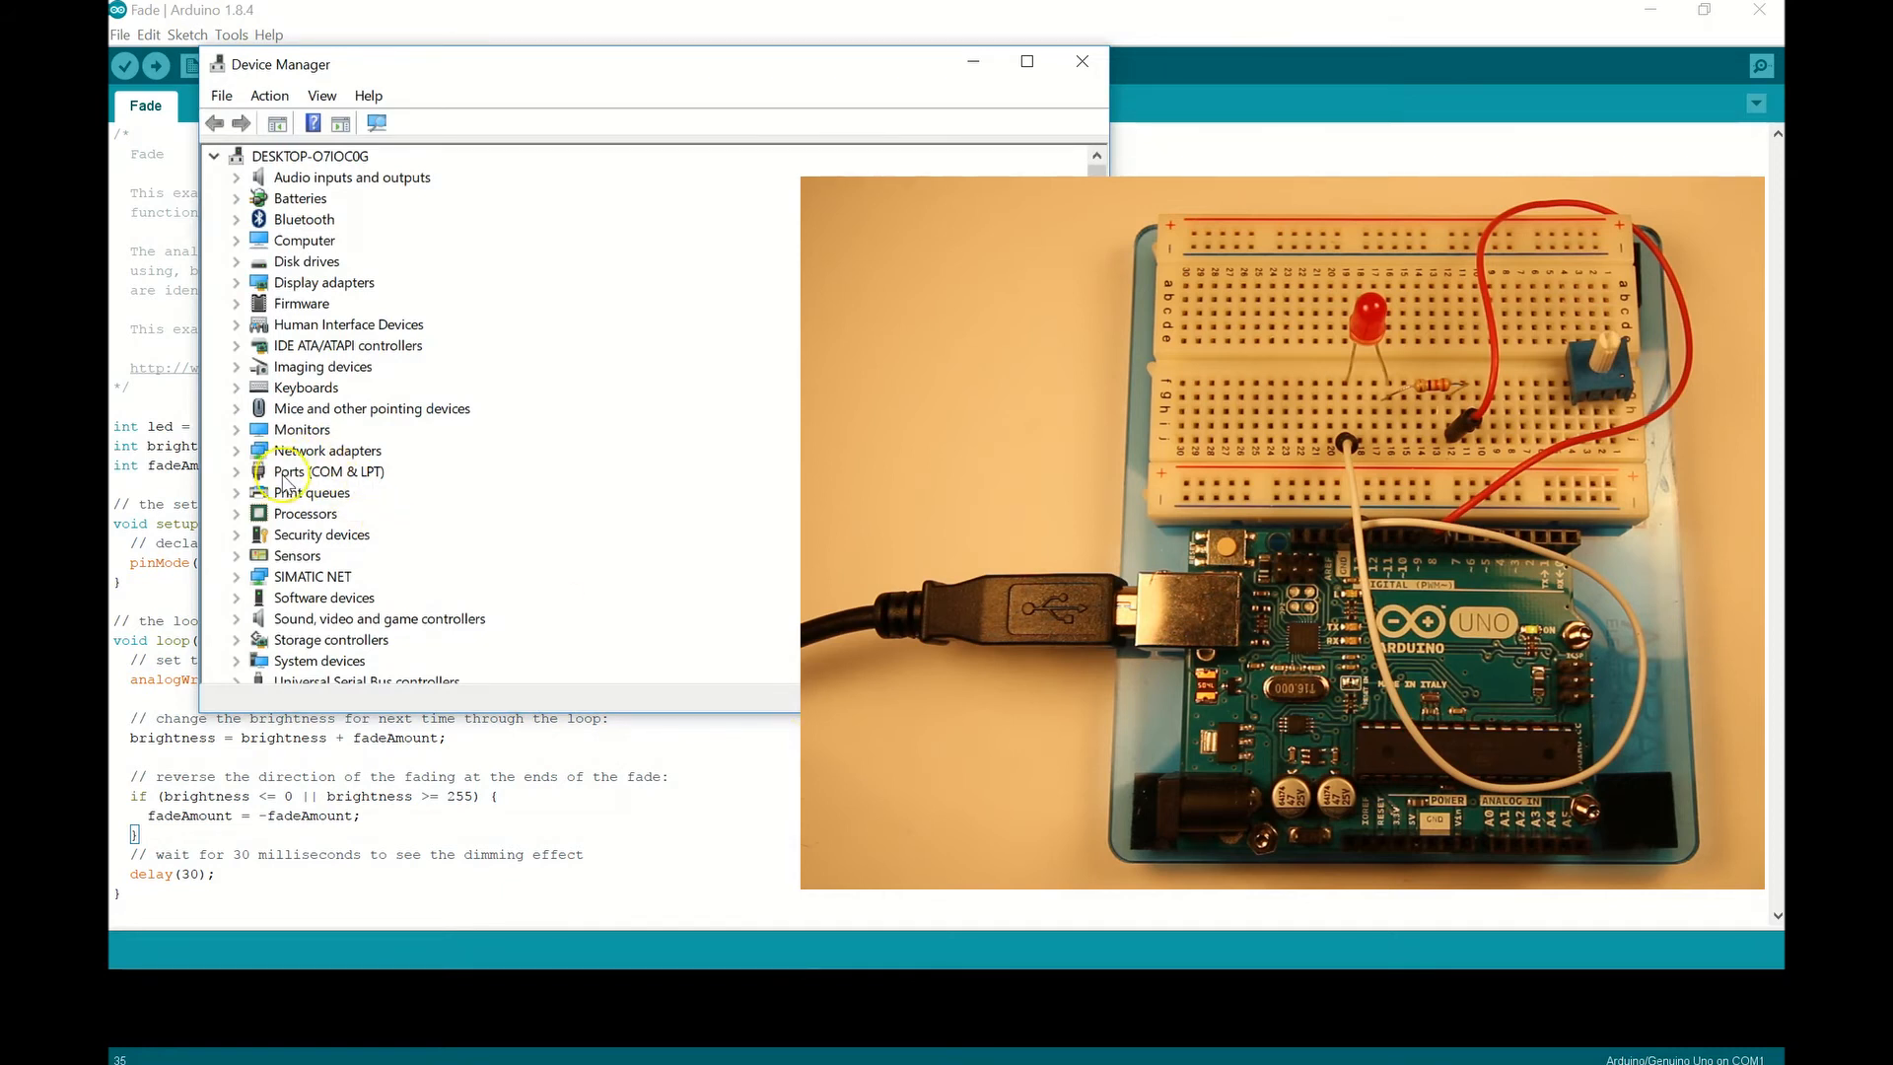
pyautogui.moveTo(302, 479)
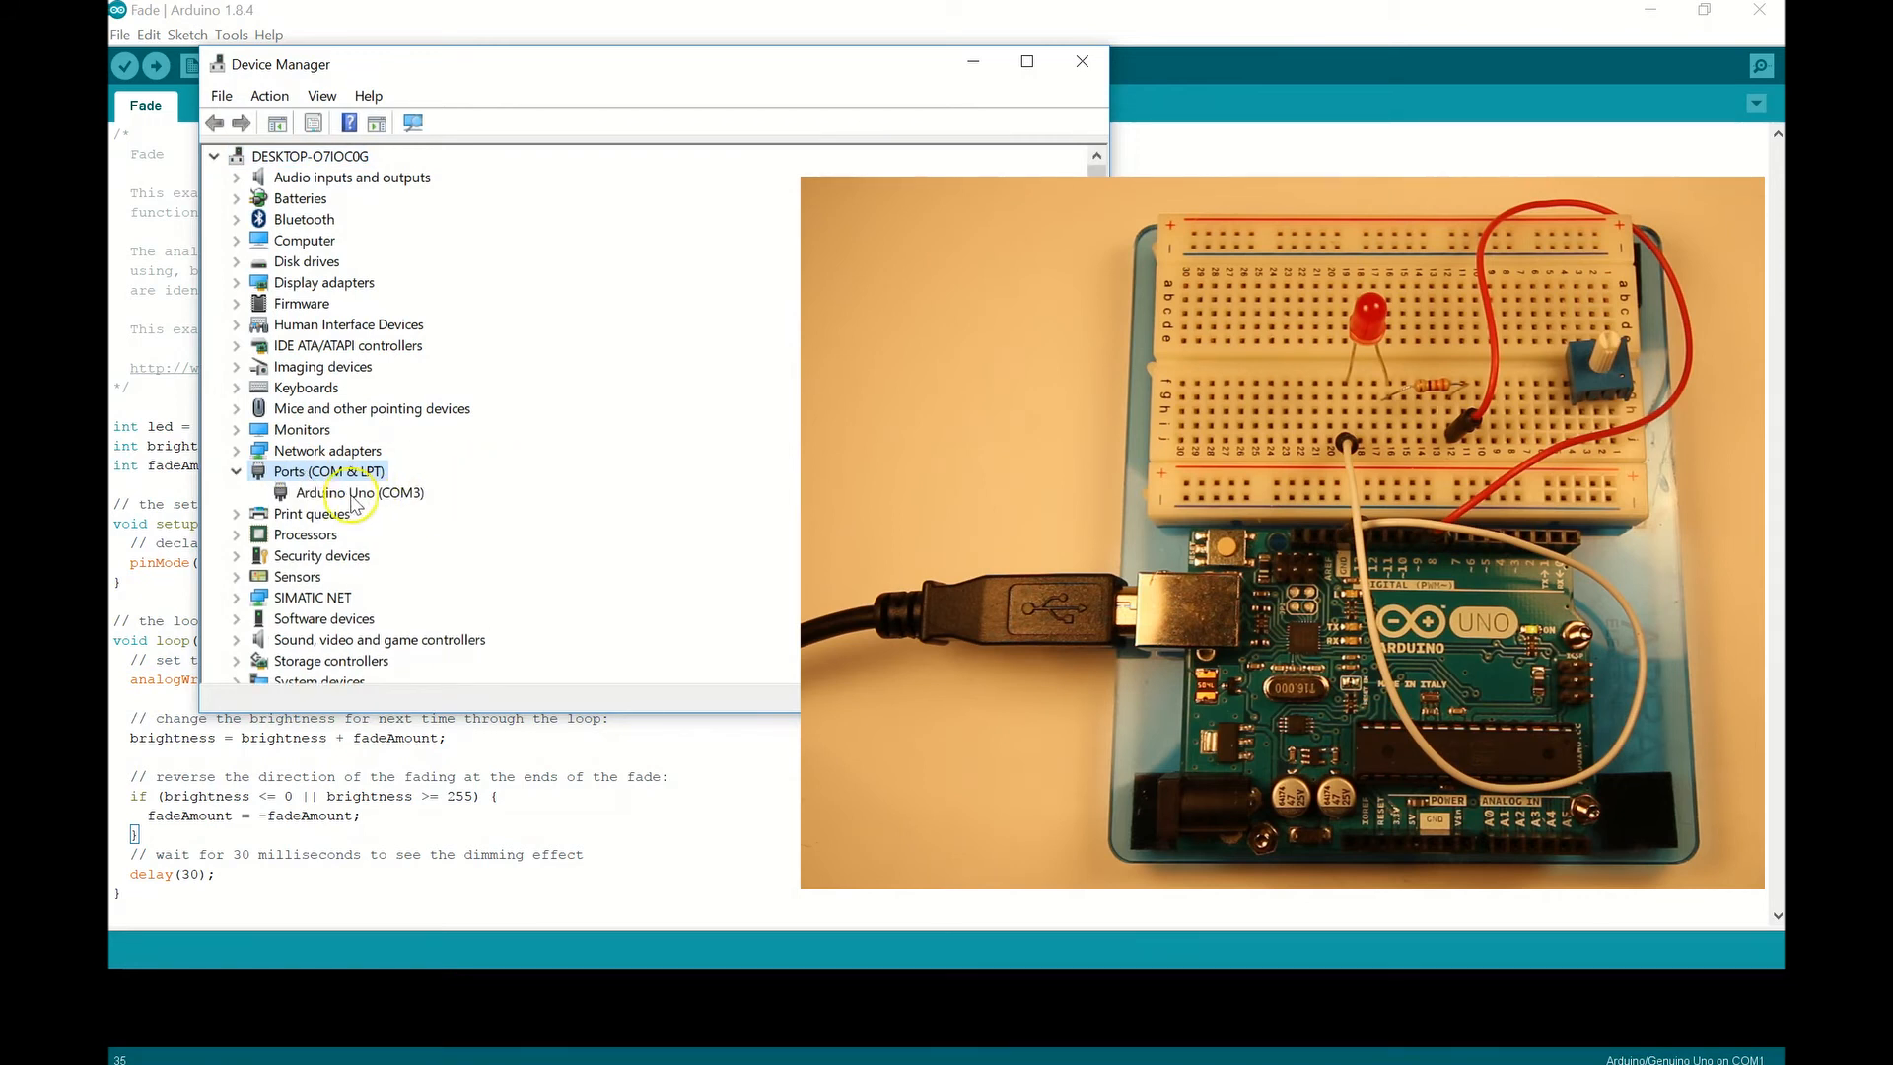
pyautogui.click(349, 493)
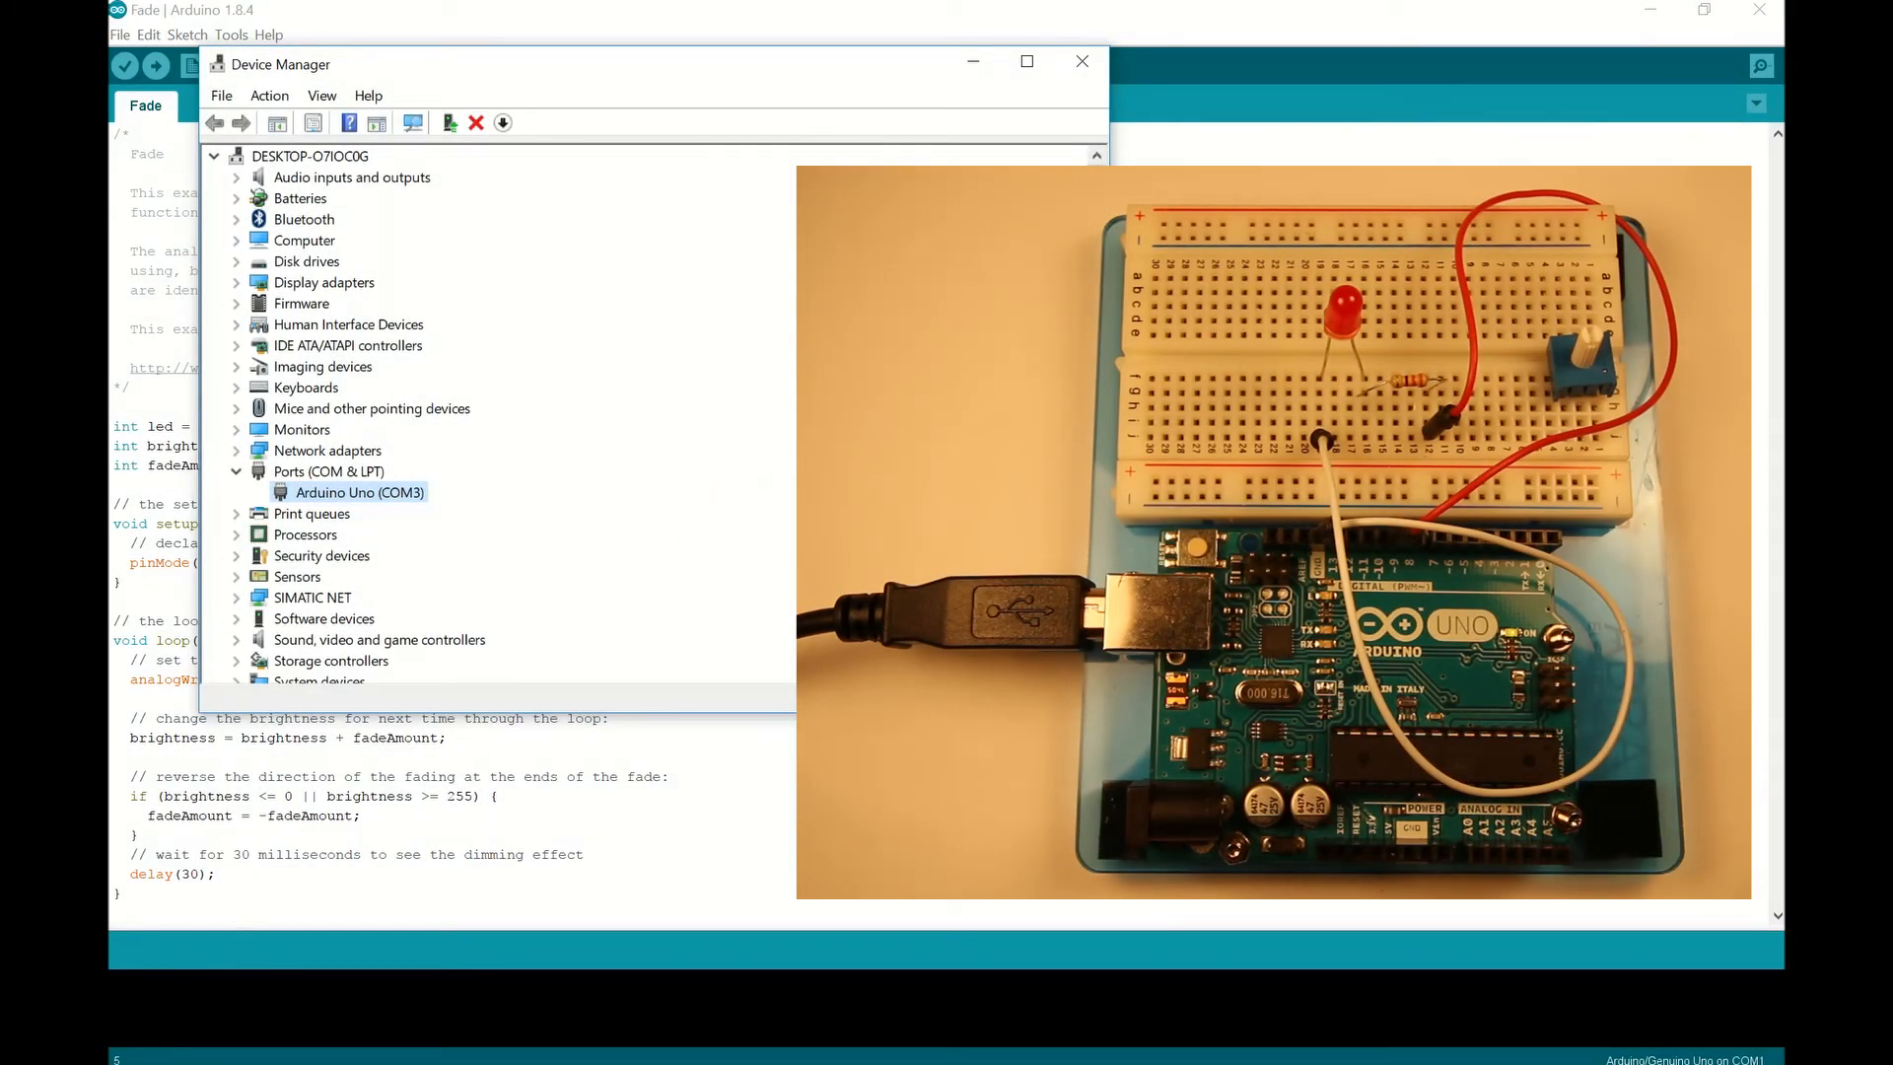
pyautogui.click(1081, 61)
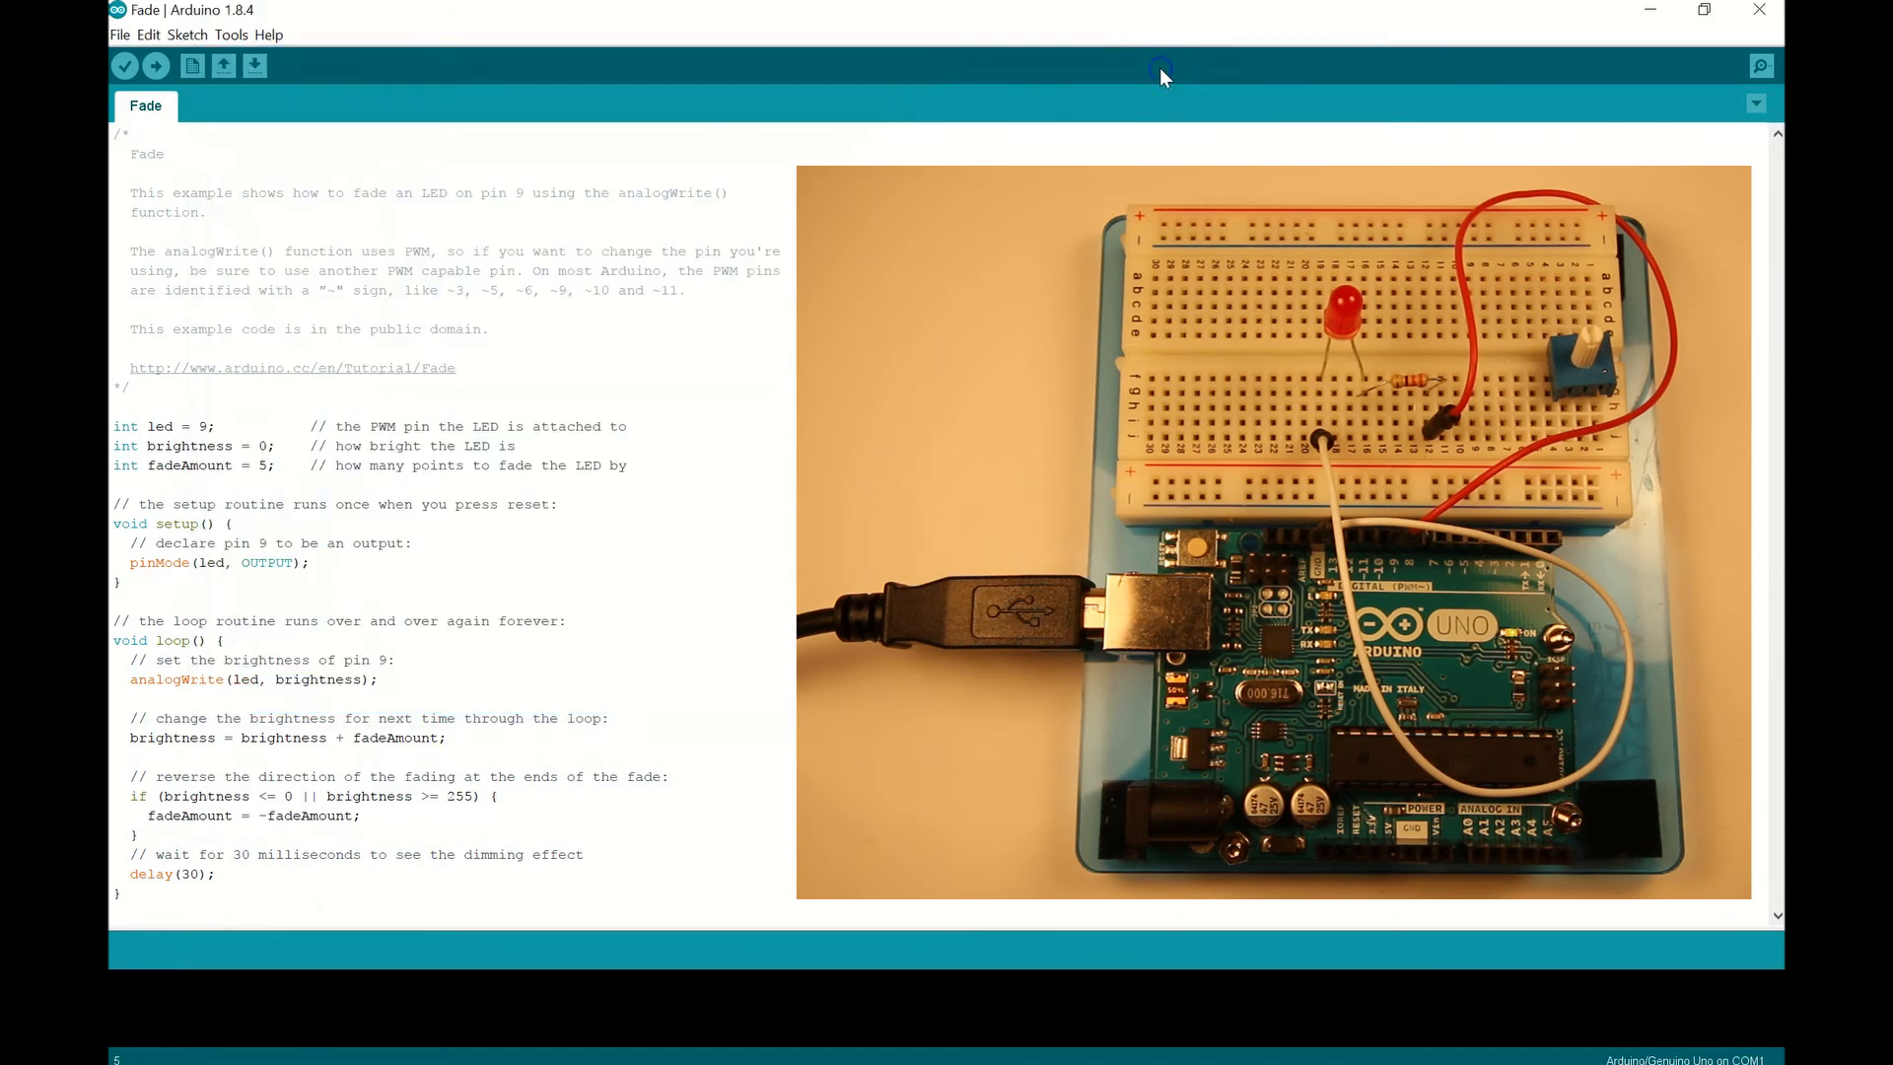
# Check the Tools menu for board Arduino/Genuino Uno and port COM3.
pyautogui.click(223, 35)
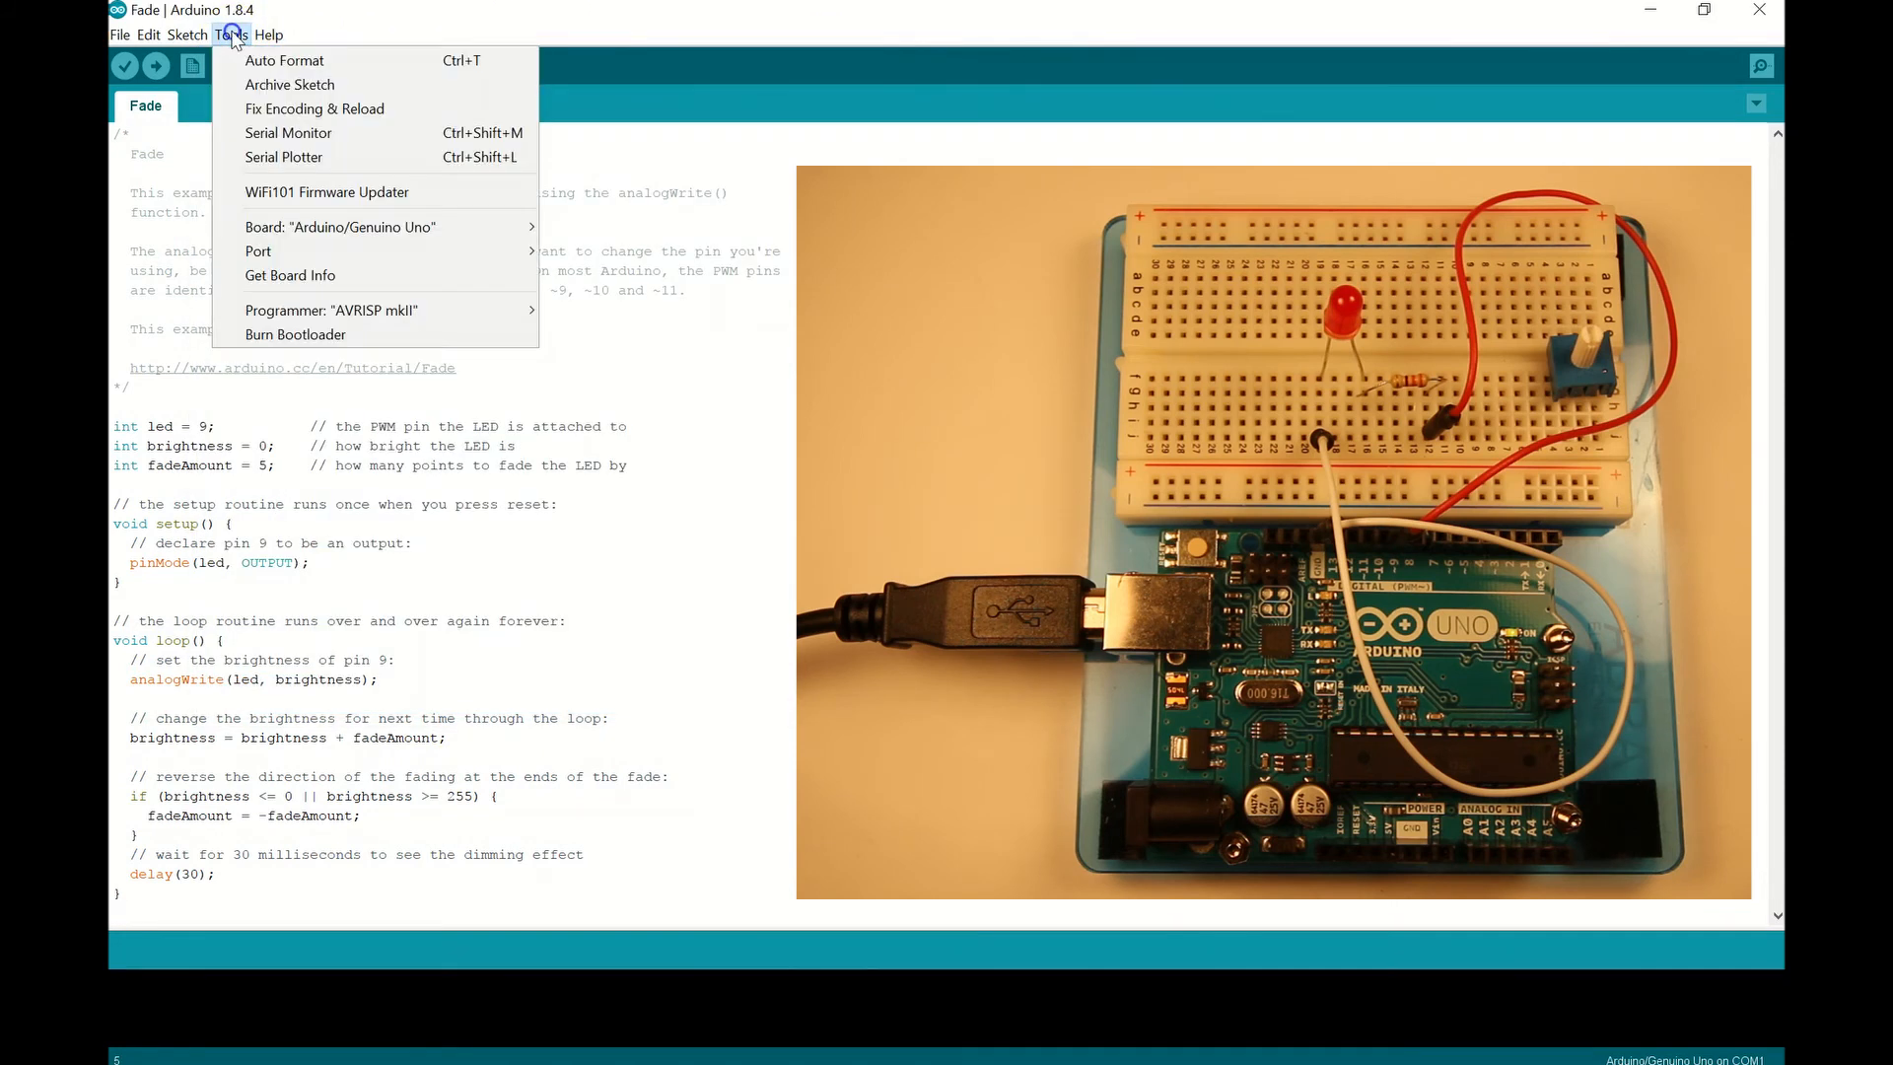
pyautogui.moveTo(289, 108)
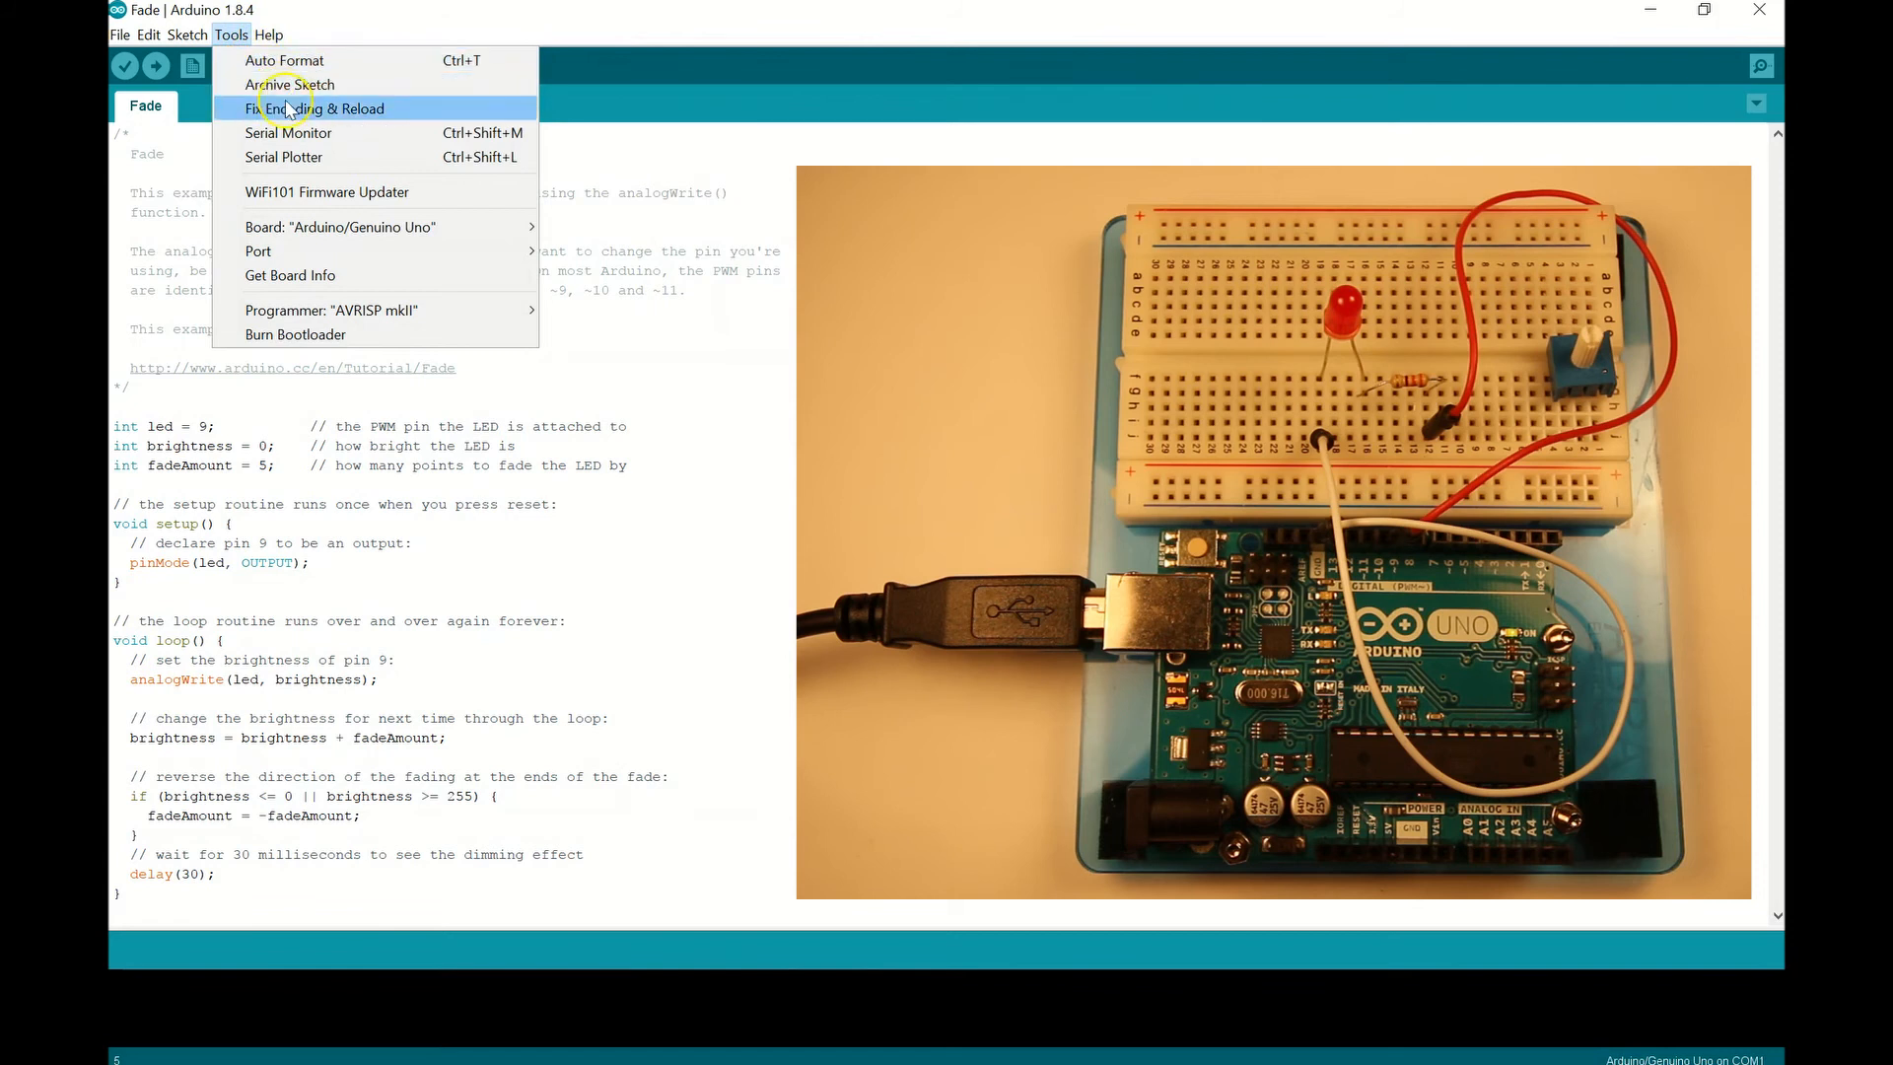
pyautogui.moveTo(320, 227)
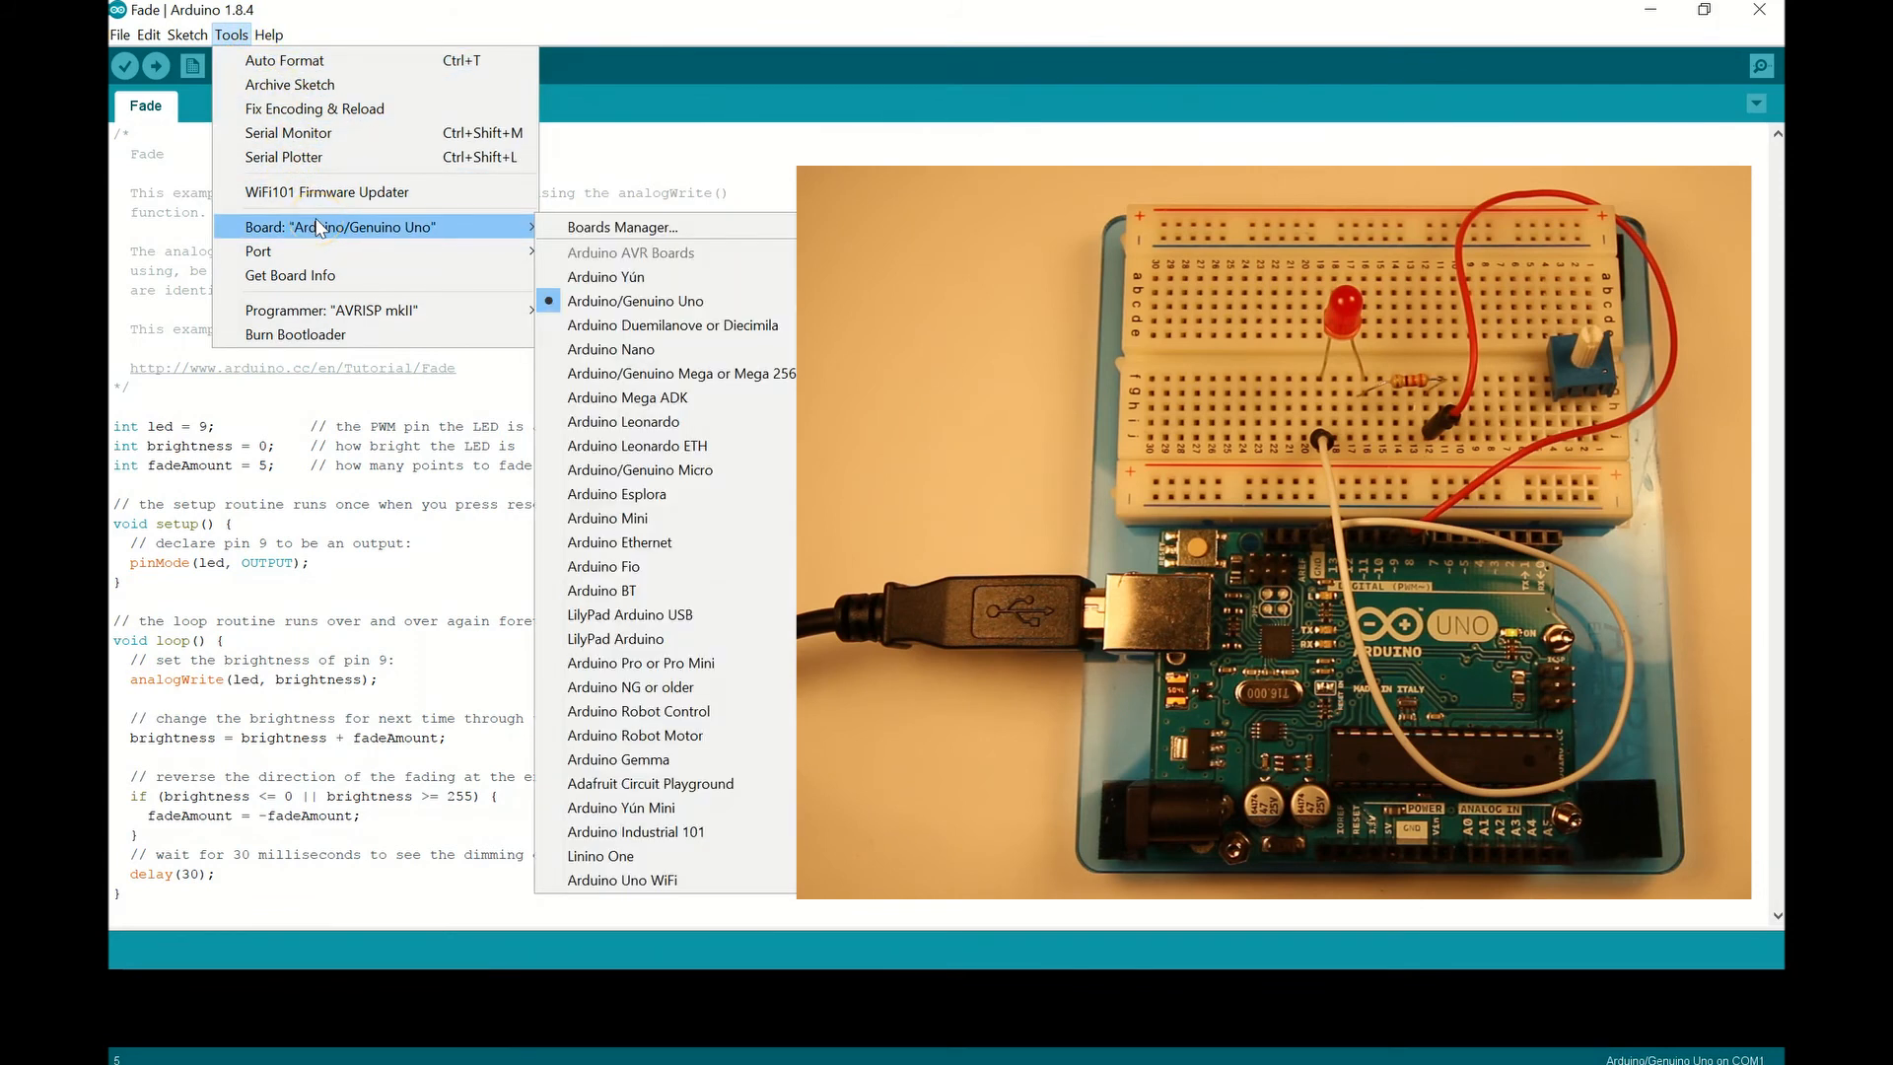
pyautogui.moveTo(634, 286)
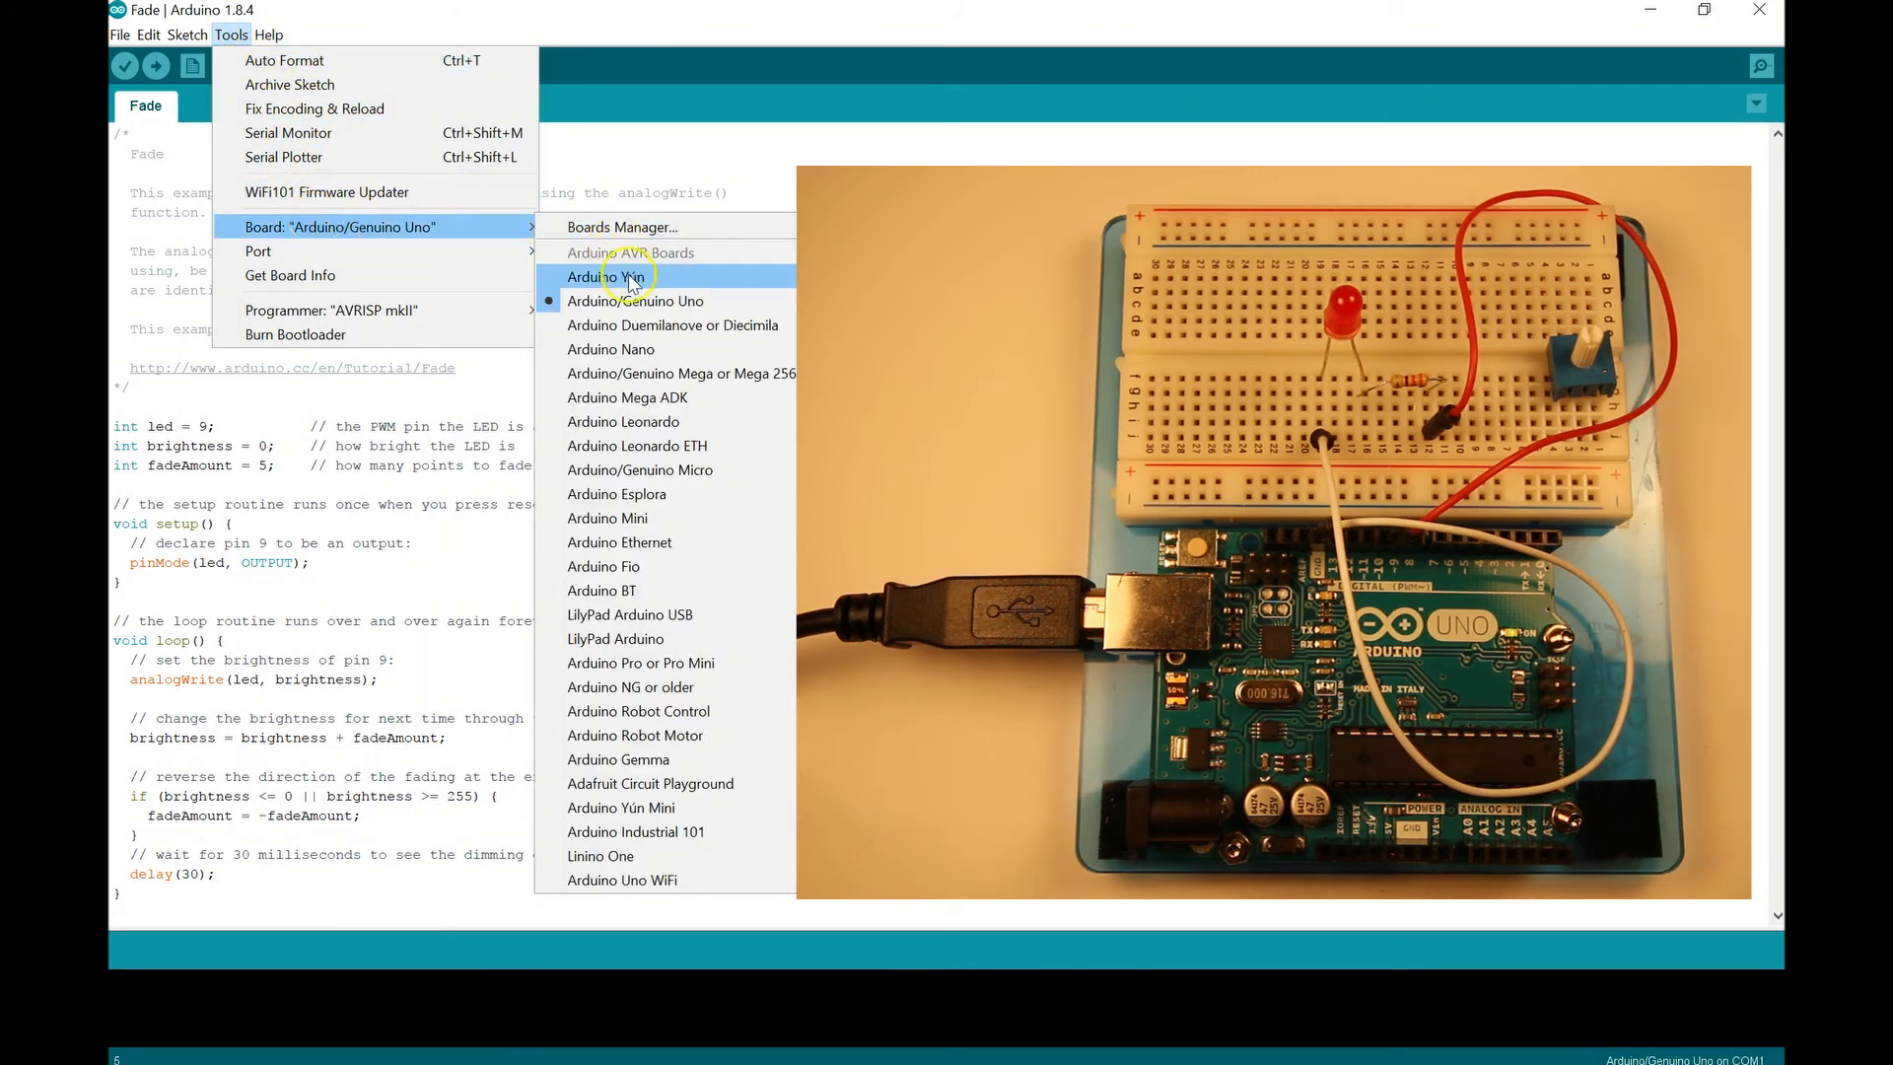
pyautogui.moveTo(764, 303)
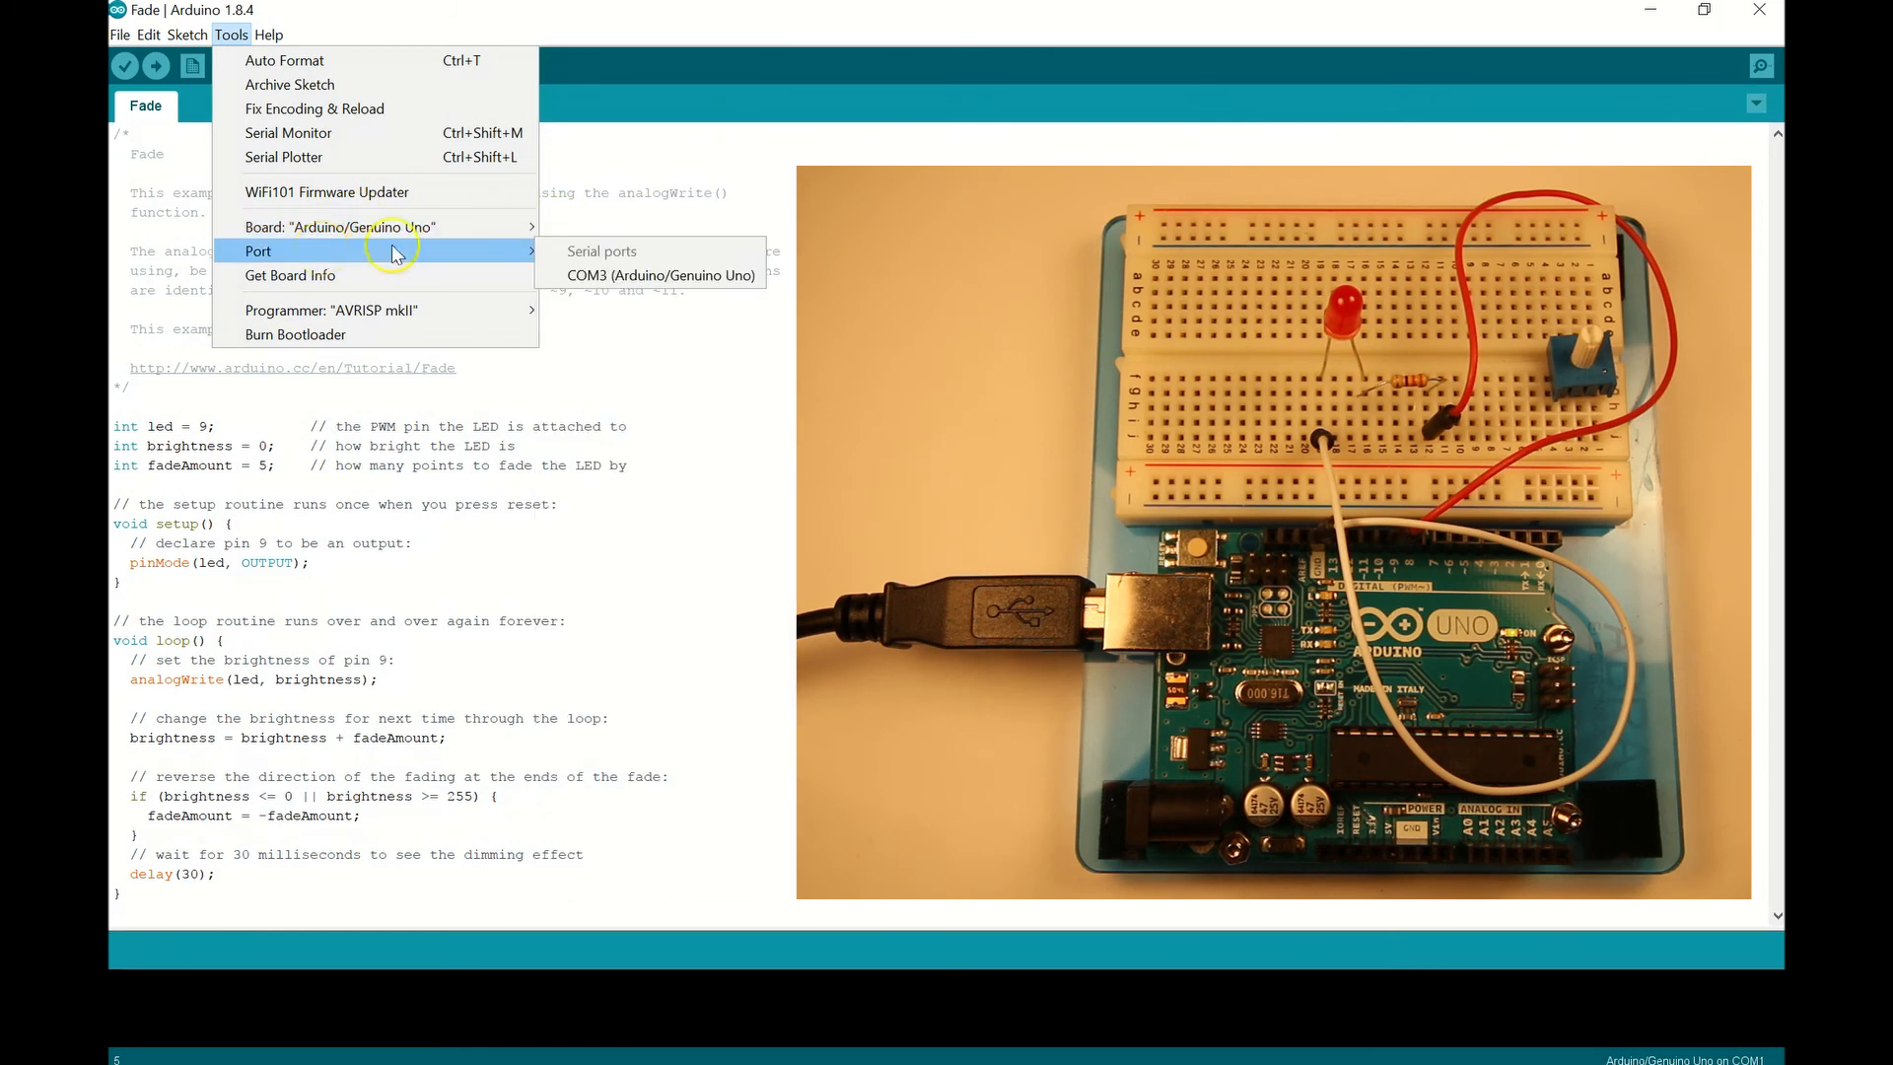
pyautogui.moveTo(552, 258)
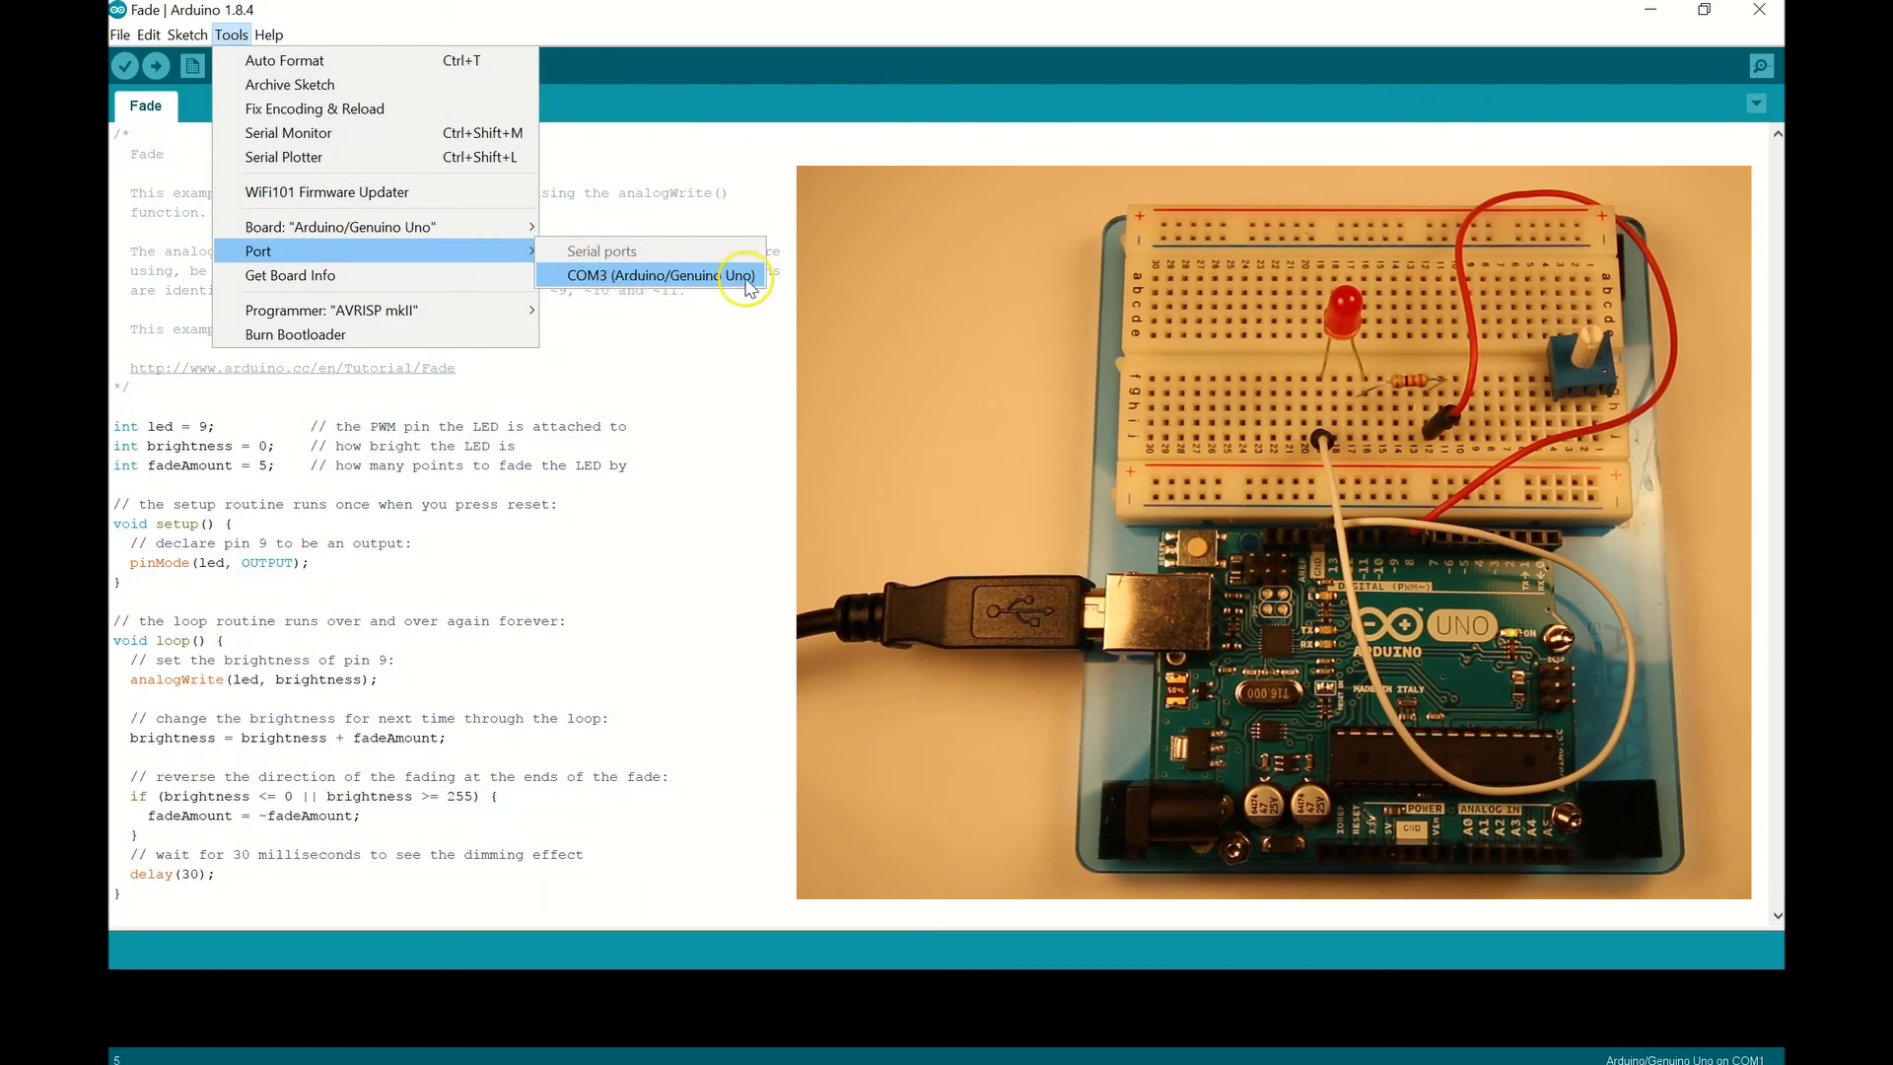
pyautogui.moveTo(762, 293)
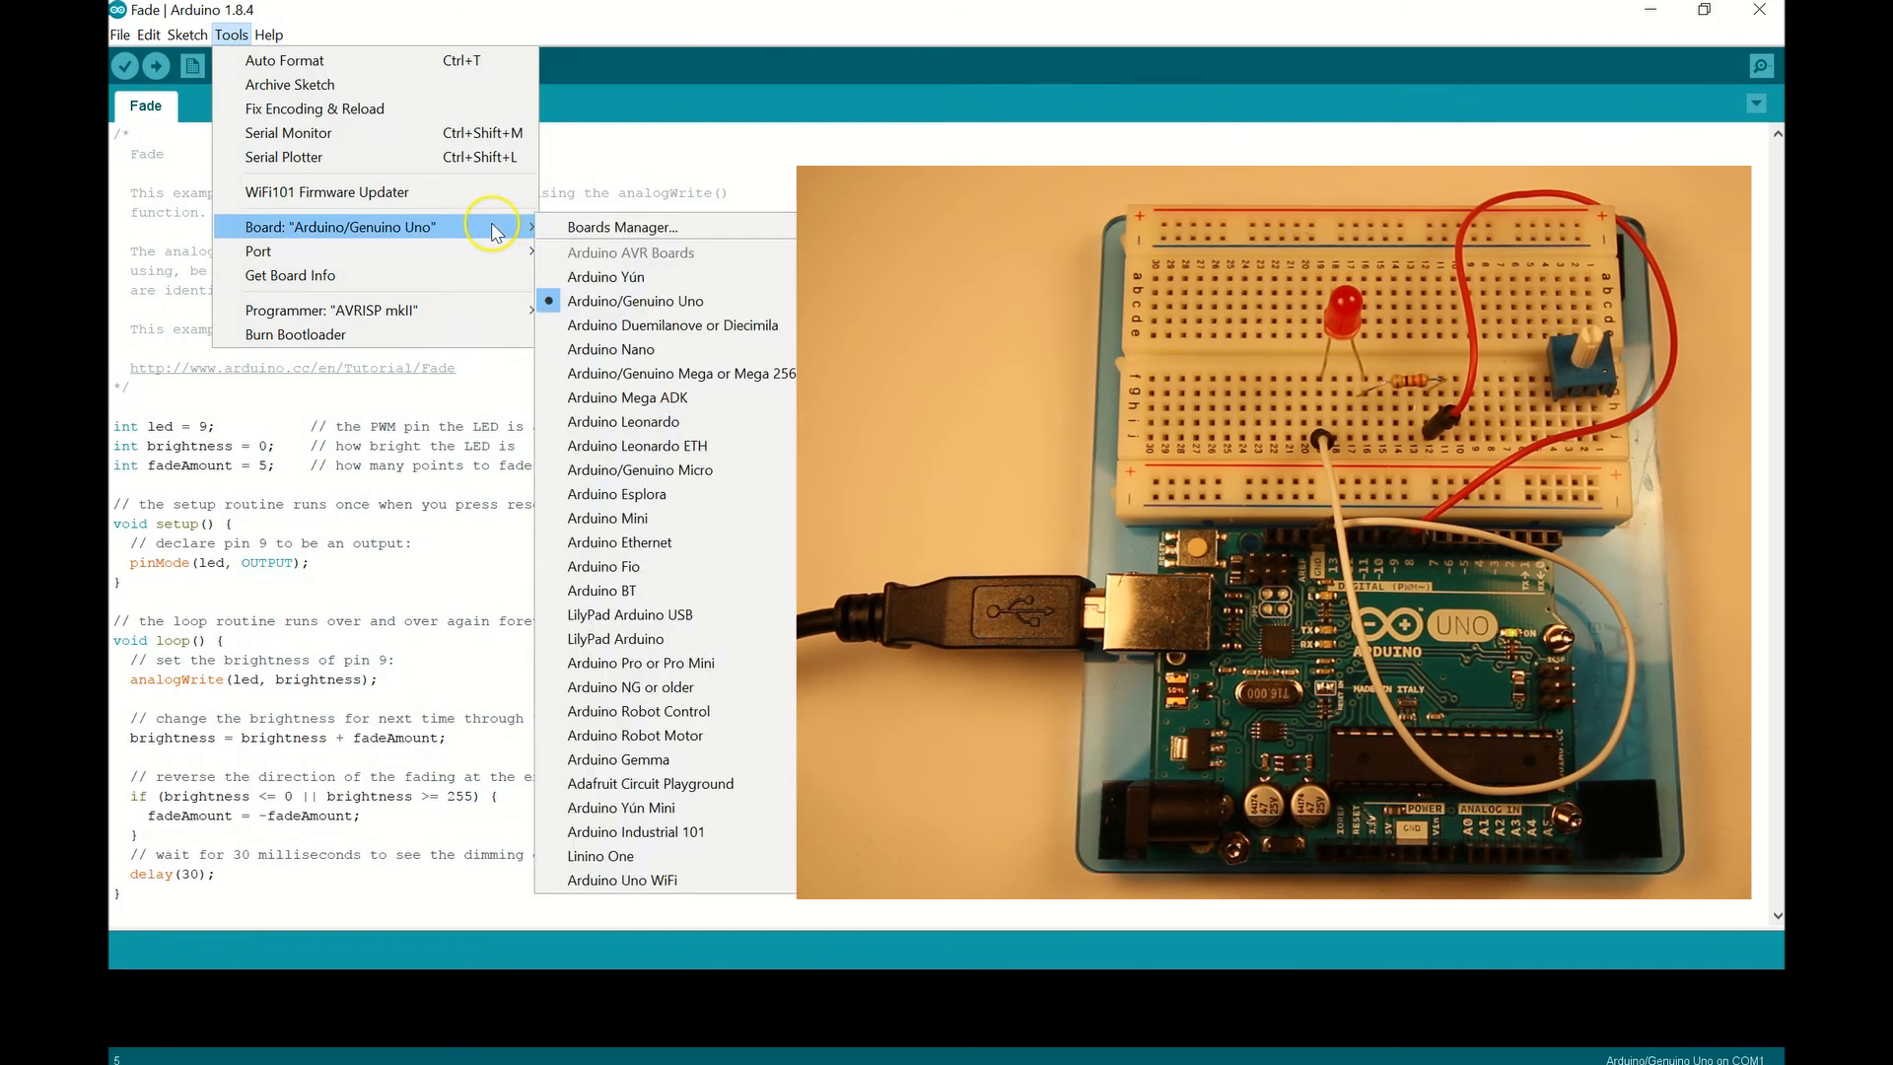
pyautogui.moveTo(731, 305)
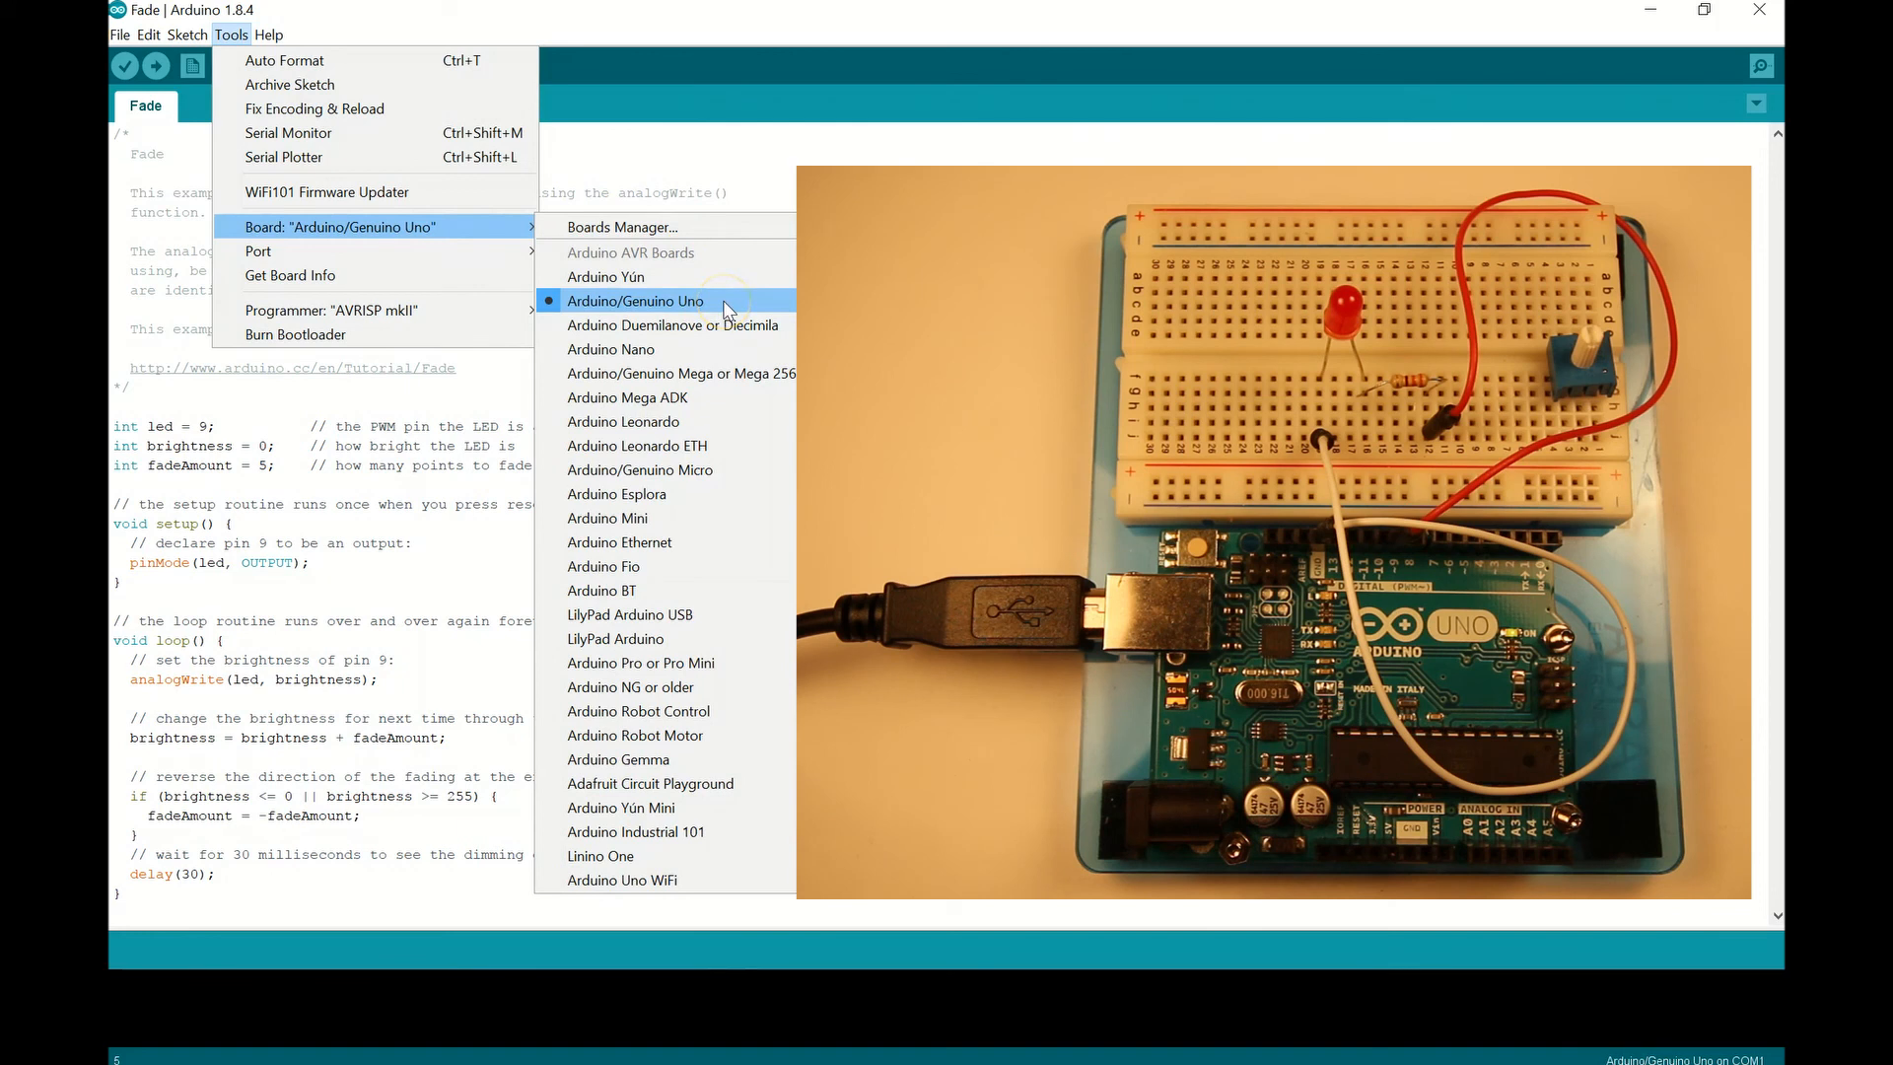
pyautogui.moveTo(259, 251)
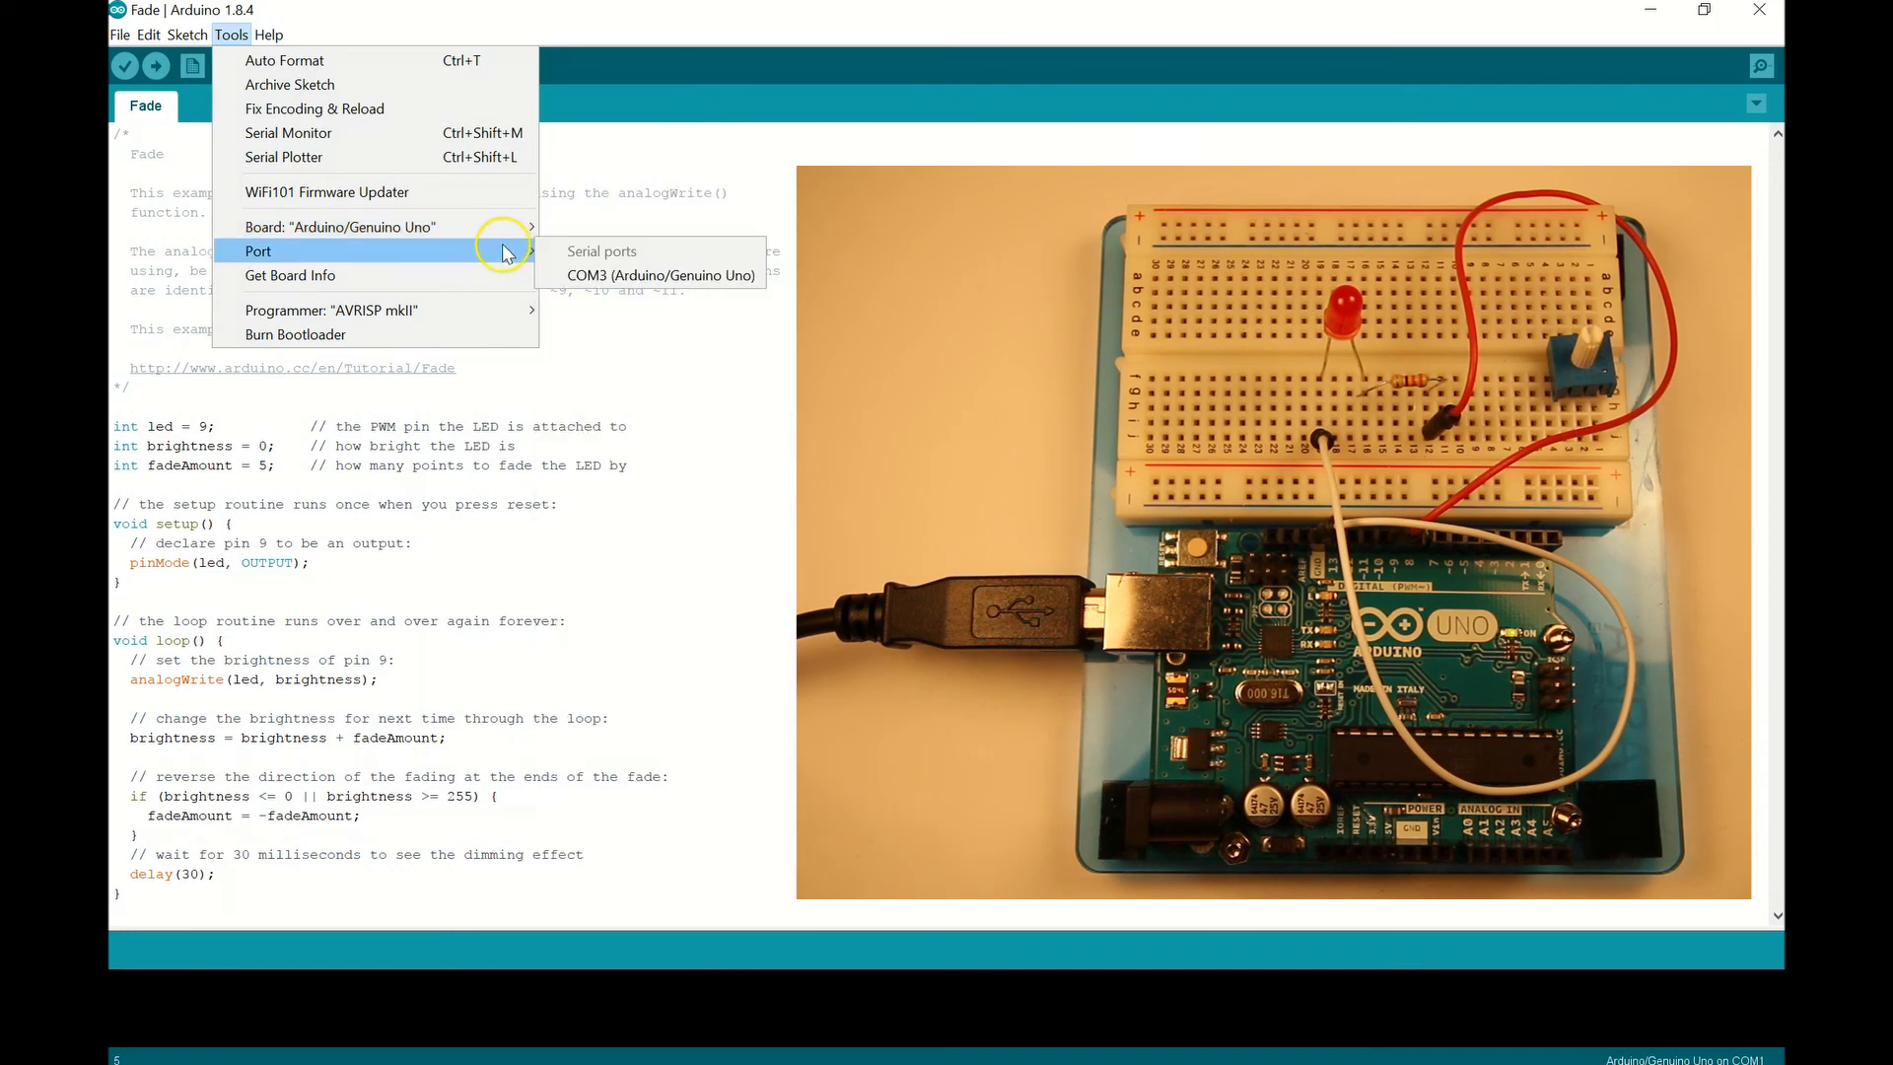